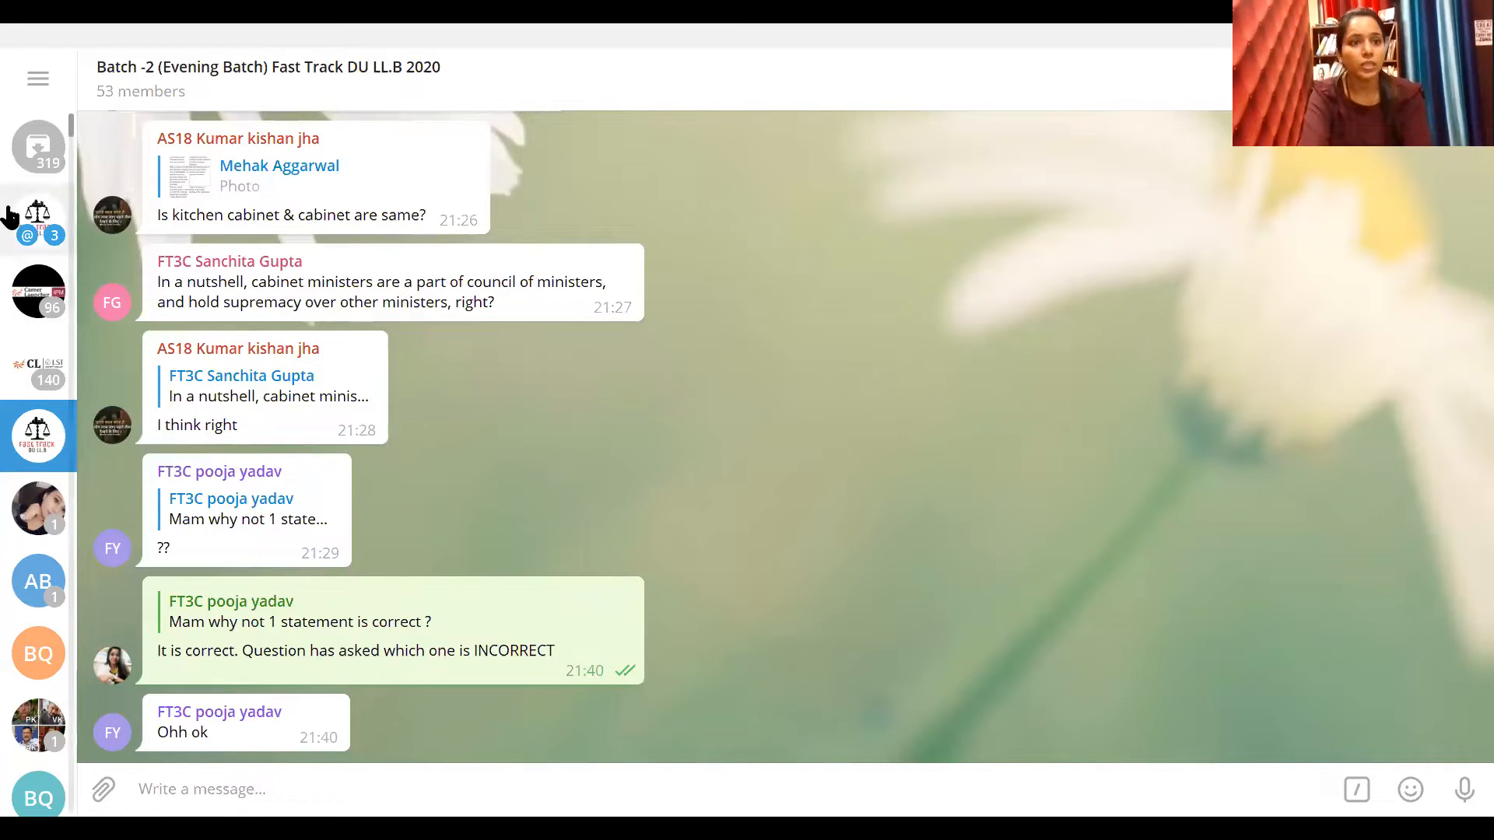
Switch to the Batch-1 (Morning) Fast-Track 2020 group chat
click(37, 218)
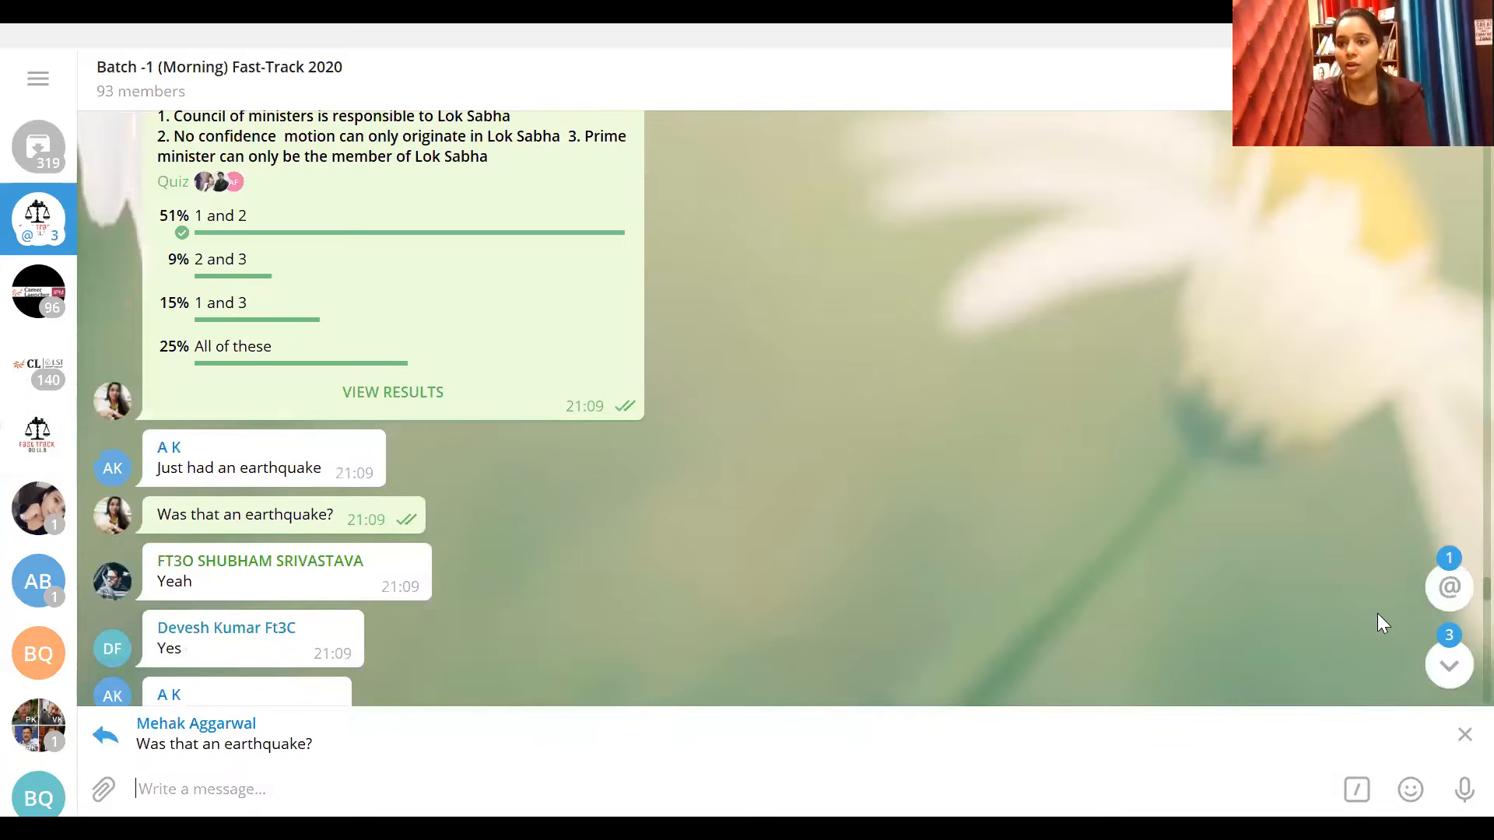
mouse_move(1459, 598)
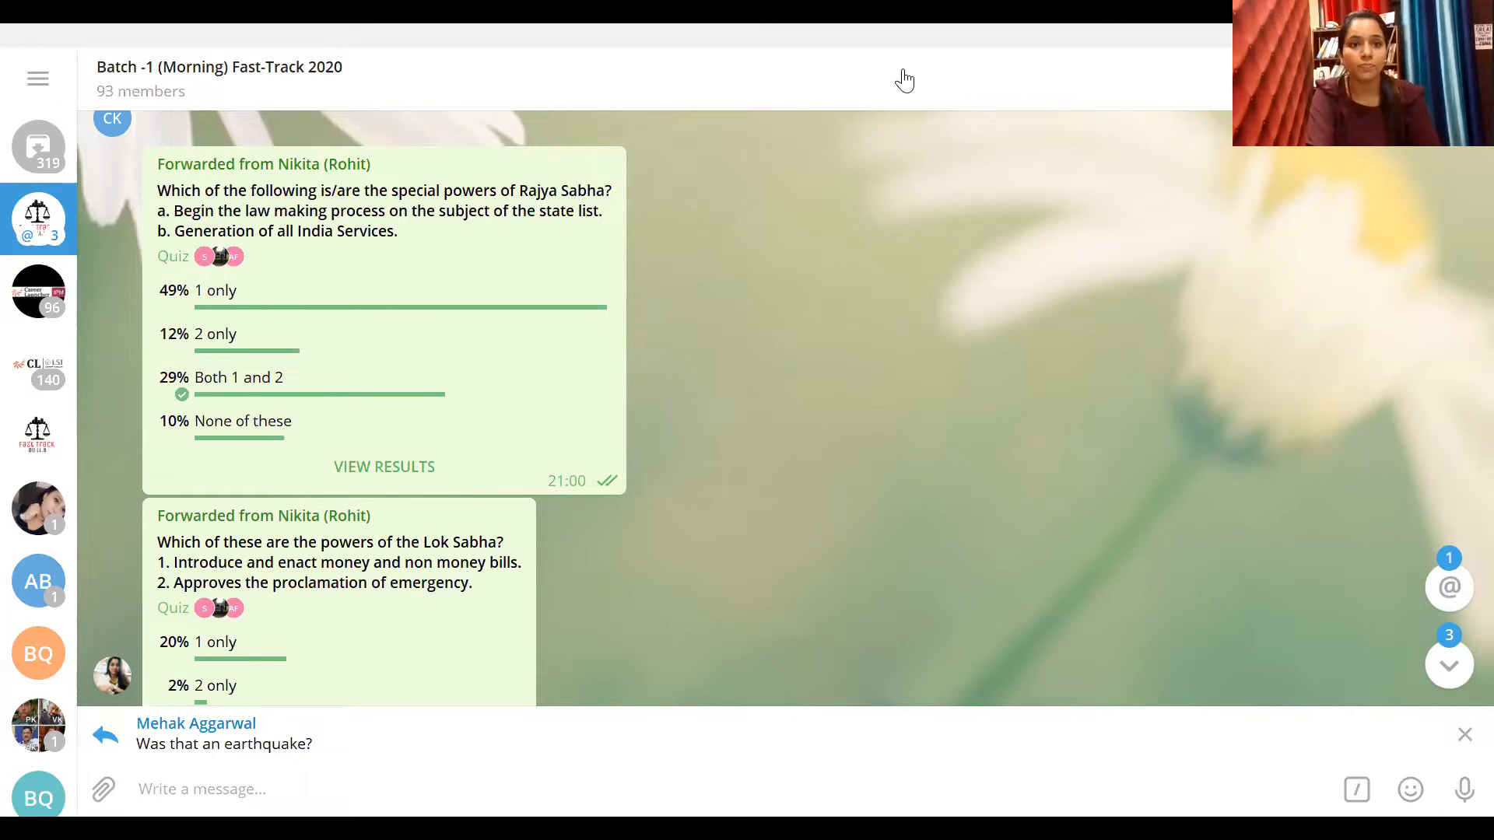
mouse_move(1225, 667)
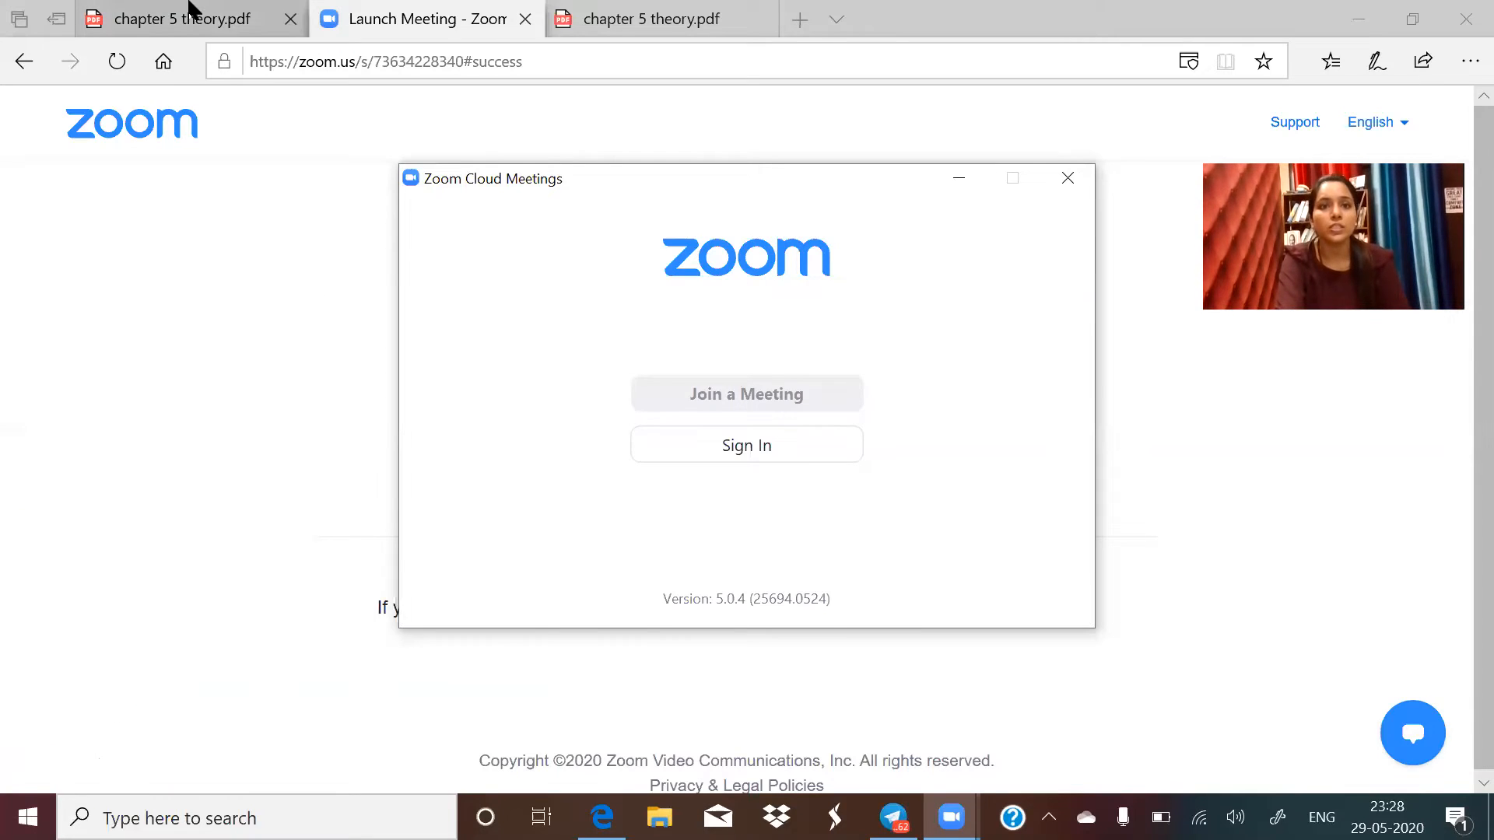
Circle the page 10 bullet on Parliament making laws on State list matters in the chapter 5 PDF
click(171, 18)
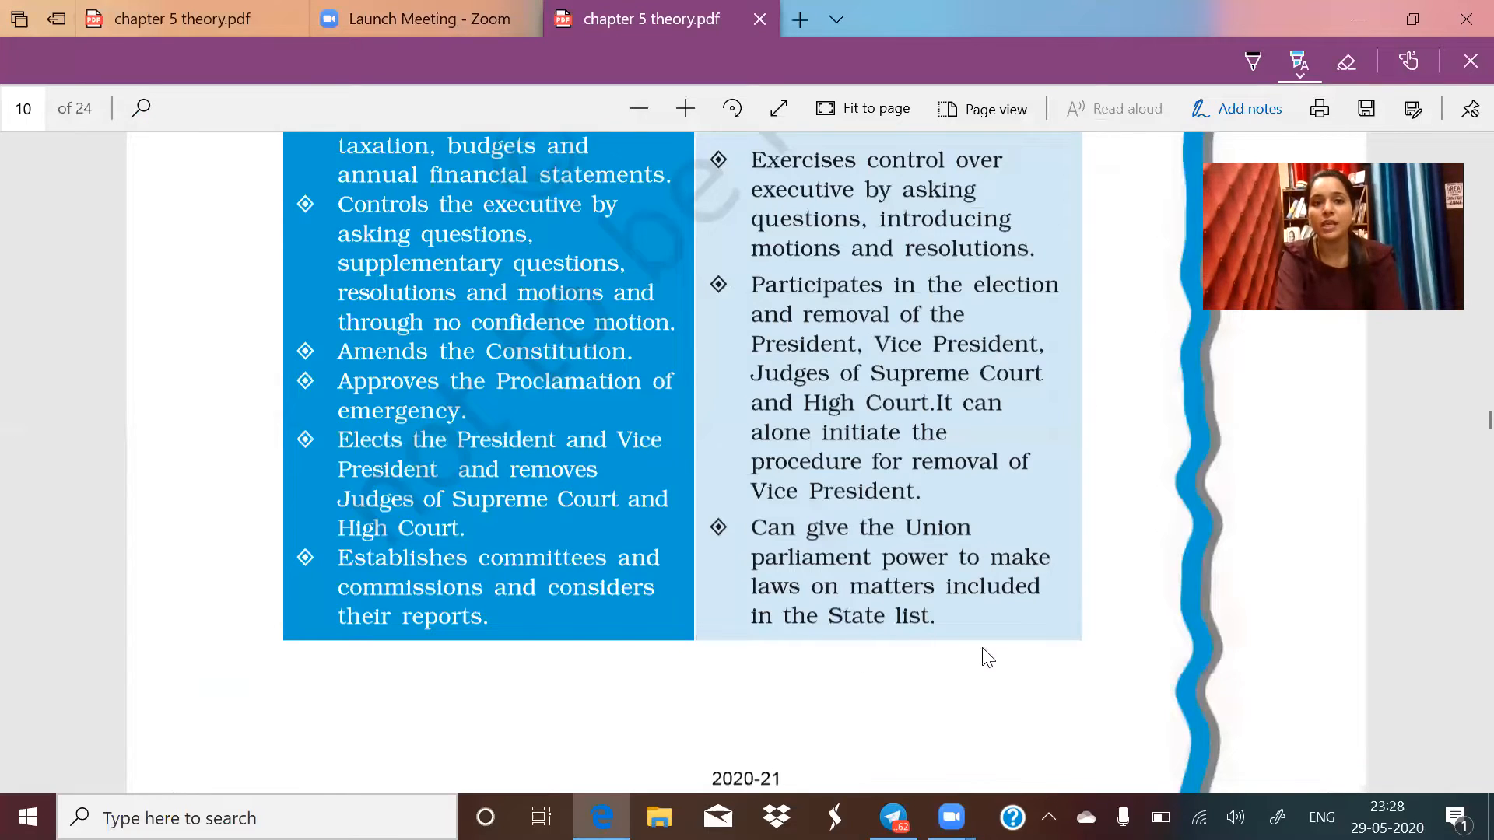
mouse_move(947, 657)
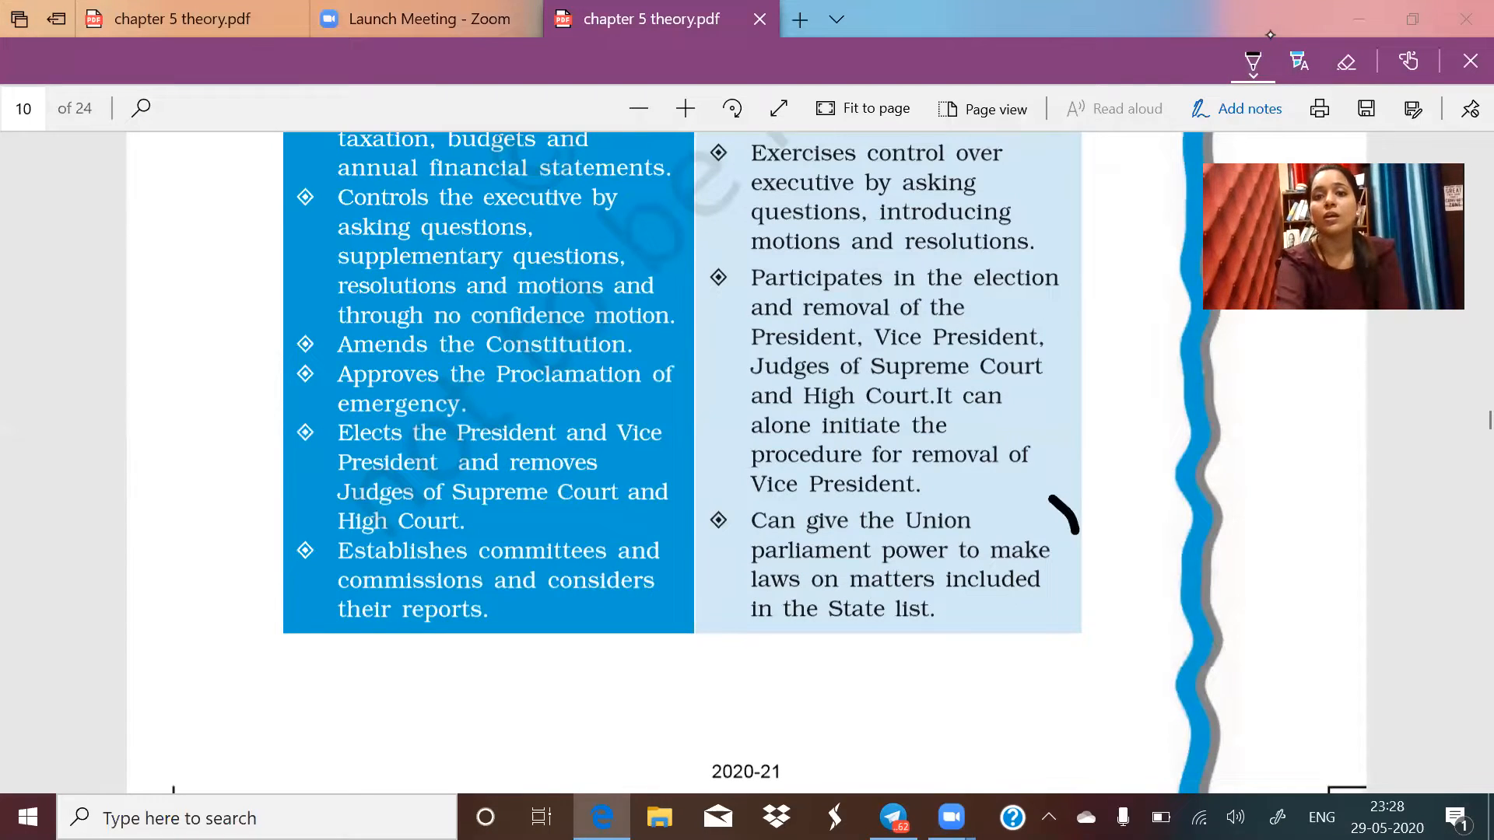
drag(1059, 515, 915, 696)
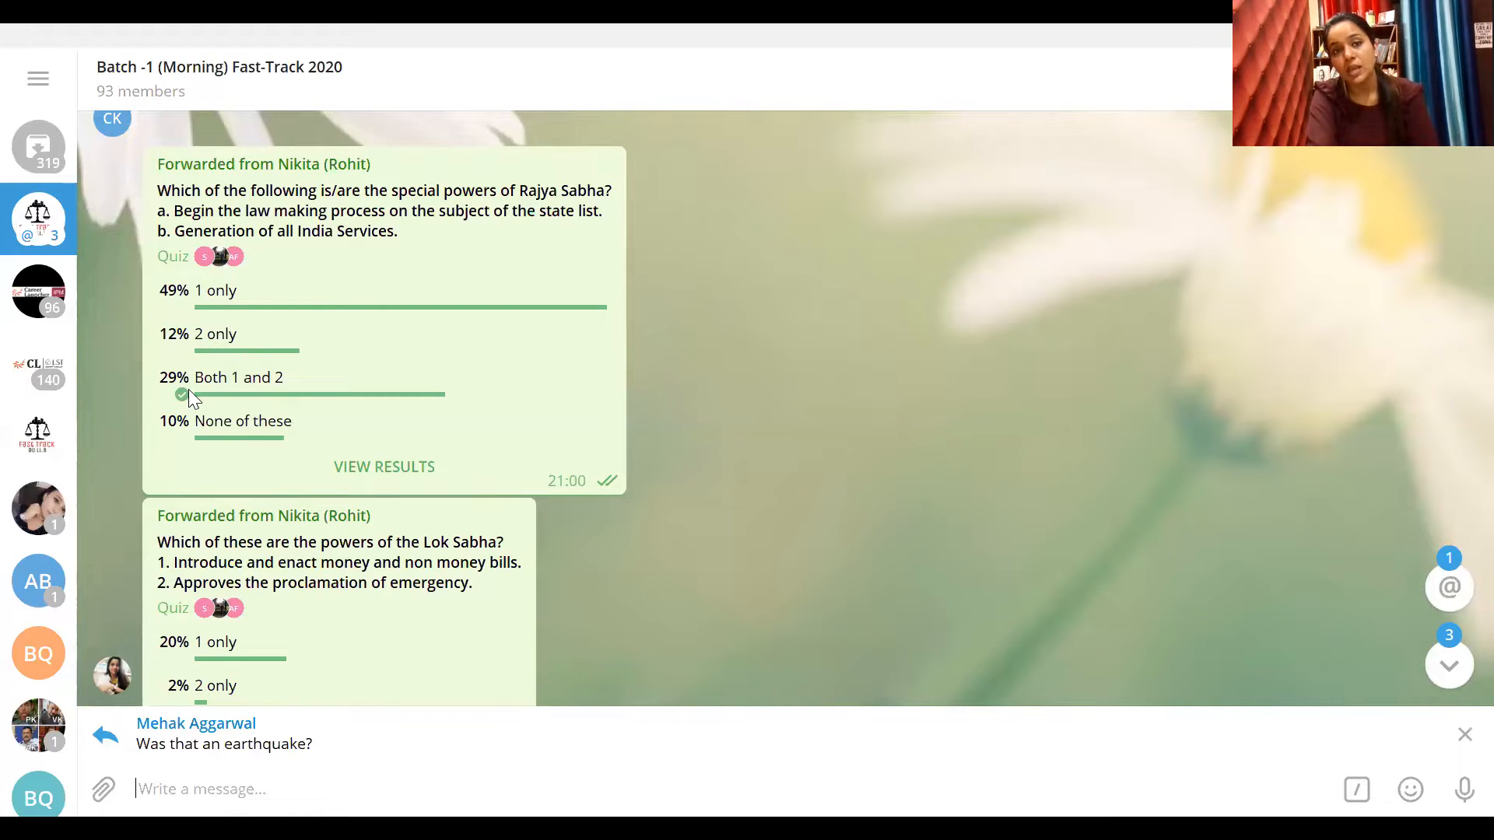
click(383, 467)
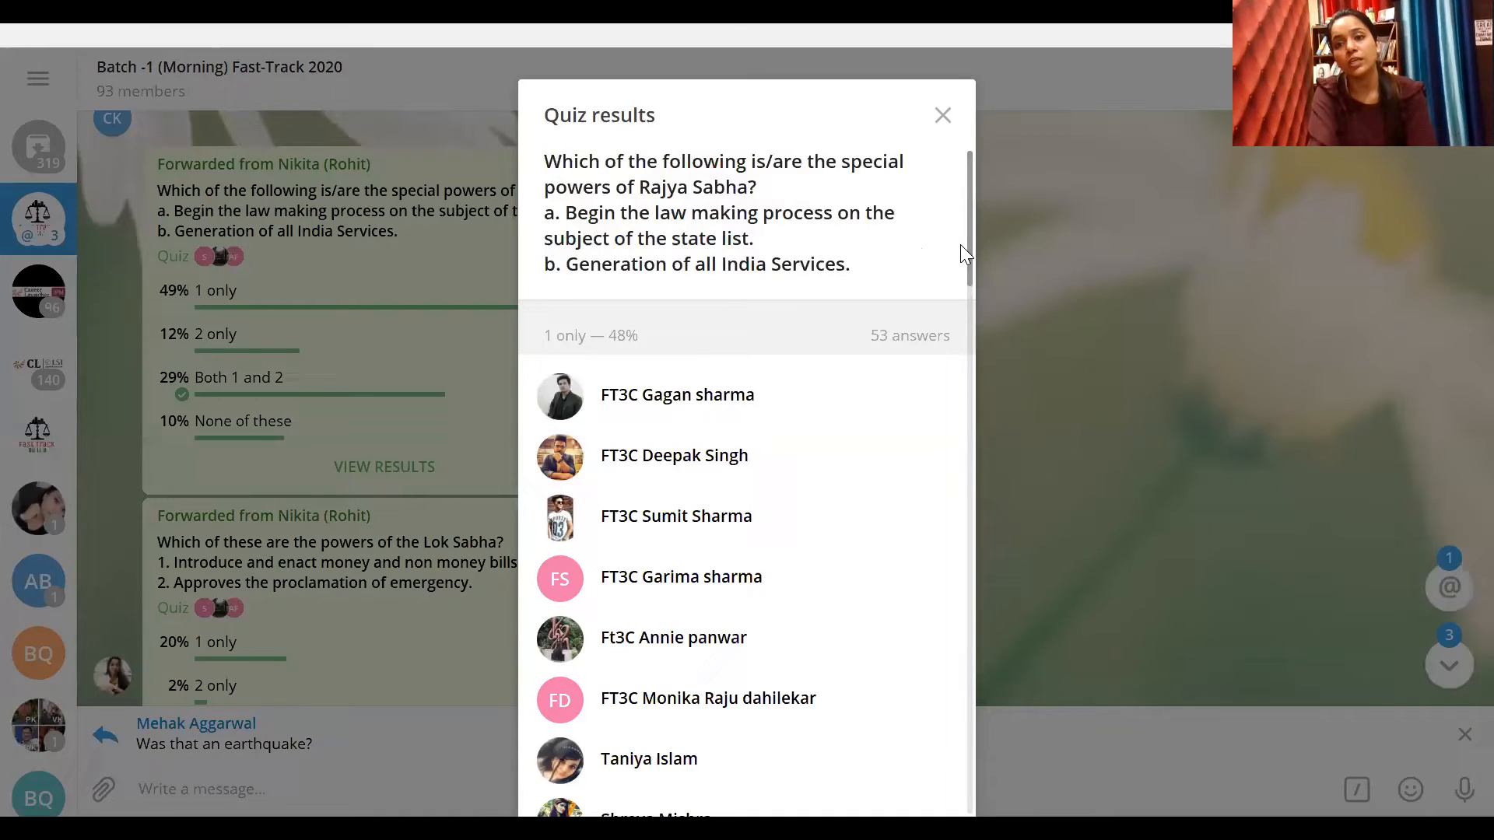
scroll(down, 3)
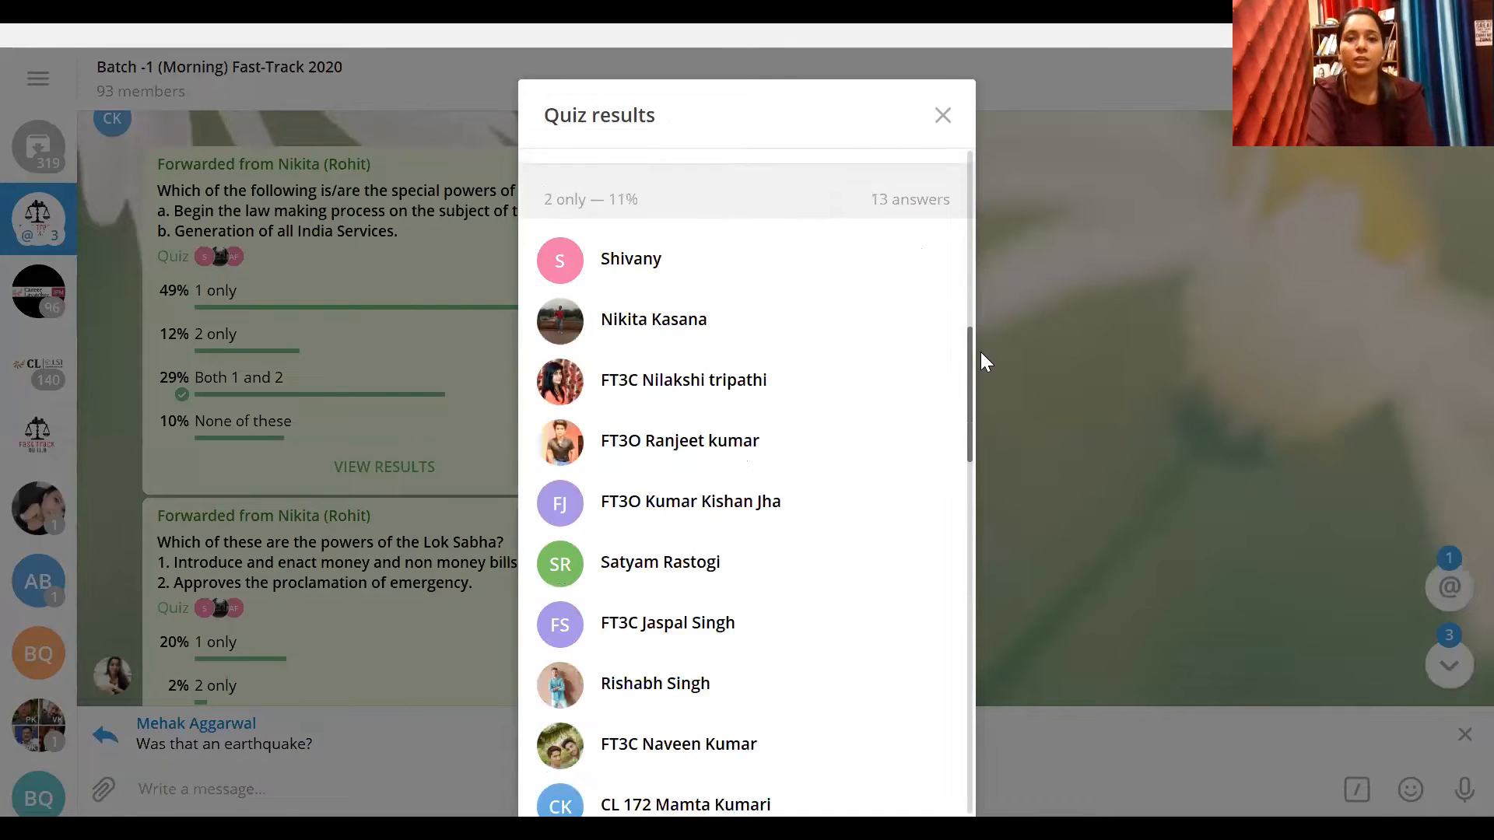
scroll(down, 3)
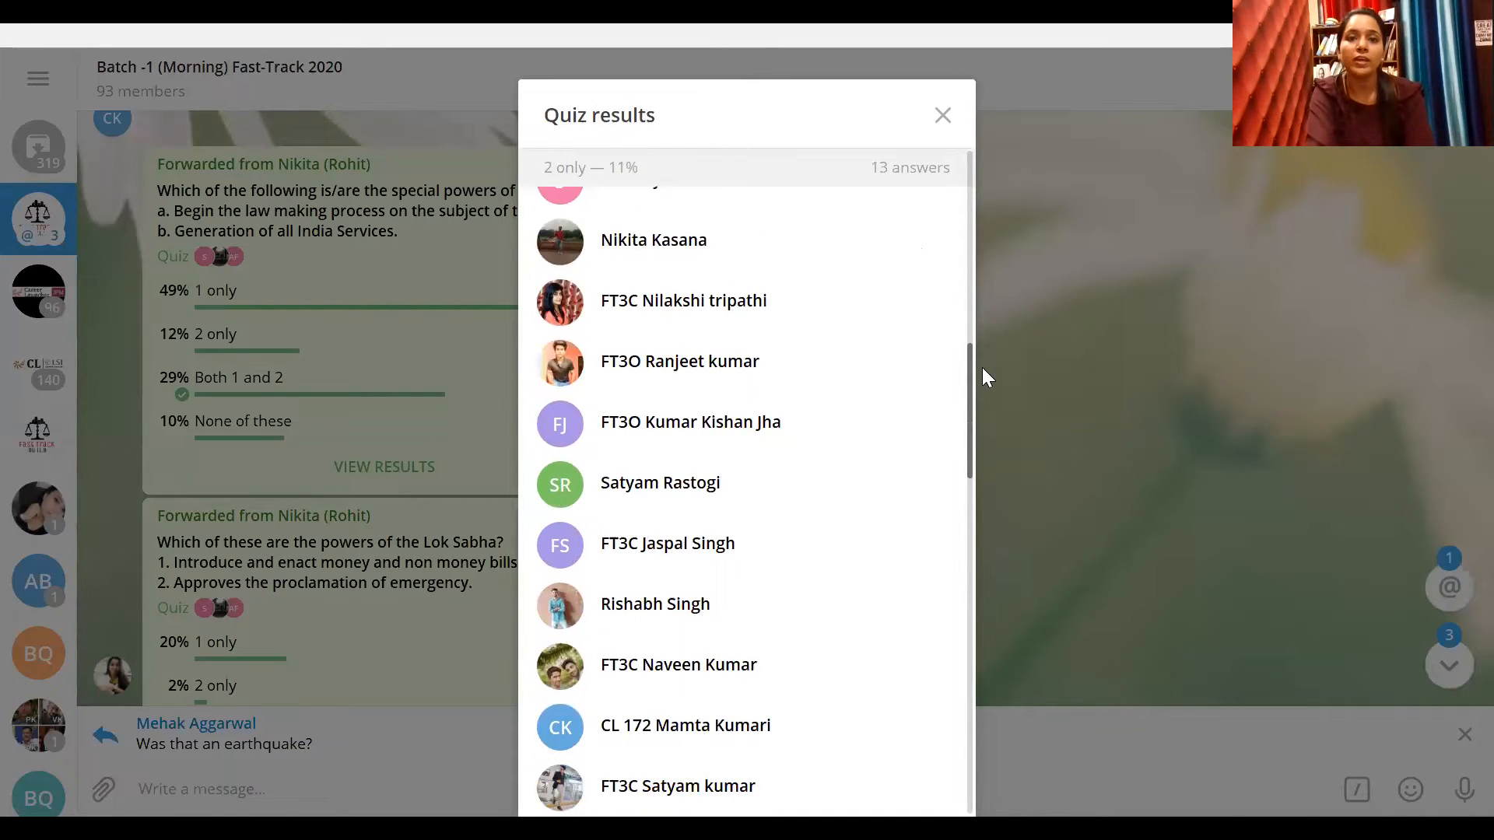
scroll(down, 3)
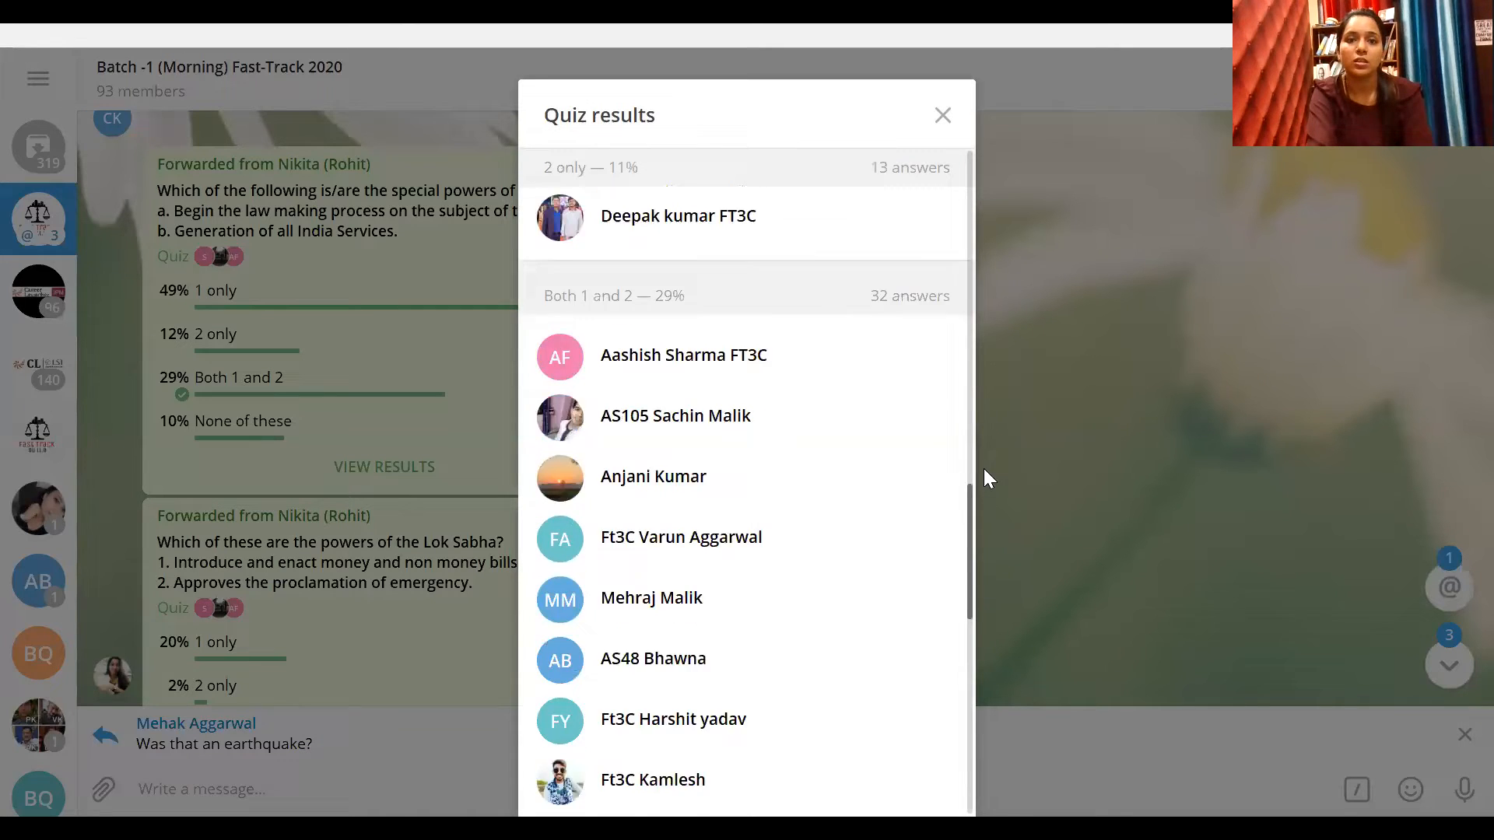
scroll(down, 3)
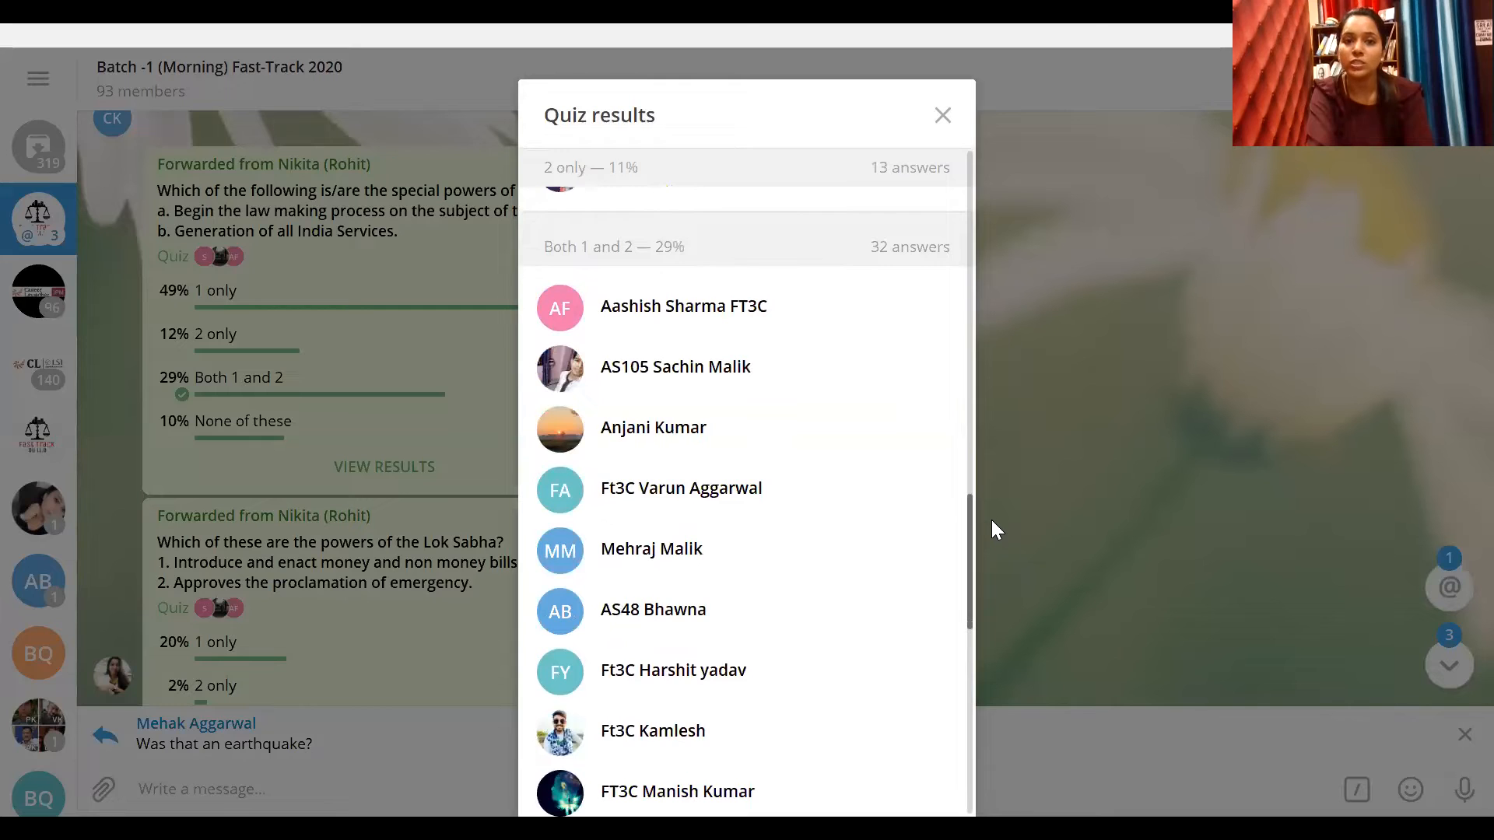
scroll(down, 3)
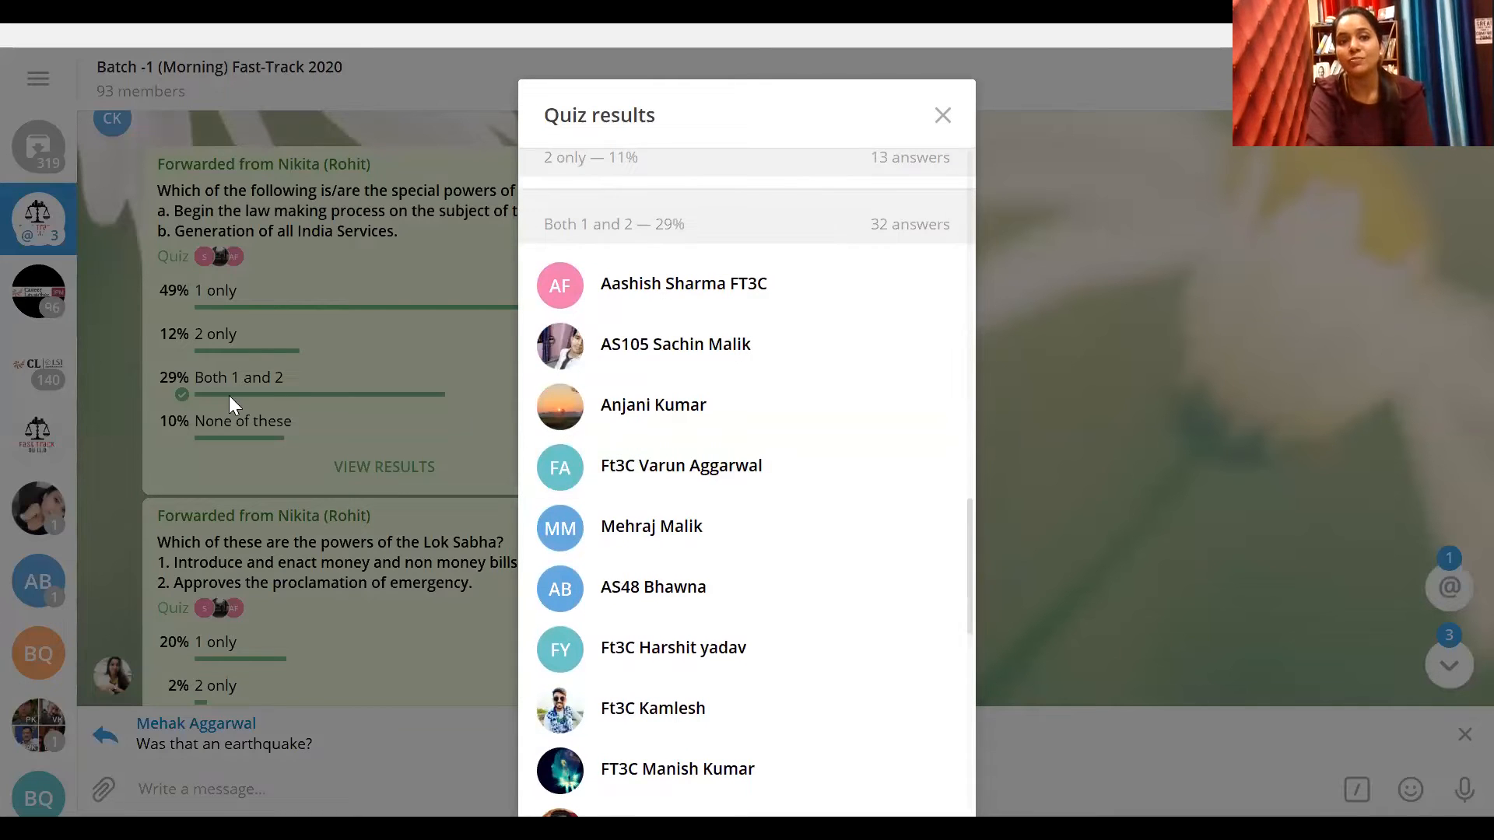
mouse_move(426, 329)
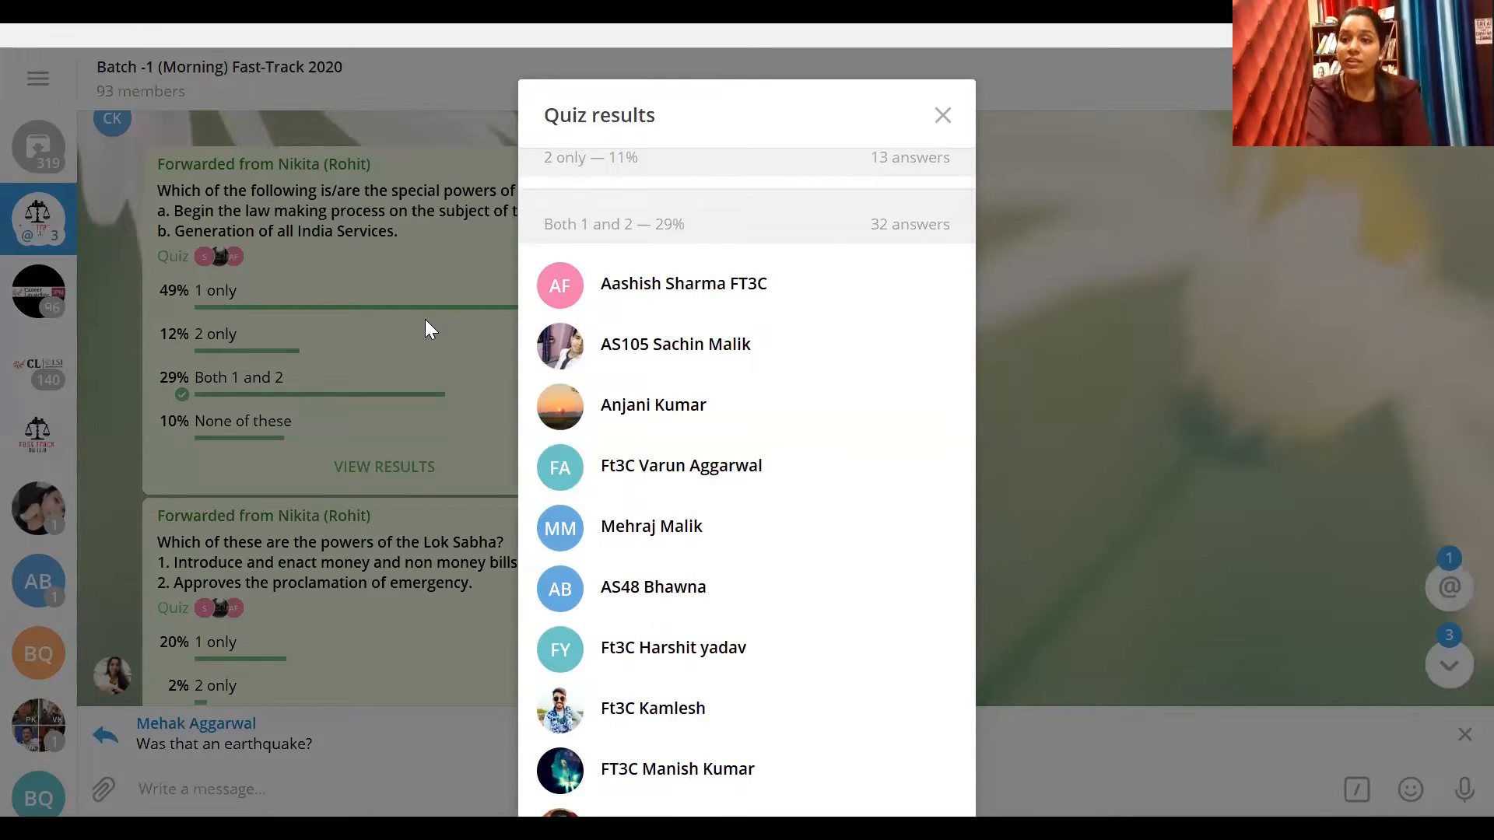
mouse_move(803, 342)
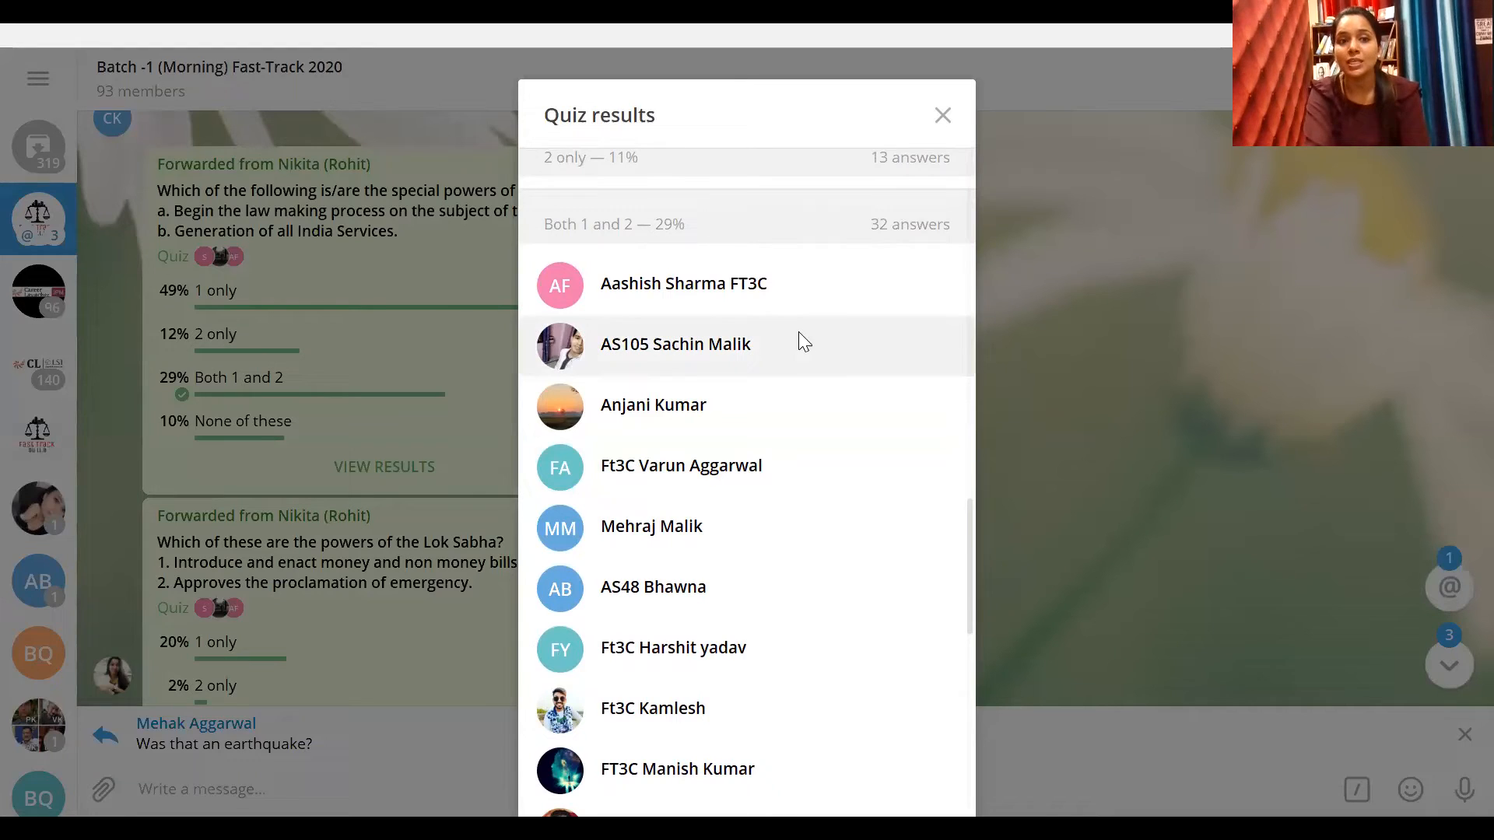
mouse_move(987, 565)
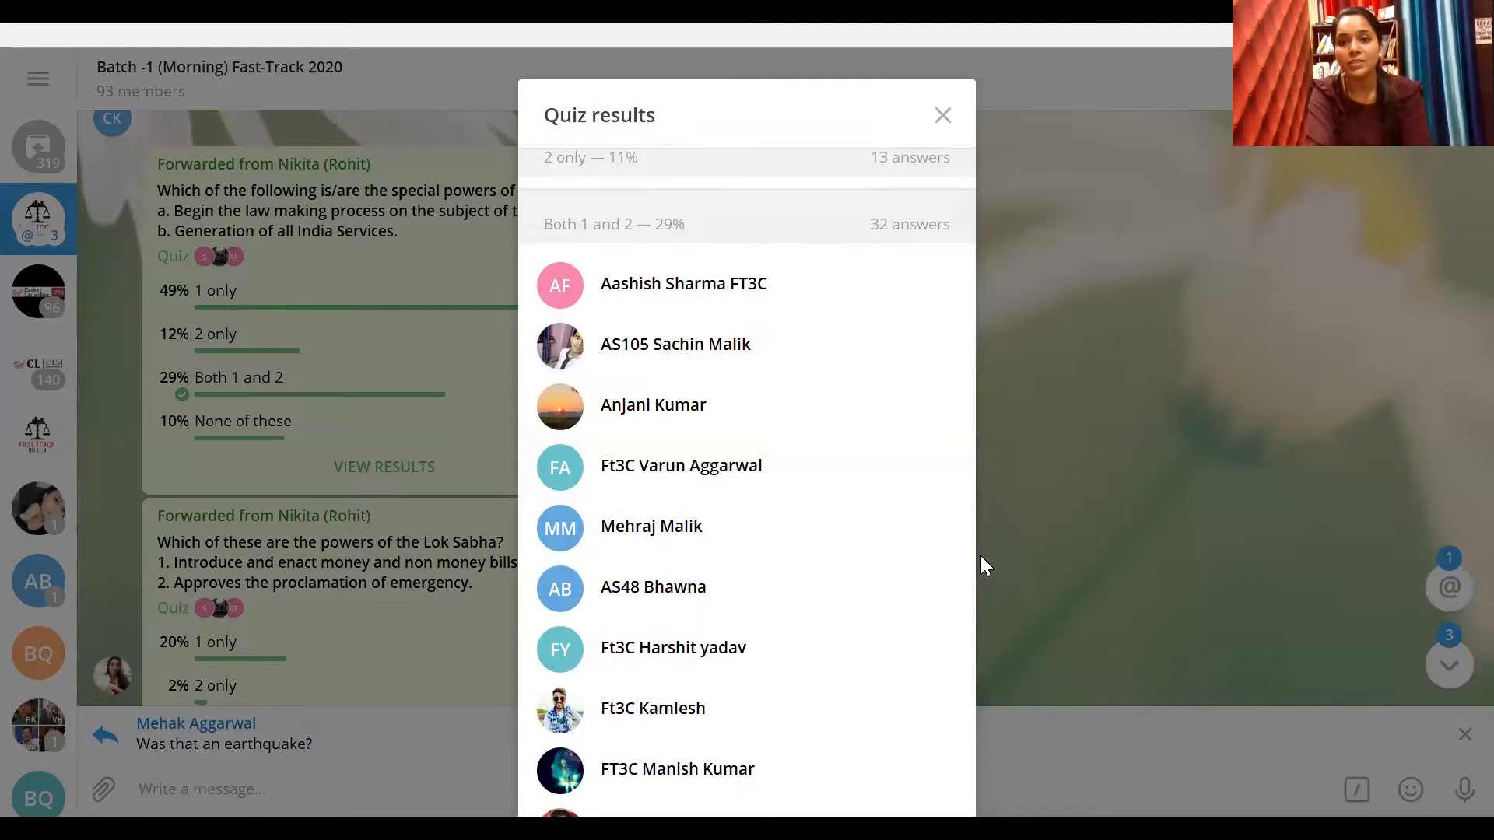
scroll(down, 3)
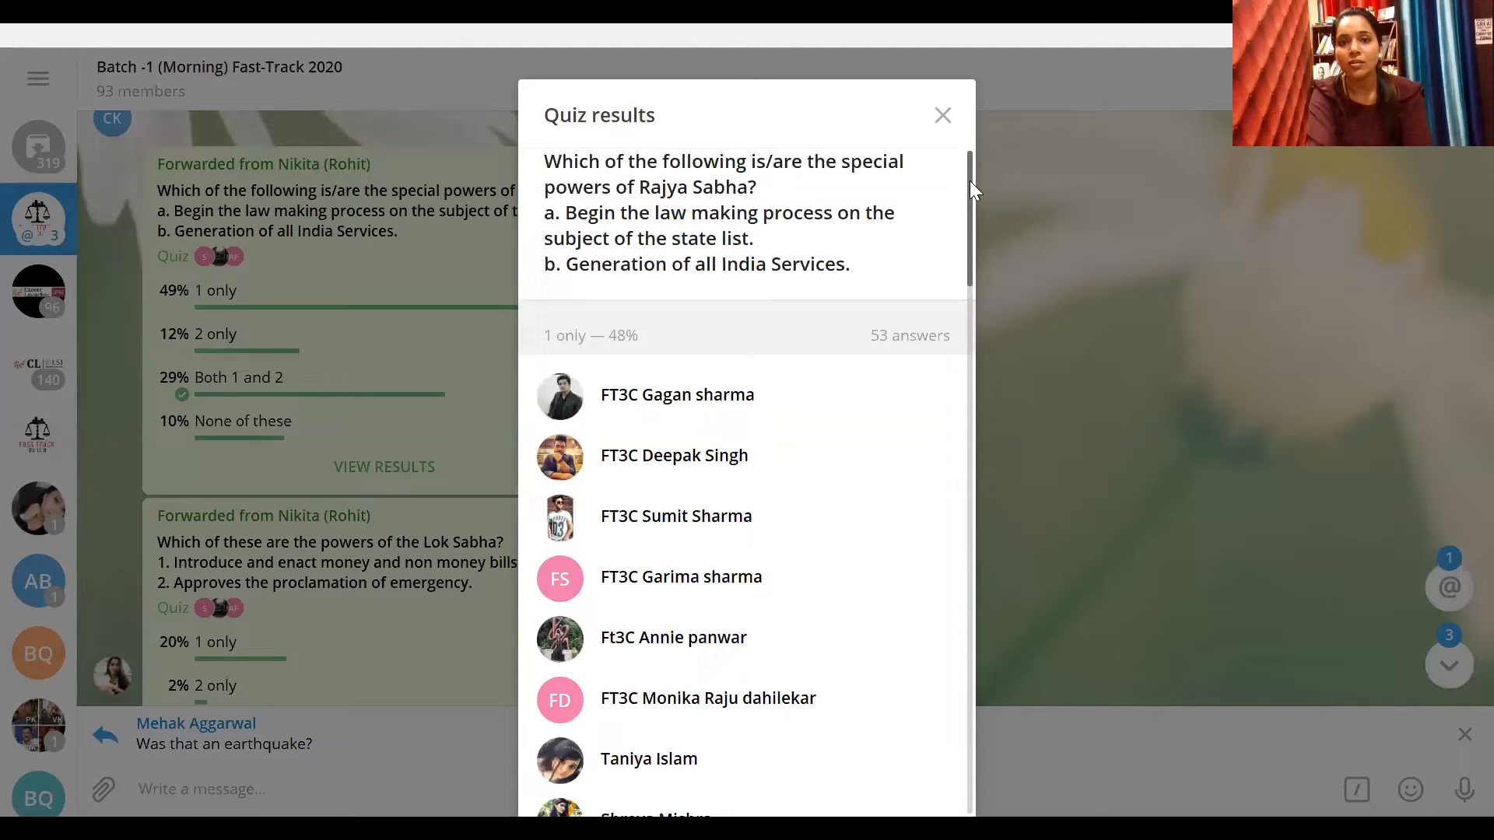
click(942, 114)
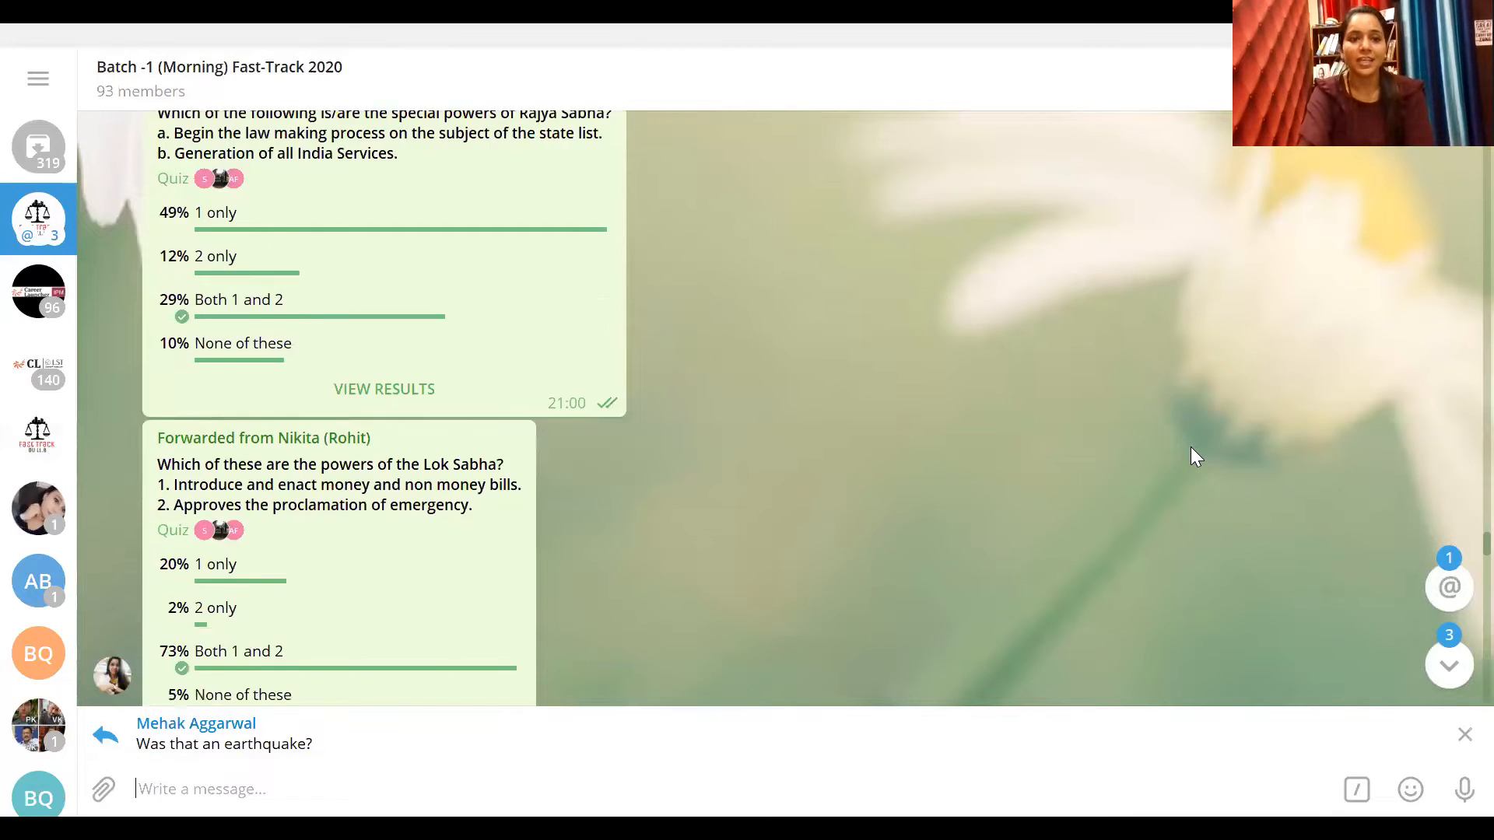
Scroll the chat to show the whole Lok Sabha powers quiz with Both 1 and 2 at 73%
scroll(down, 3)
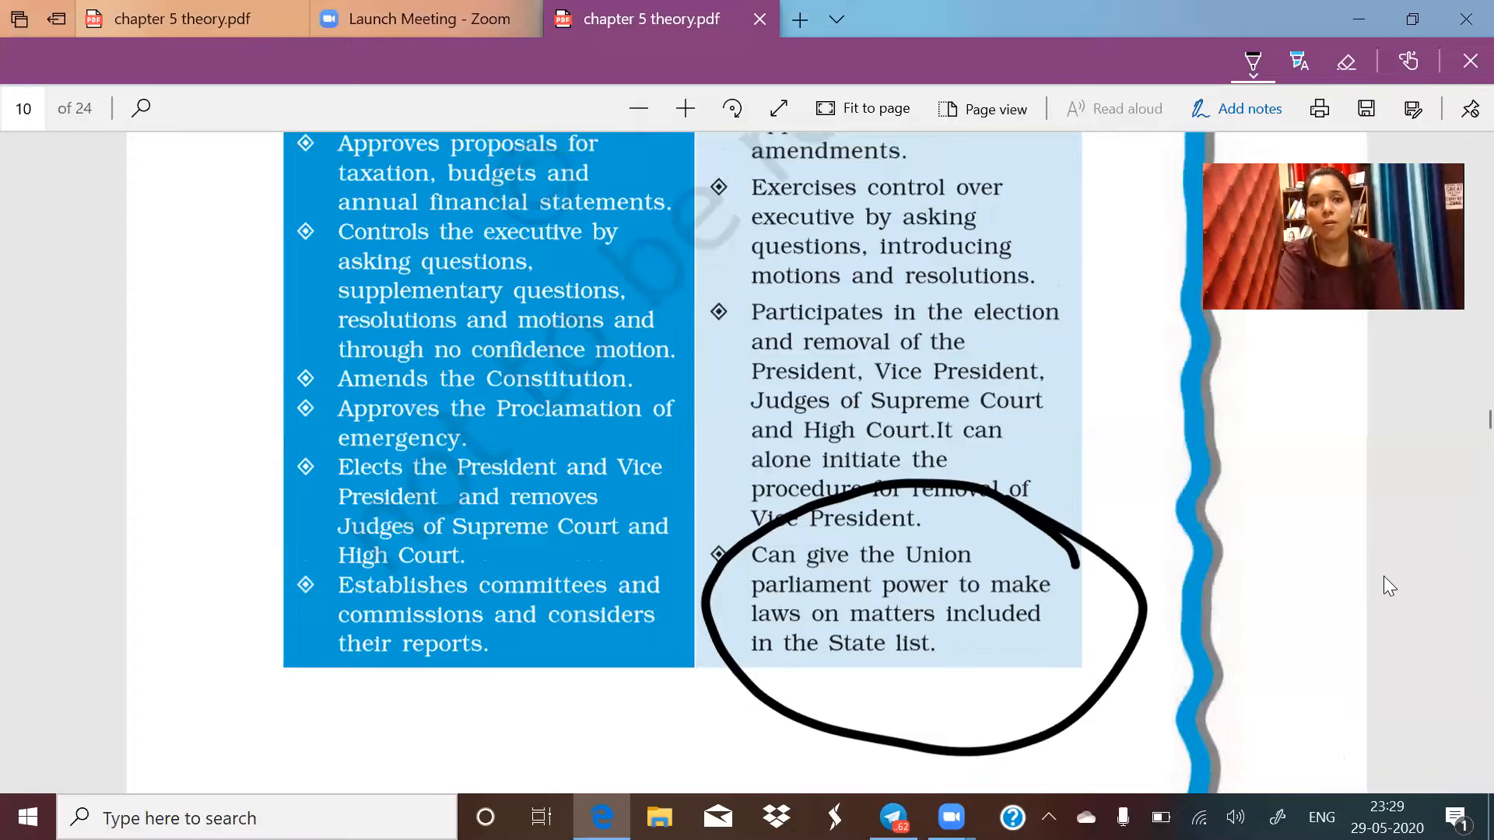
Underline the Lok Sabha power to introduce and enact money and non money bills
scroll(down, 3)
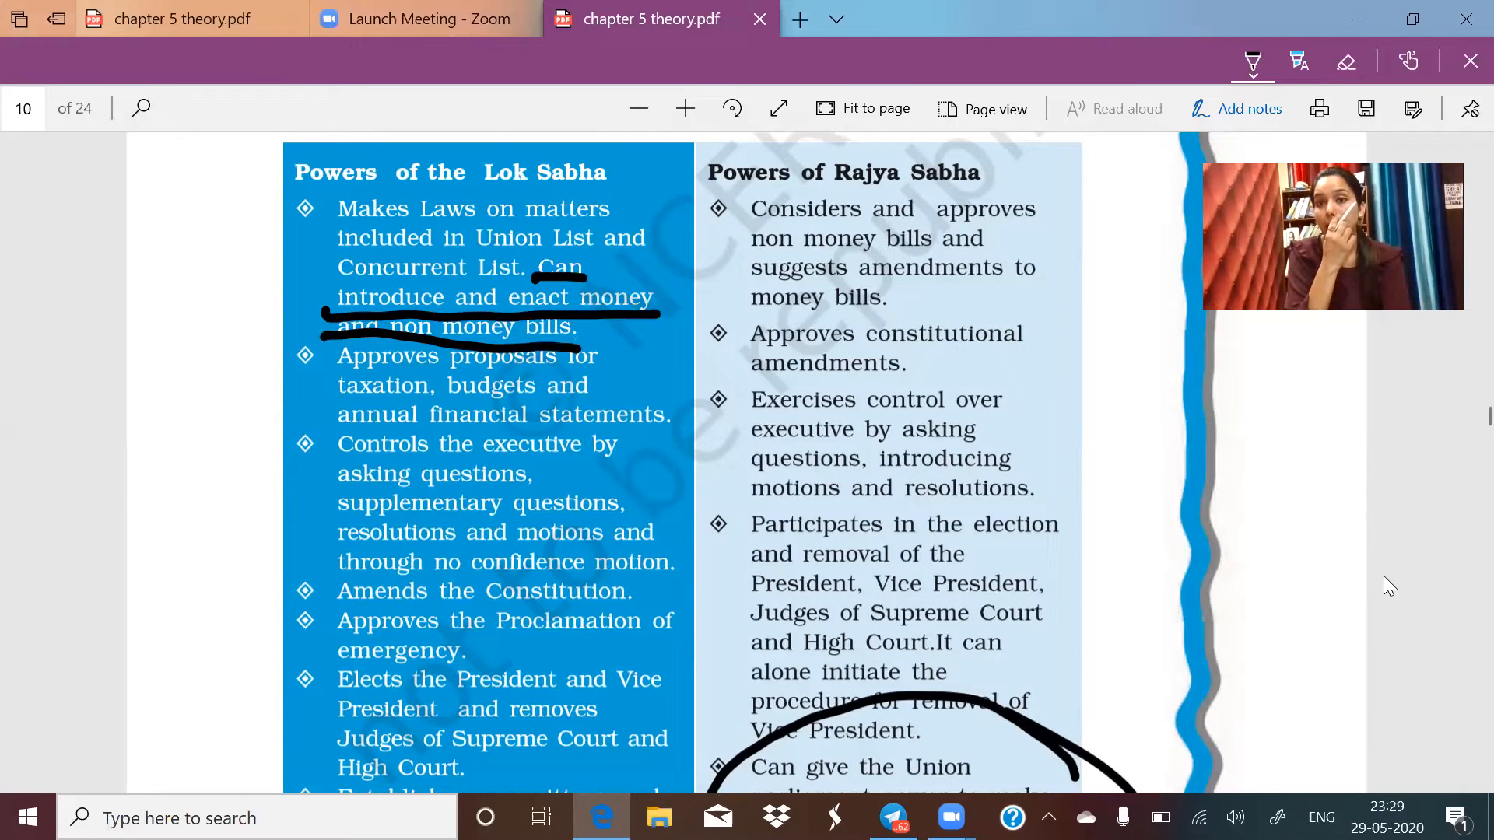
scroll(down, 3)
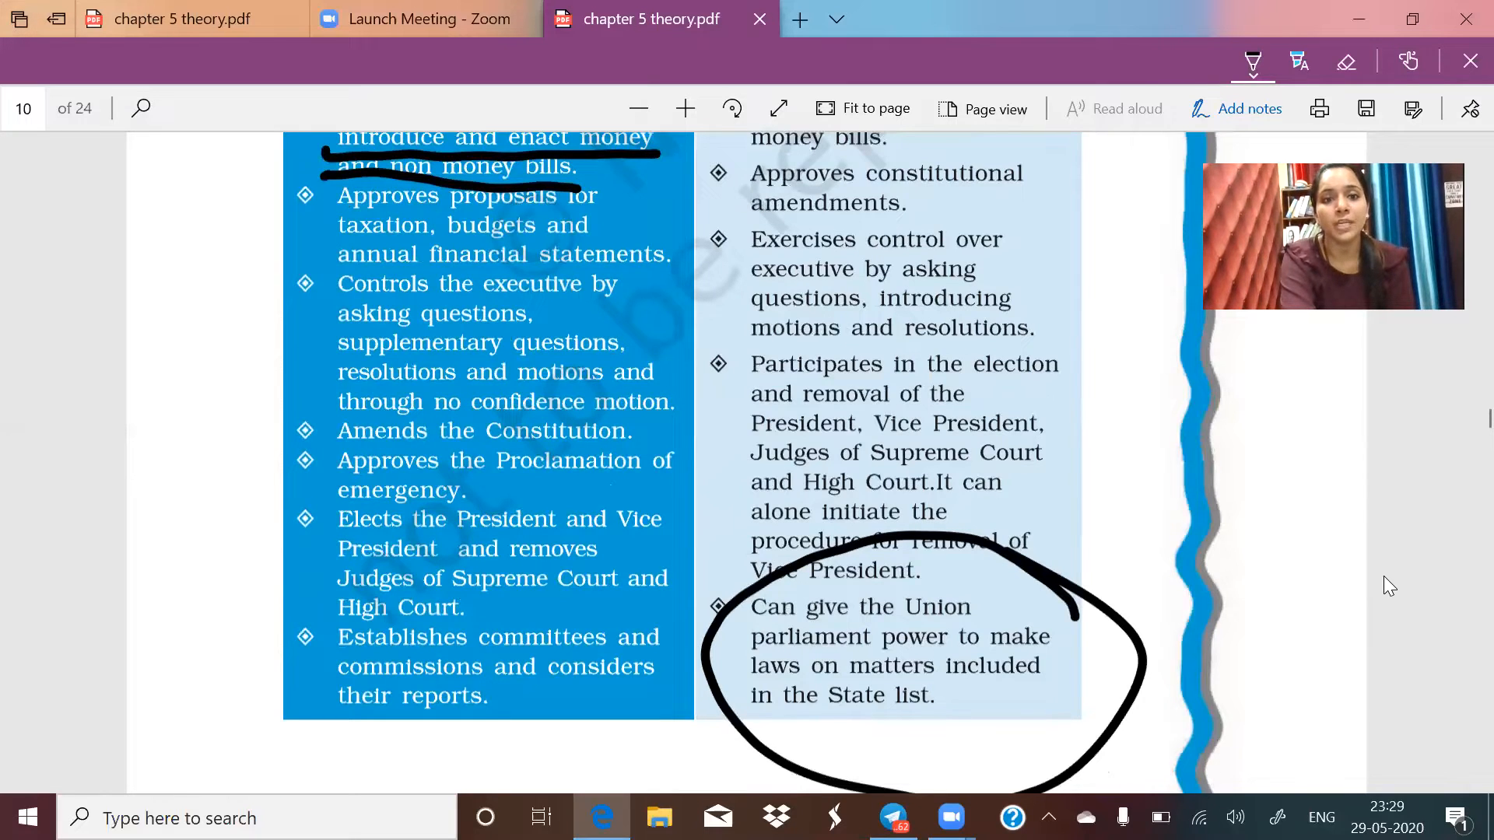
drag(314, 452, 495, 495)
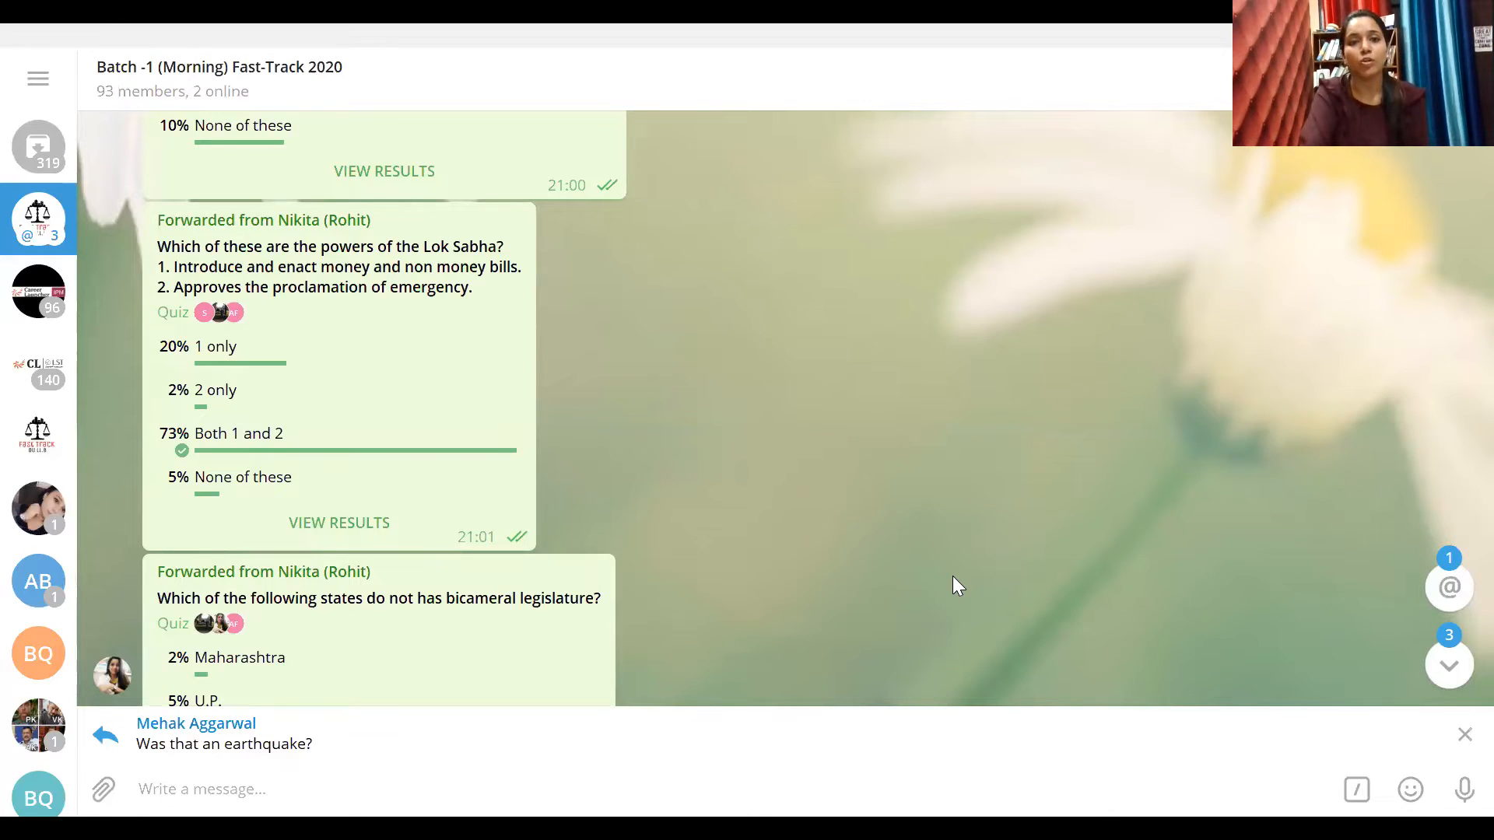
Scroll the chat down to the bicameral legislature quiz with Rajasthan at 84%
scroll(down, 3)
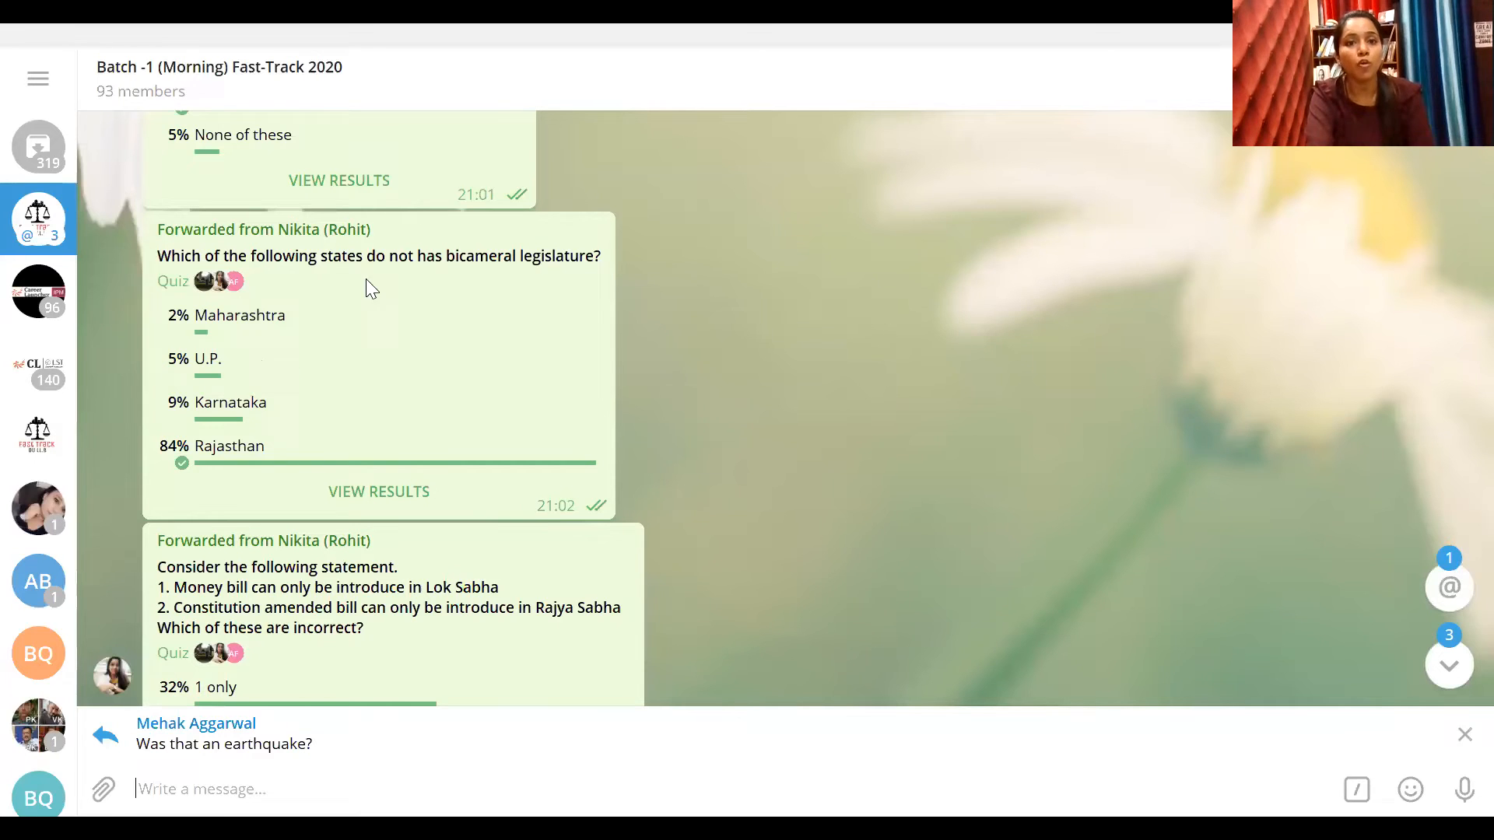
mouse_move(207, 473)
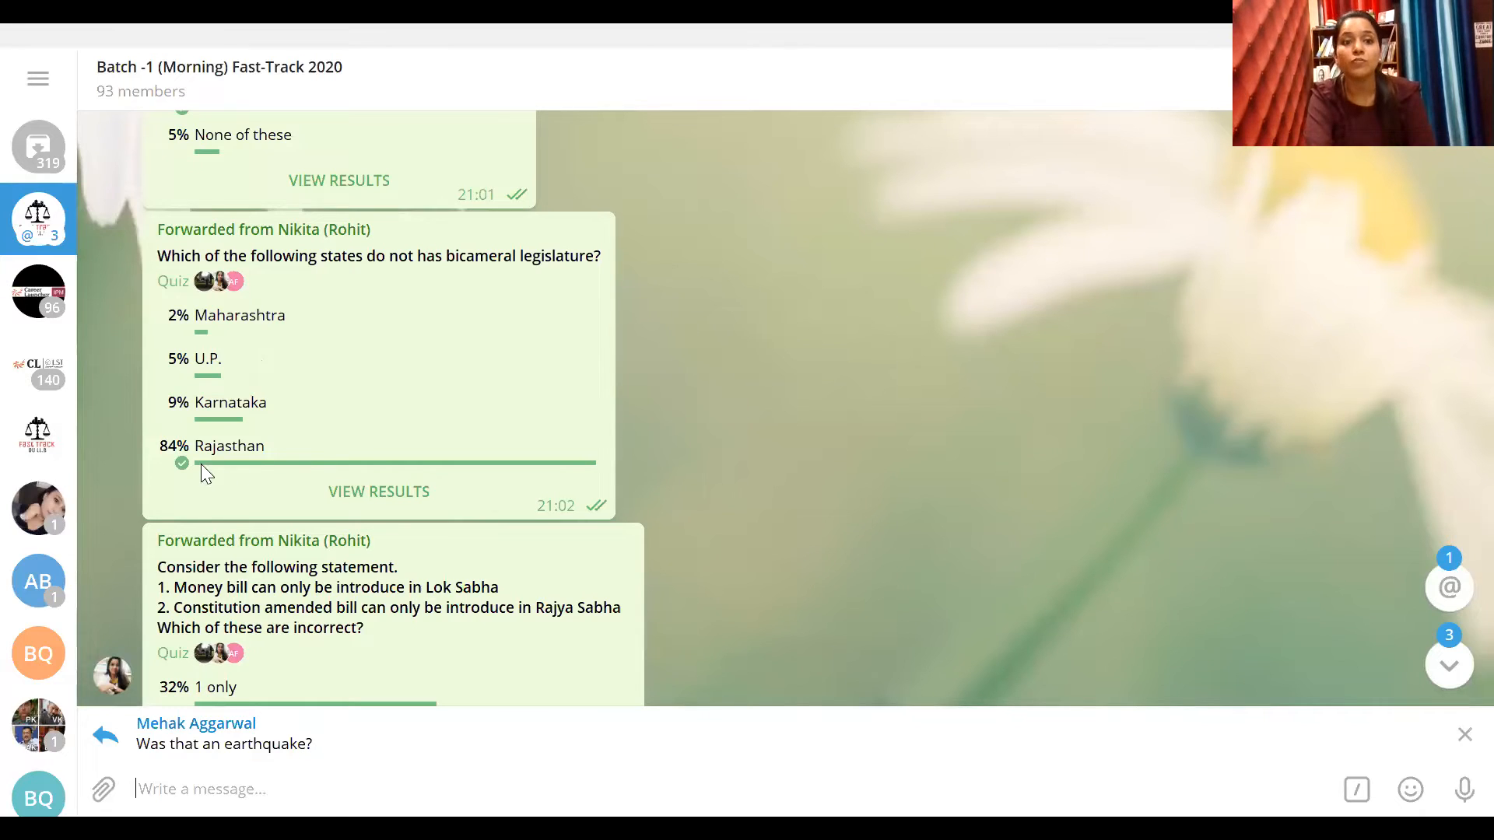
mouse_move(291, 453)
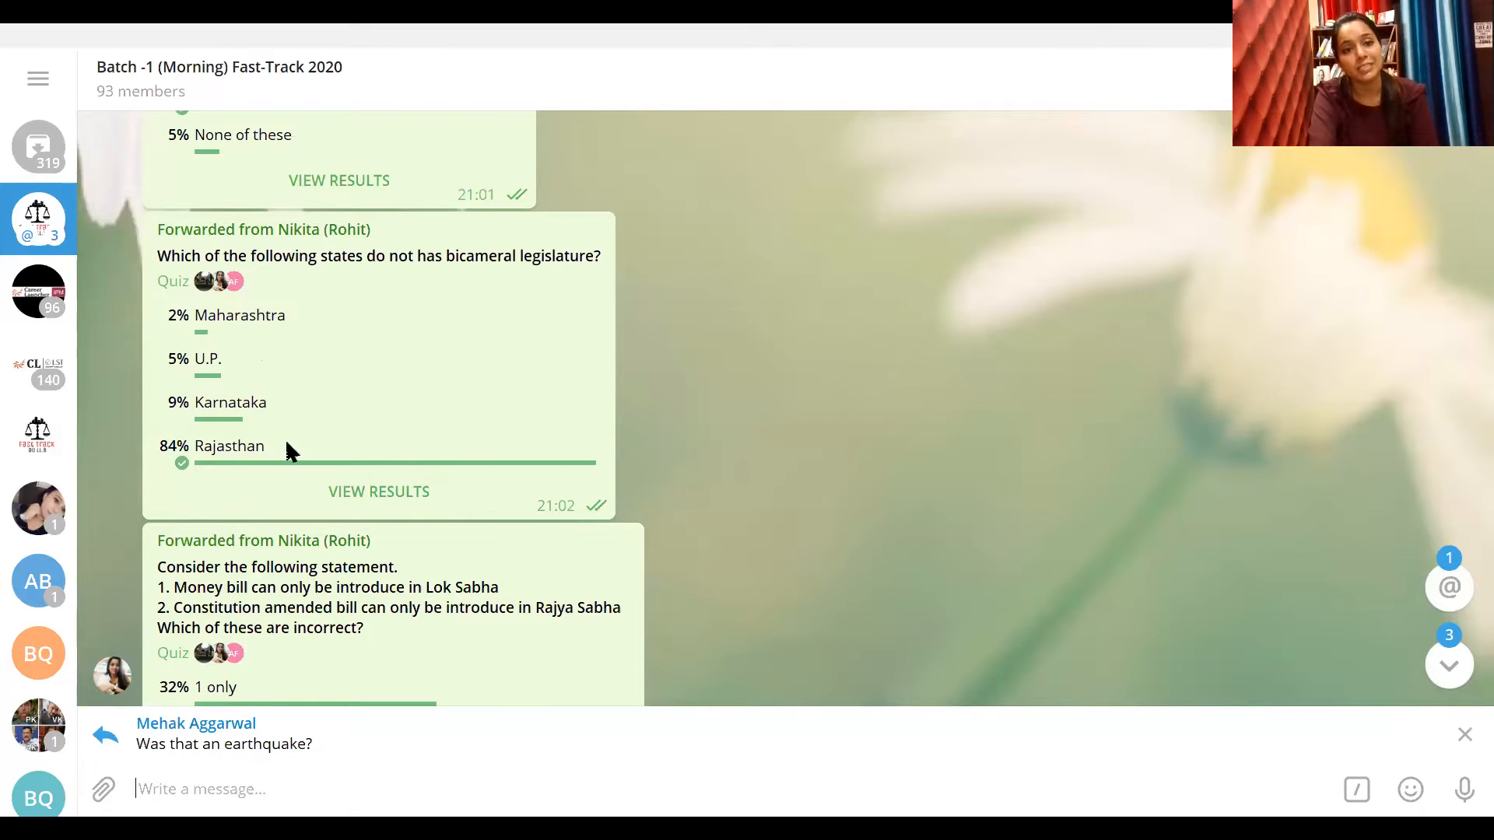
mouse_move(398, 503)
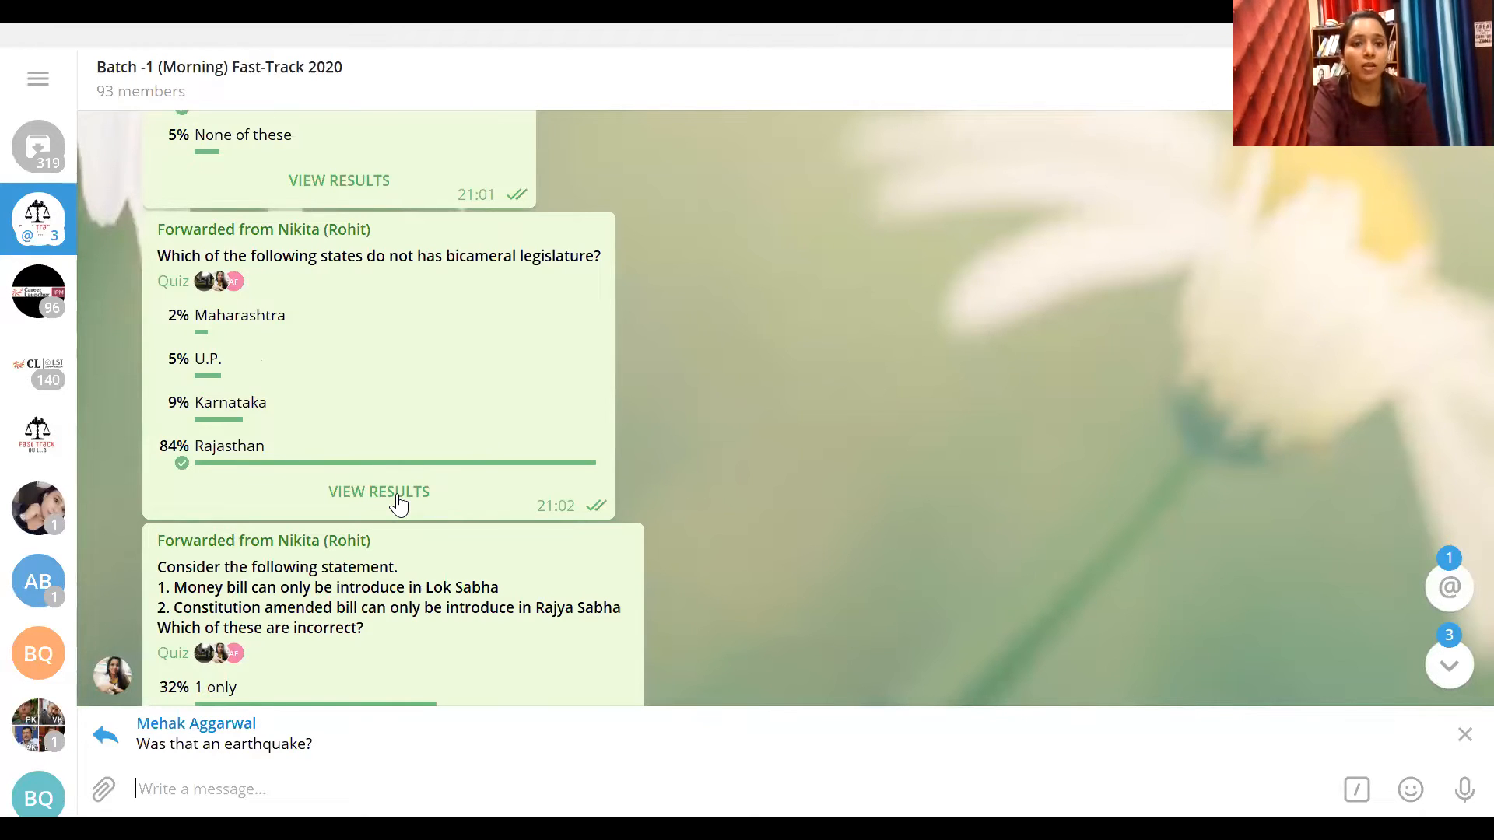
Review the Karnataka and Rajasthan voter lists in the bicameral quiz results, then close them
click(378, 492)
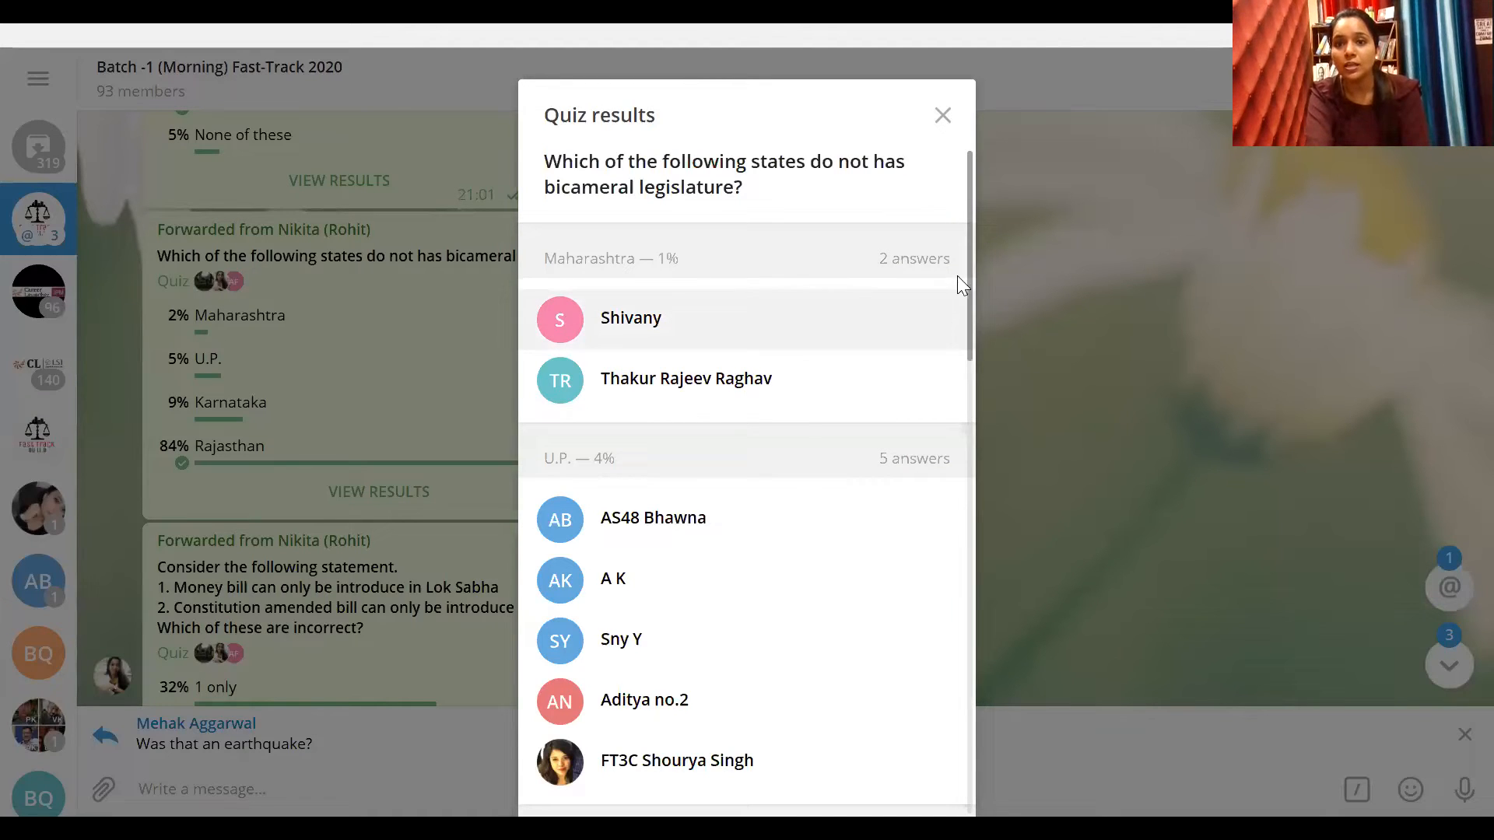
scroll(down, 3)
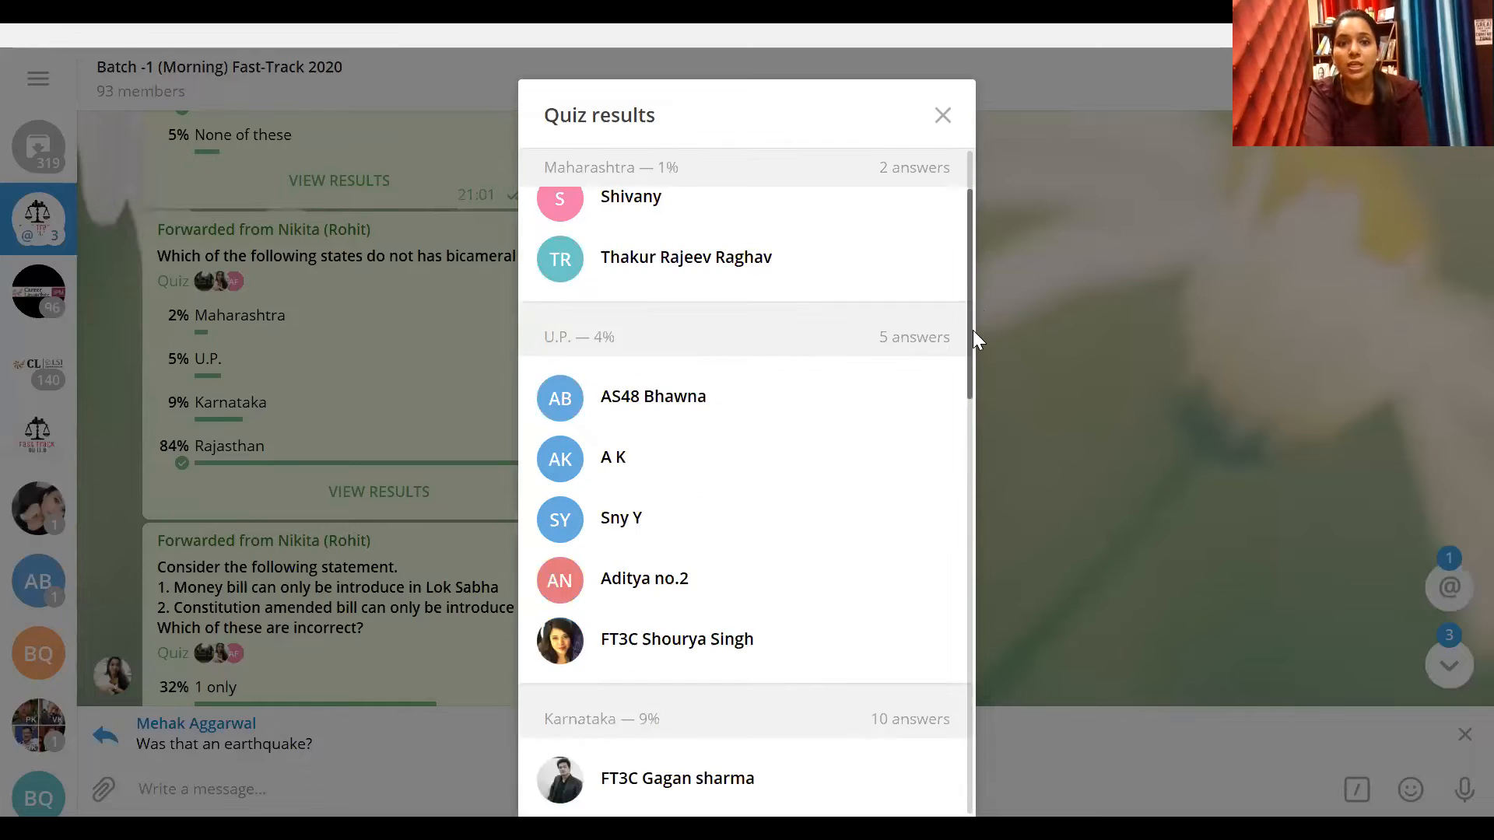
scroll(down, 3)
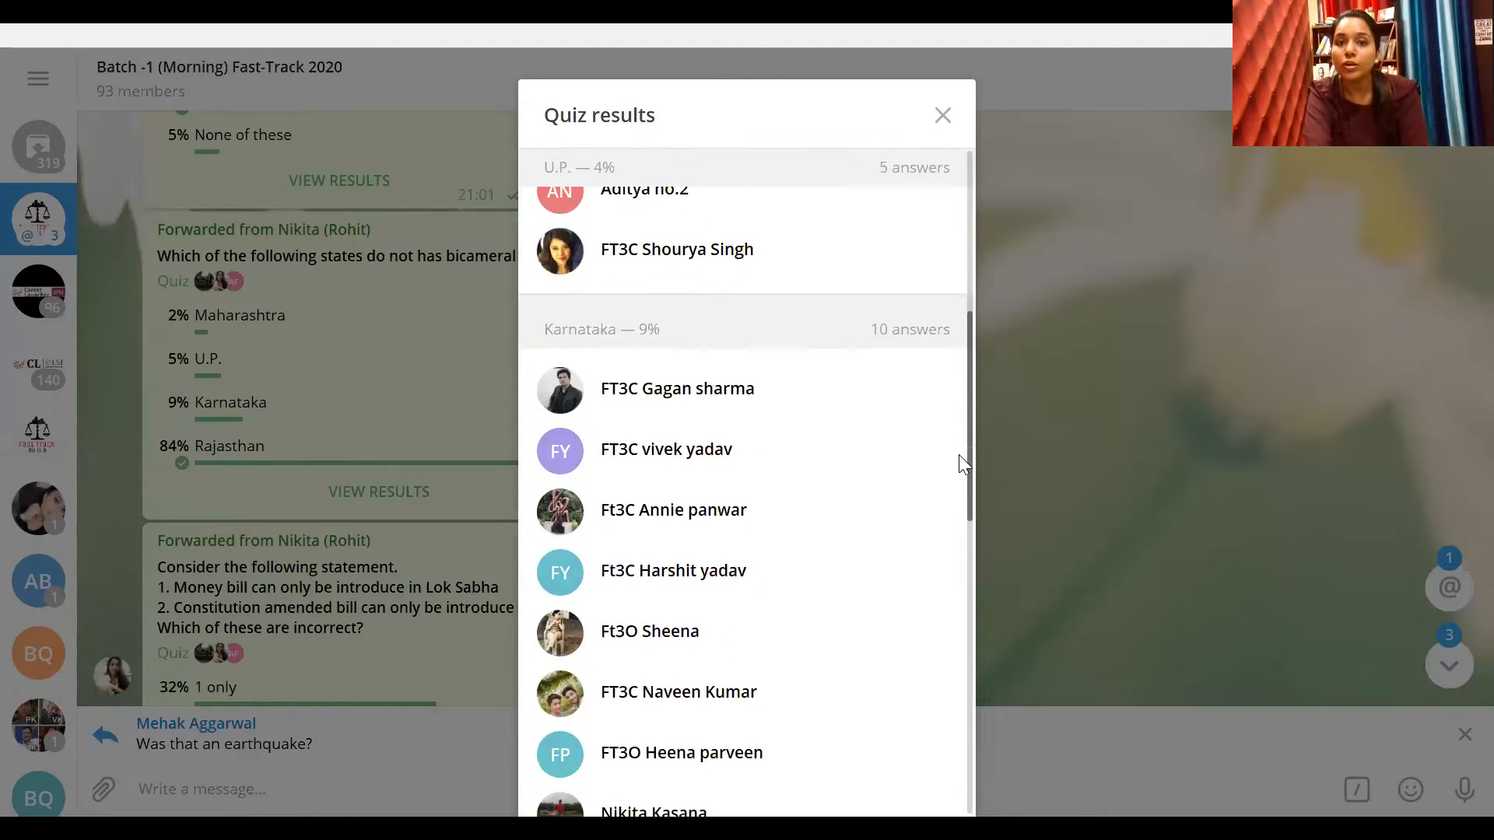
scroll(down, 3)
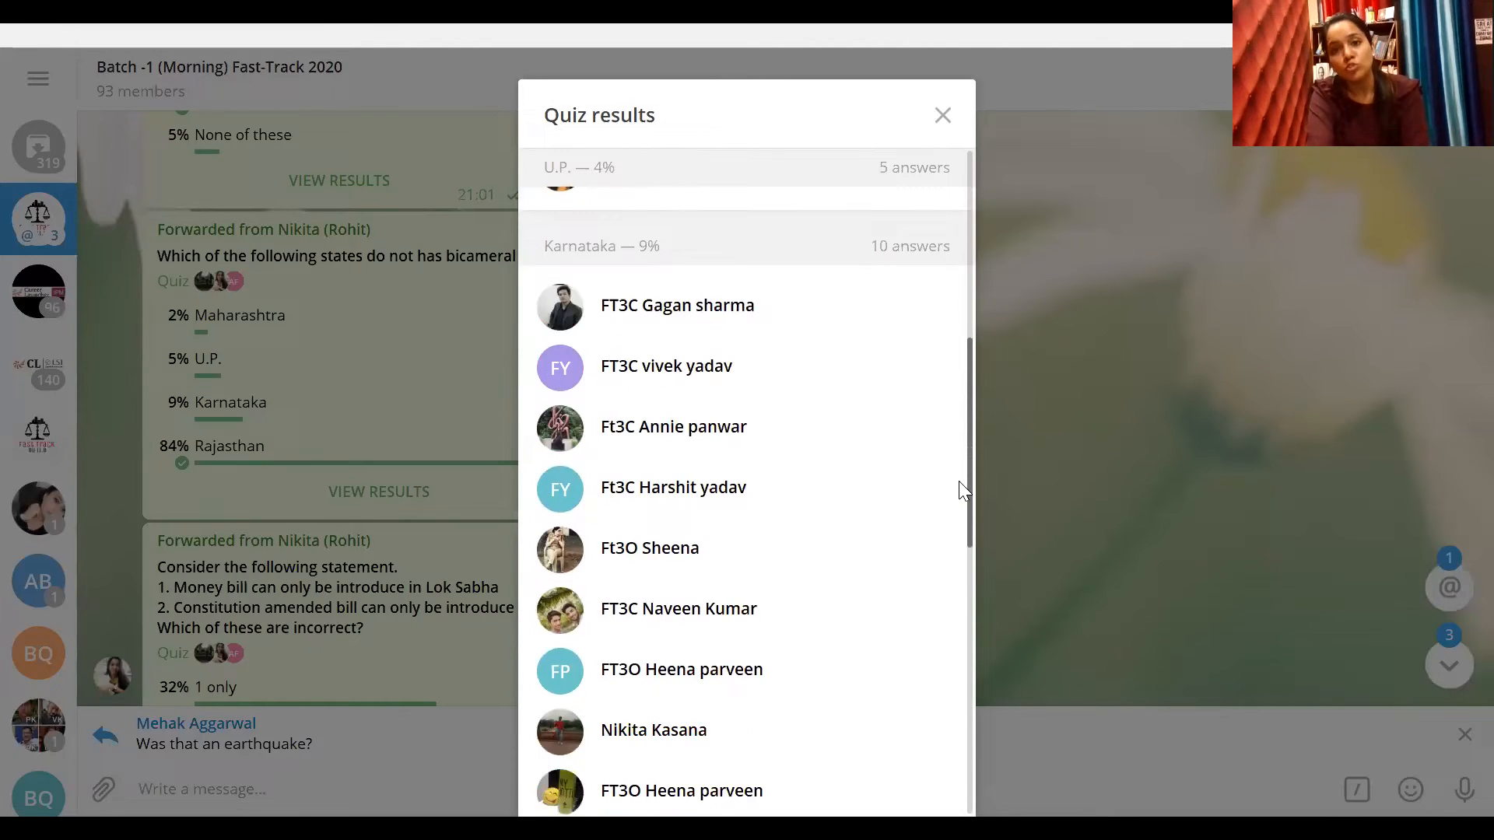
scroll(down, 3)
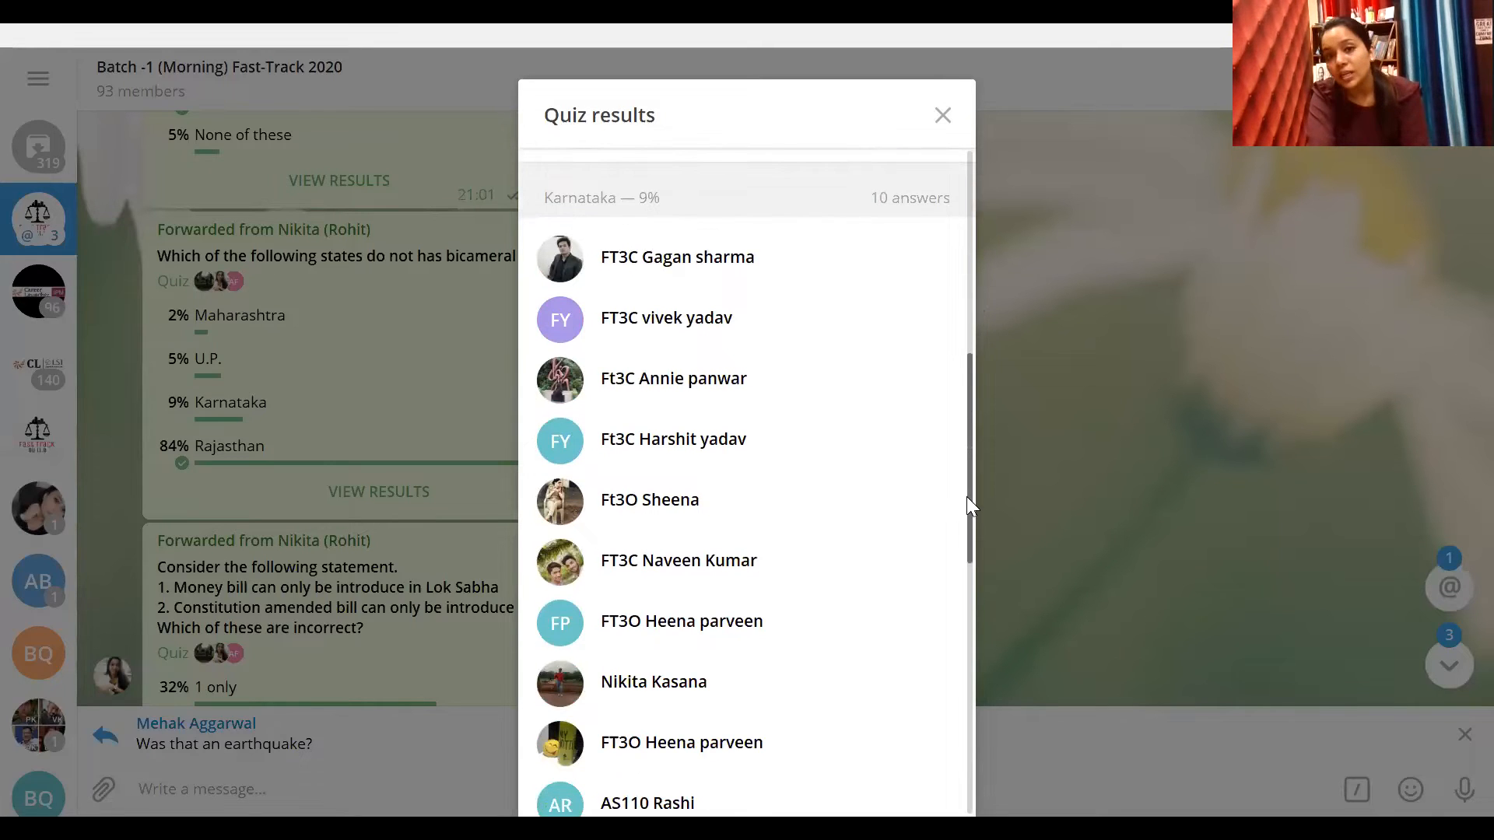
scroll(down, 3)
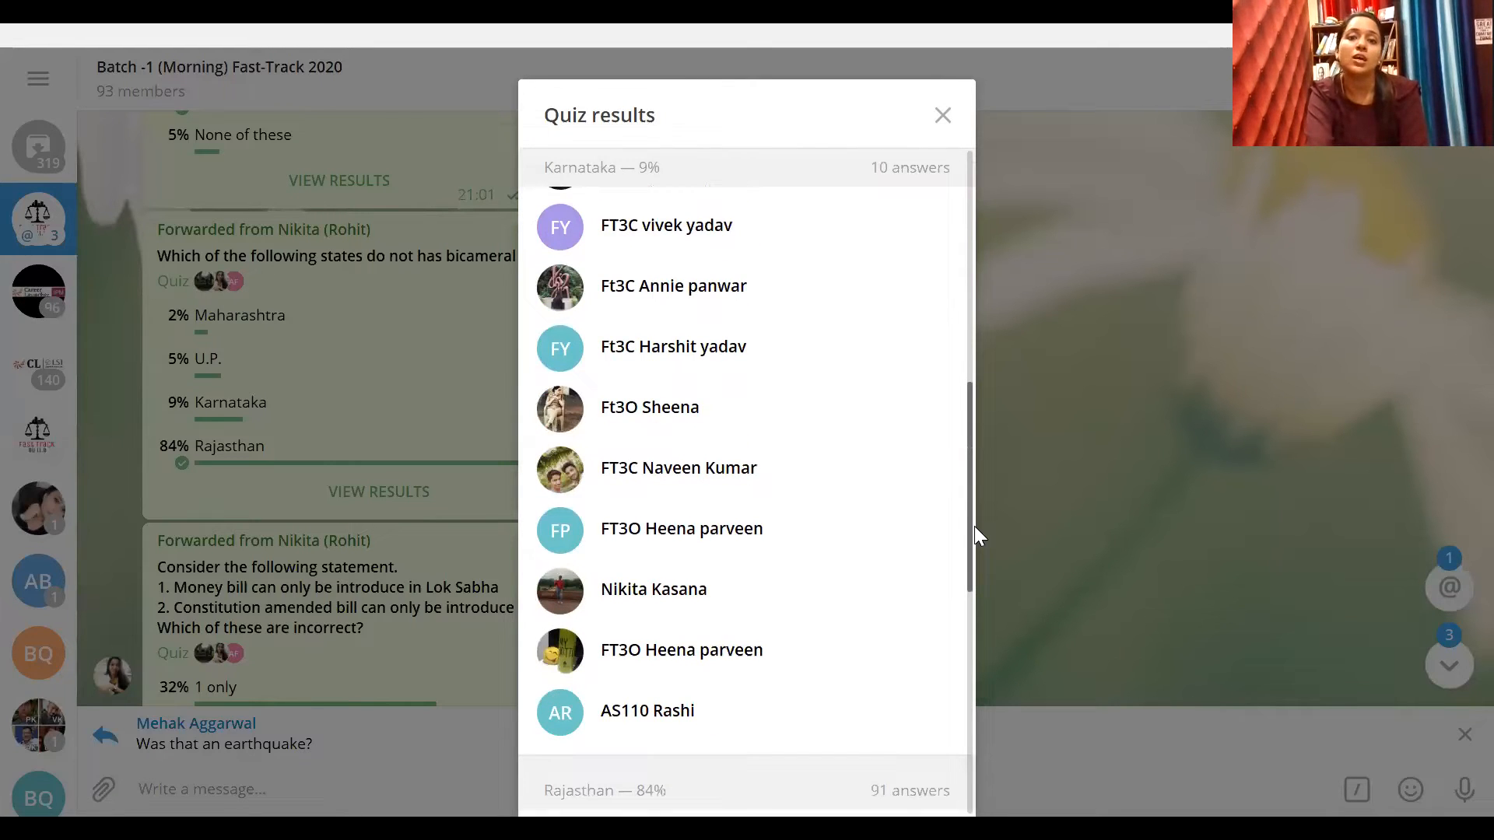
scroll(down, 3)
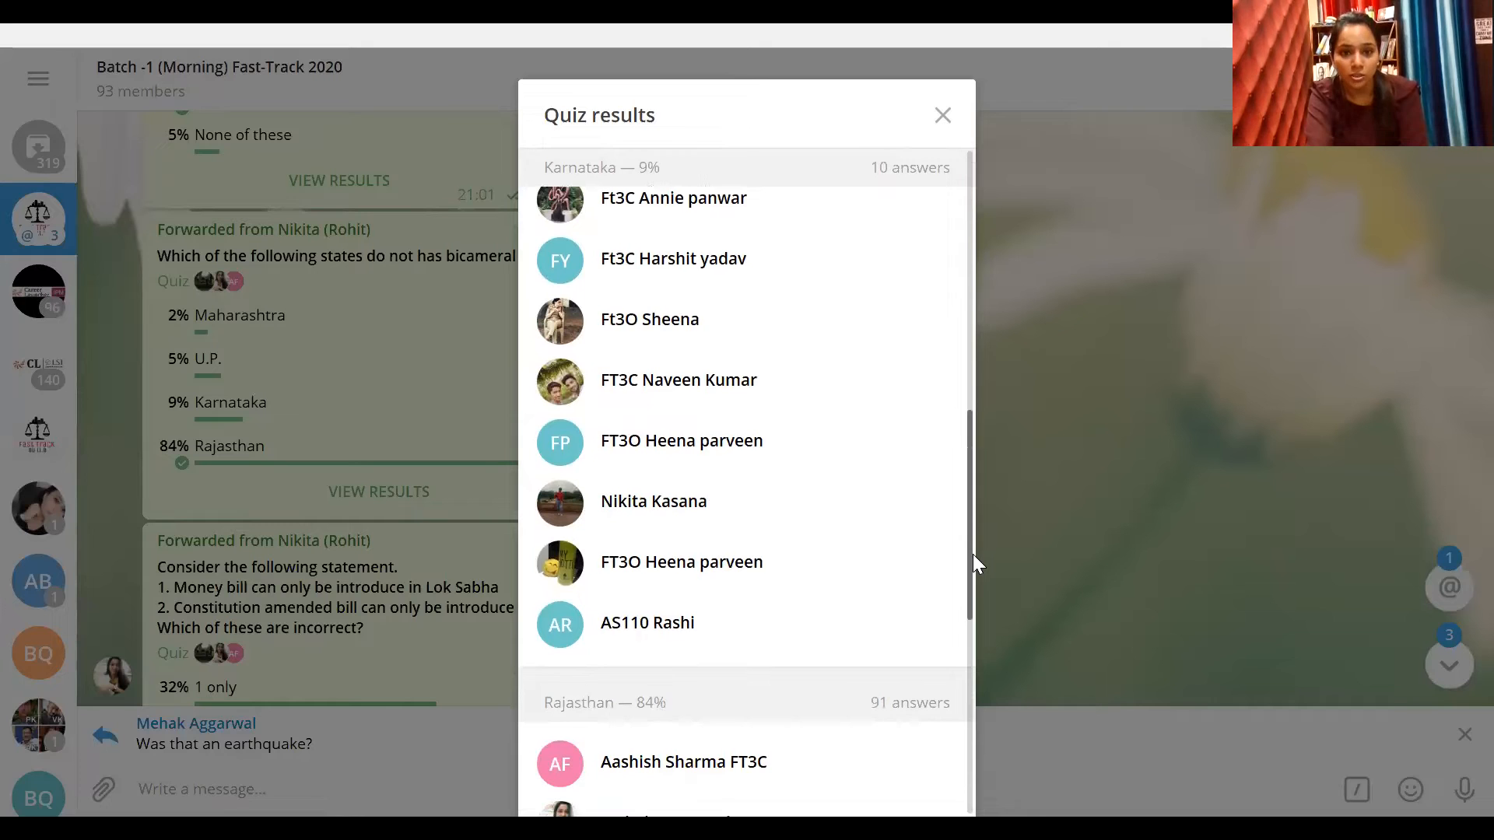
scroll(down, 3)
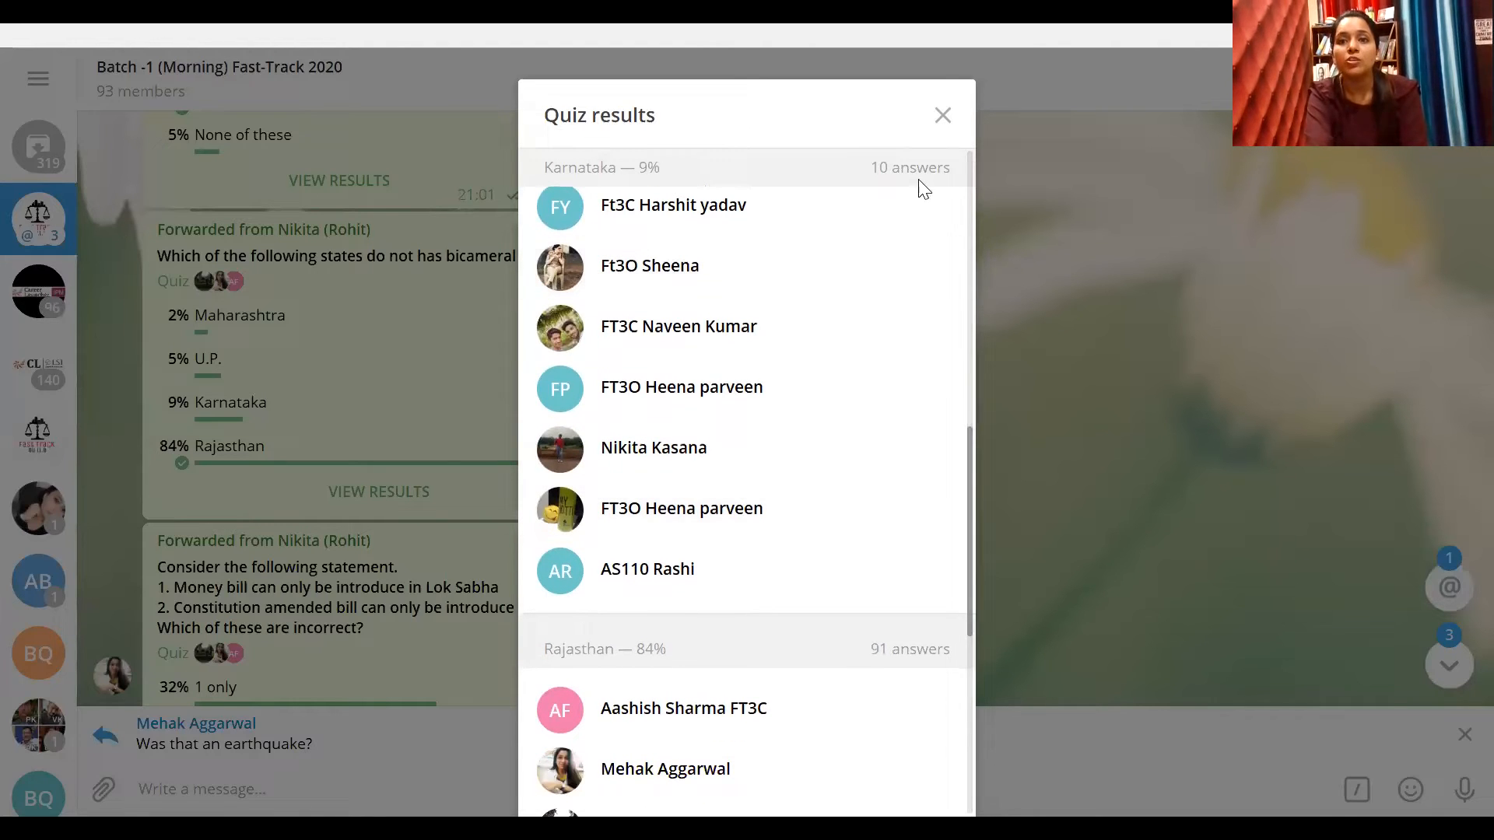
click(944, 114)
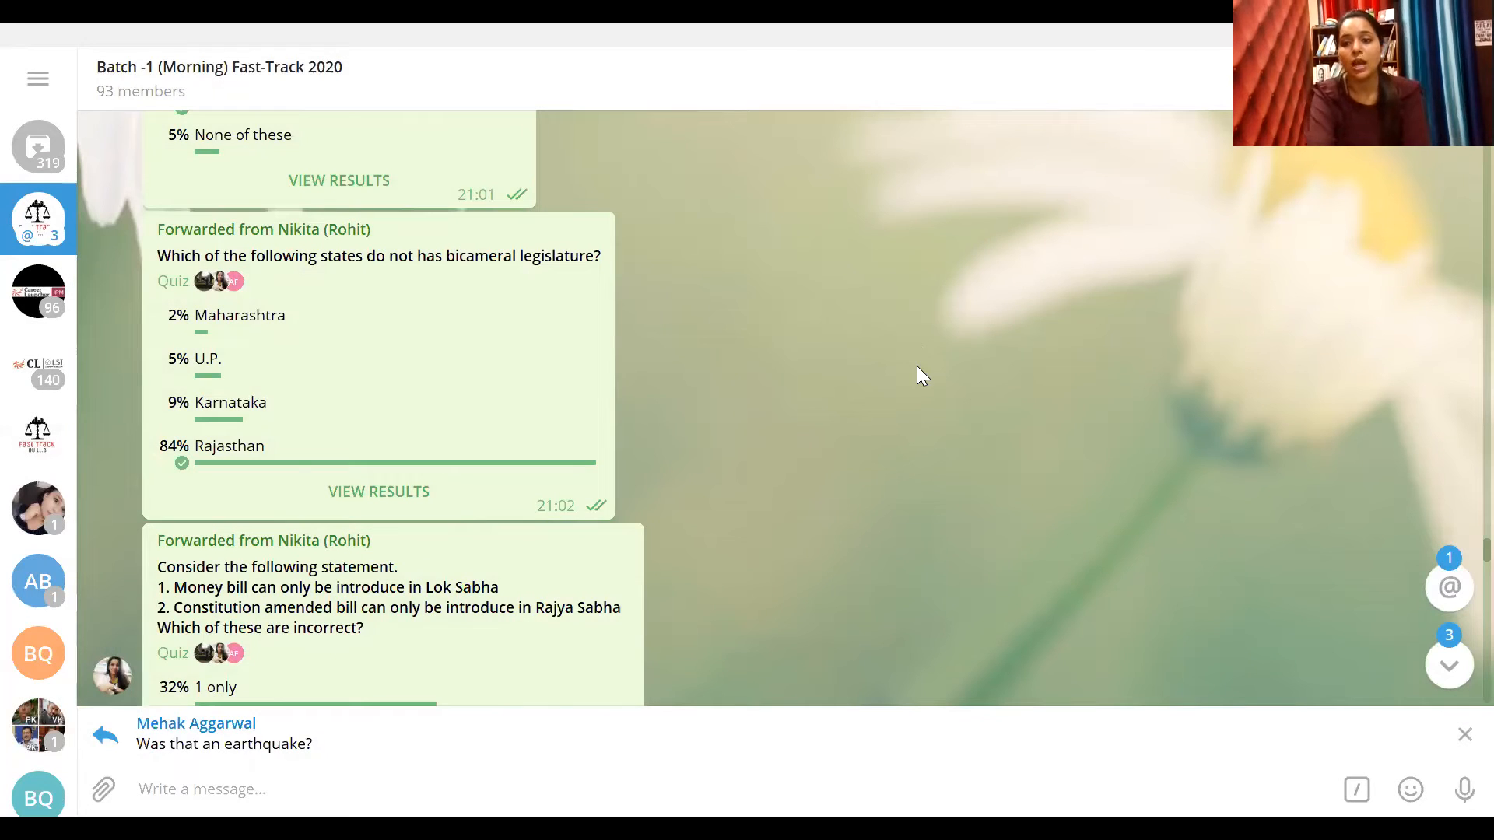
Scroll until the money bill and constitution amendment bill quiz is fully visible, 2 only at 56%
scroll(down, 3)
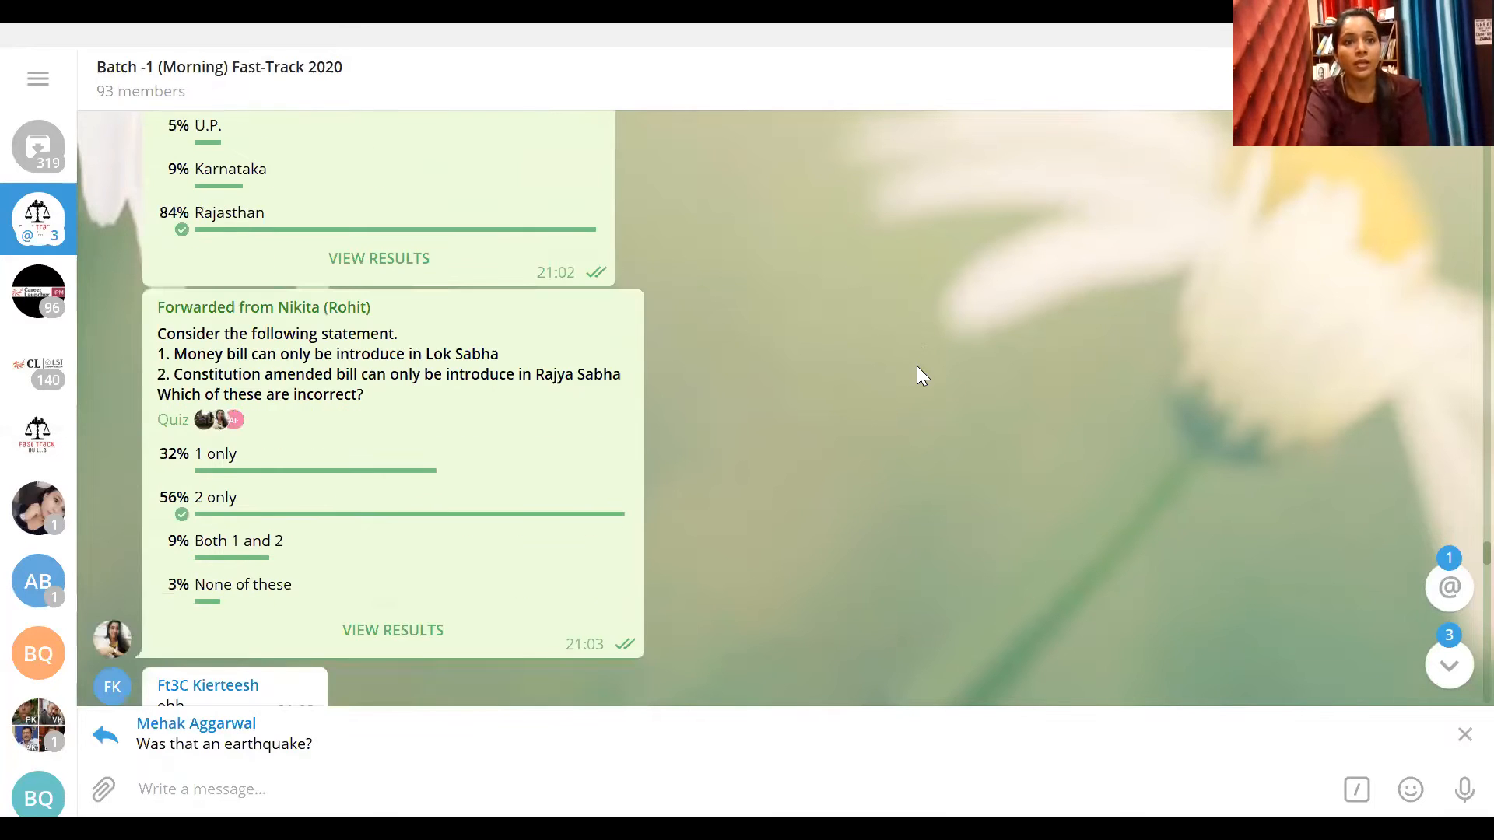
scroll(down, 3)
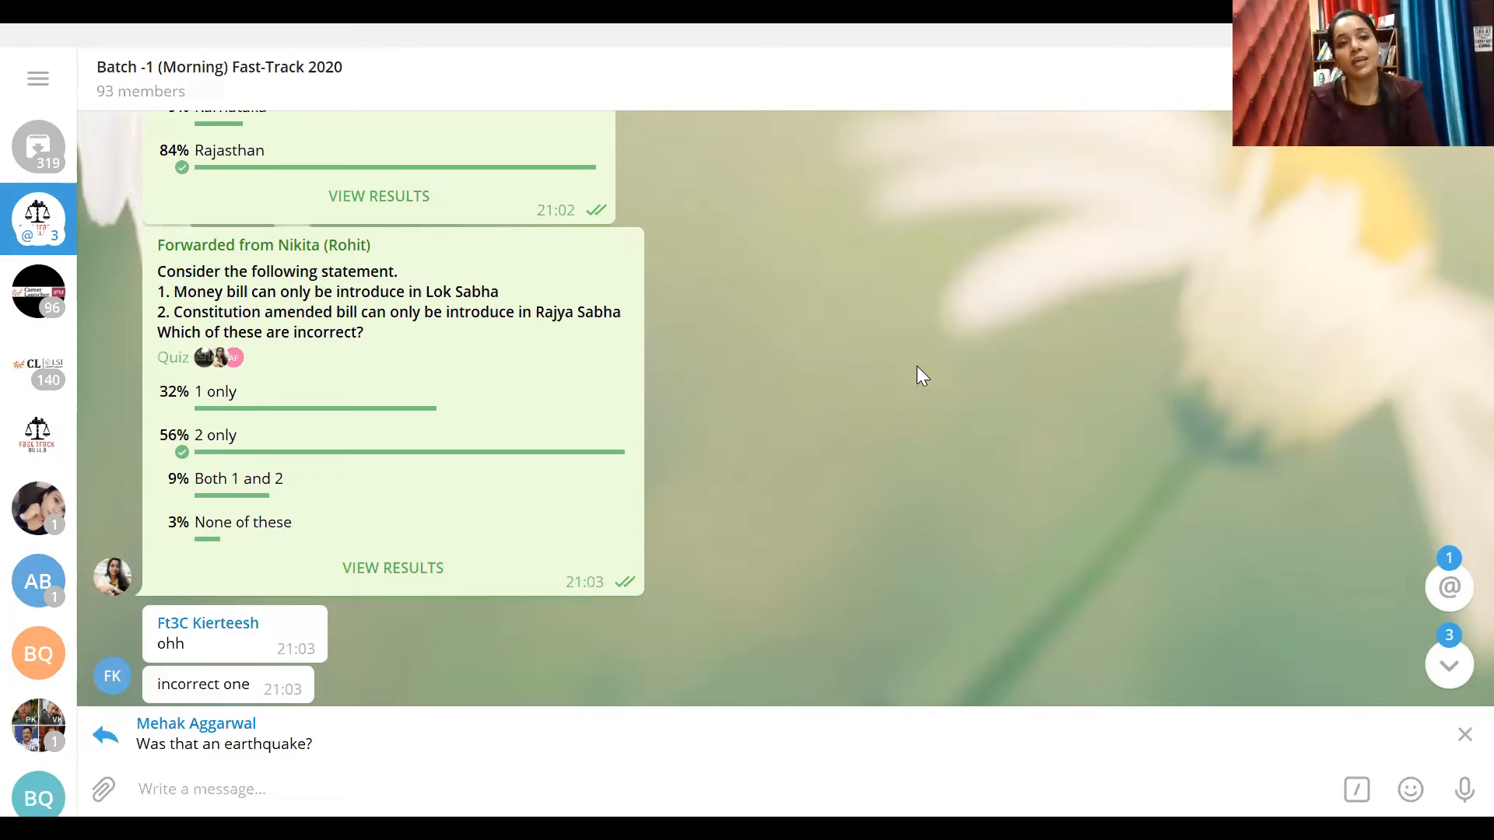
mouse_move(392, 567)
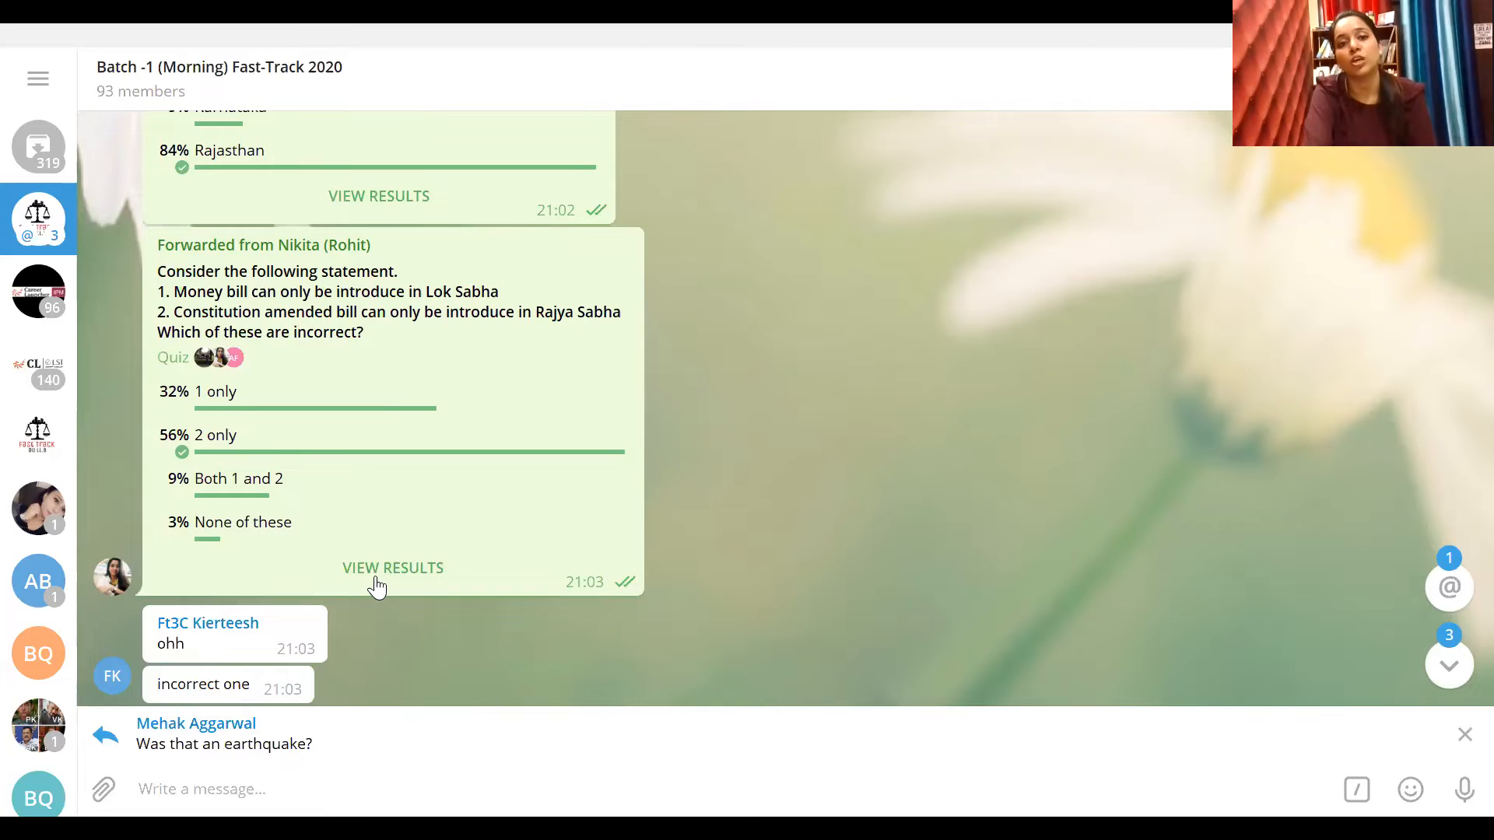
Expand and review the full list of '1 only' voters on the money bill quiz, then close the results
click(392, 568)
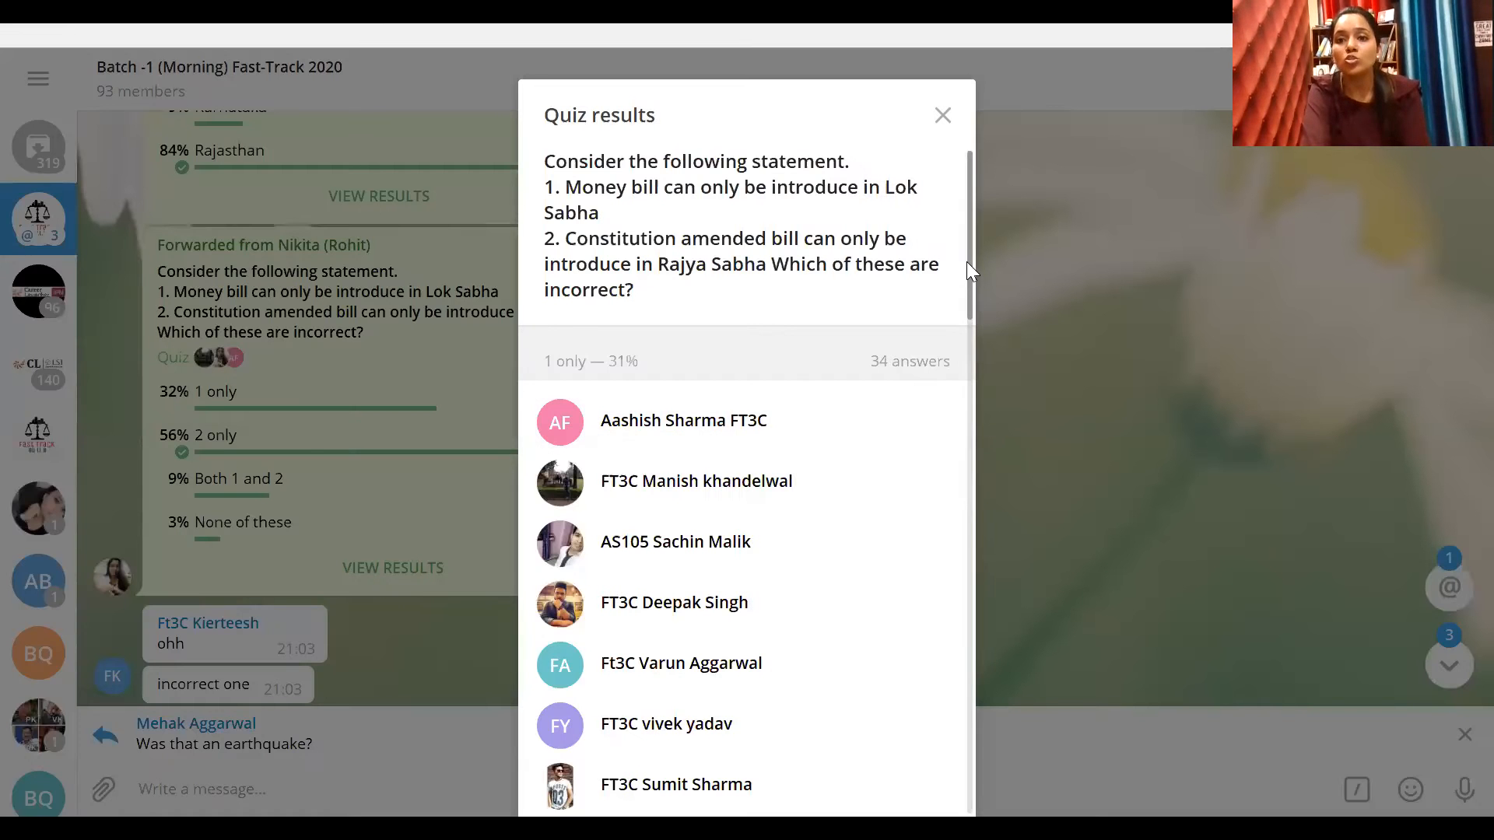
scroll(down, 3)
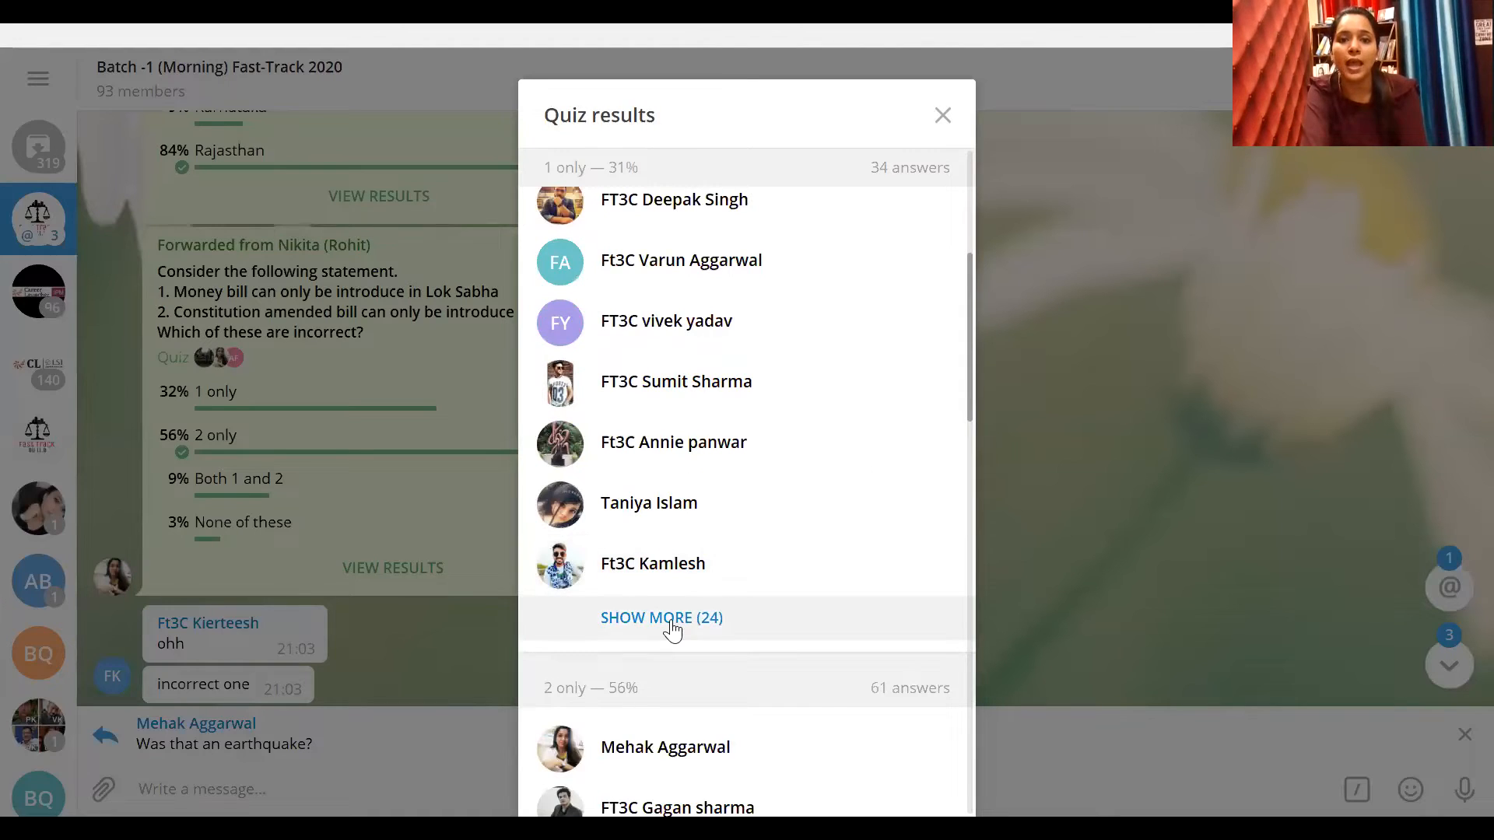
click(662, 618)
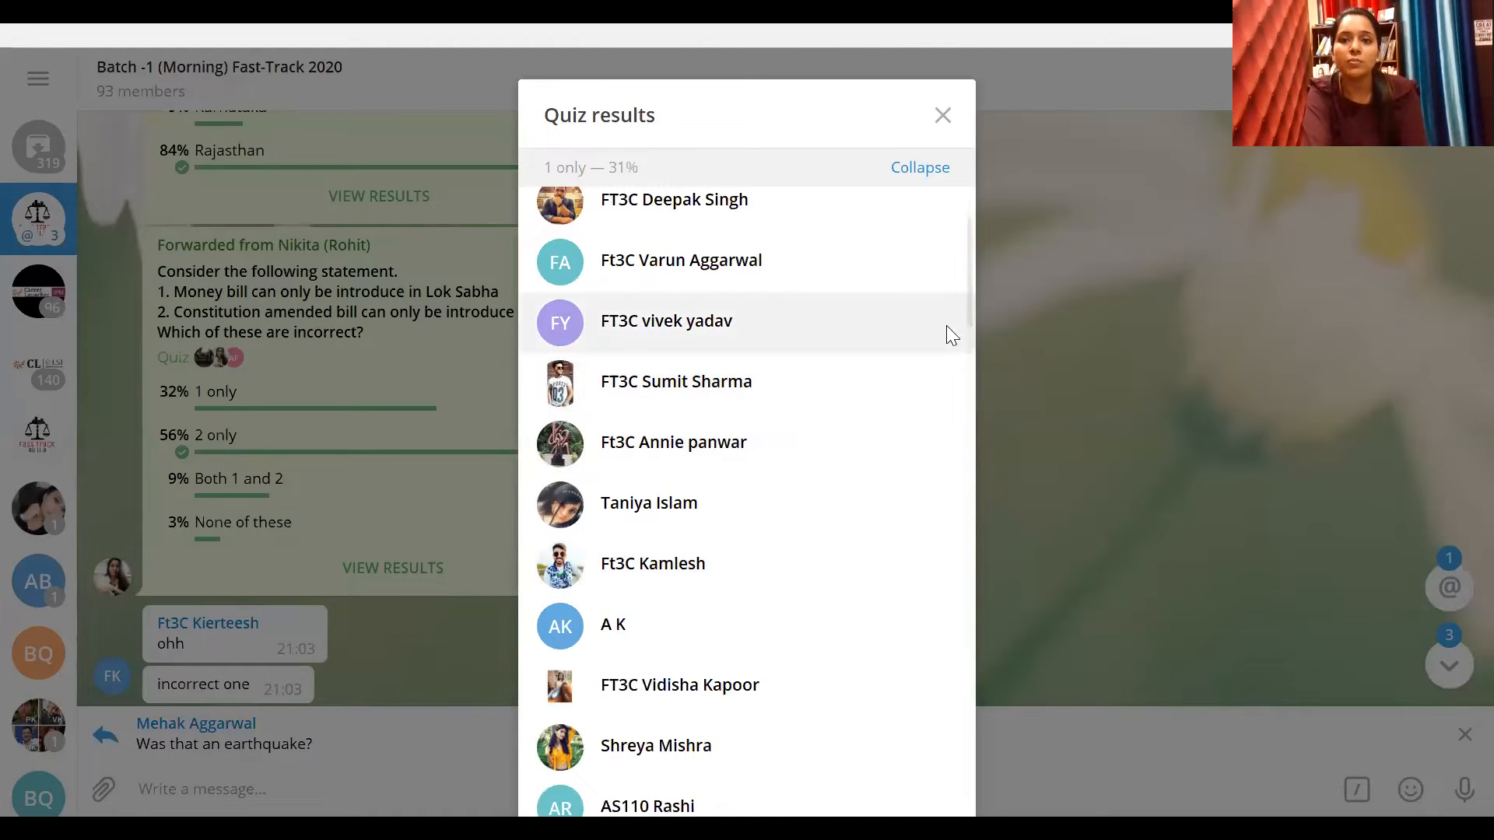
scroll(down, 3)
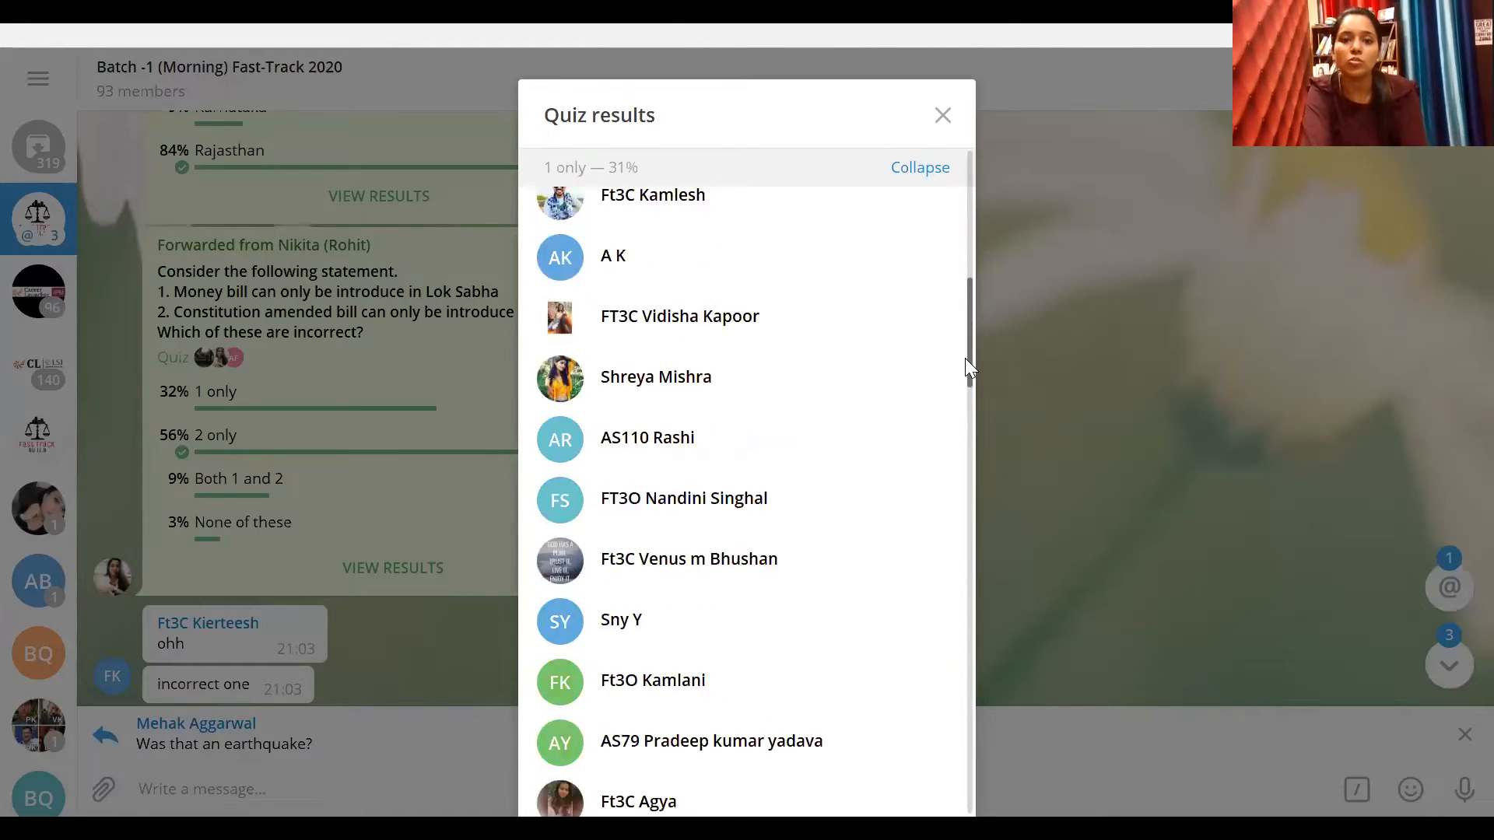
scroll(down, 3)
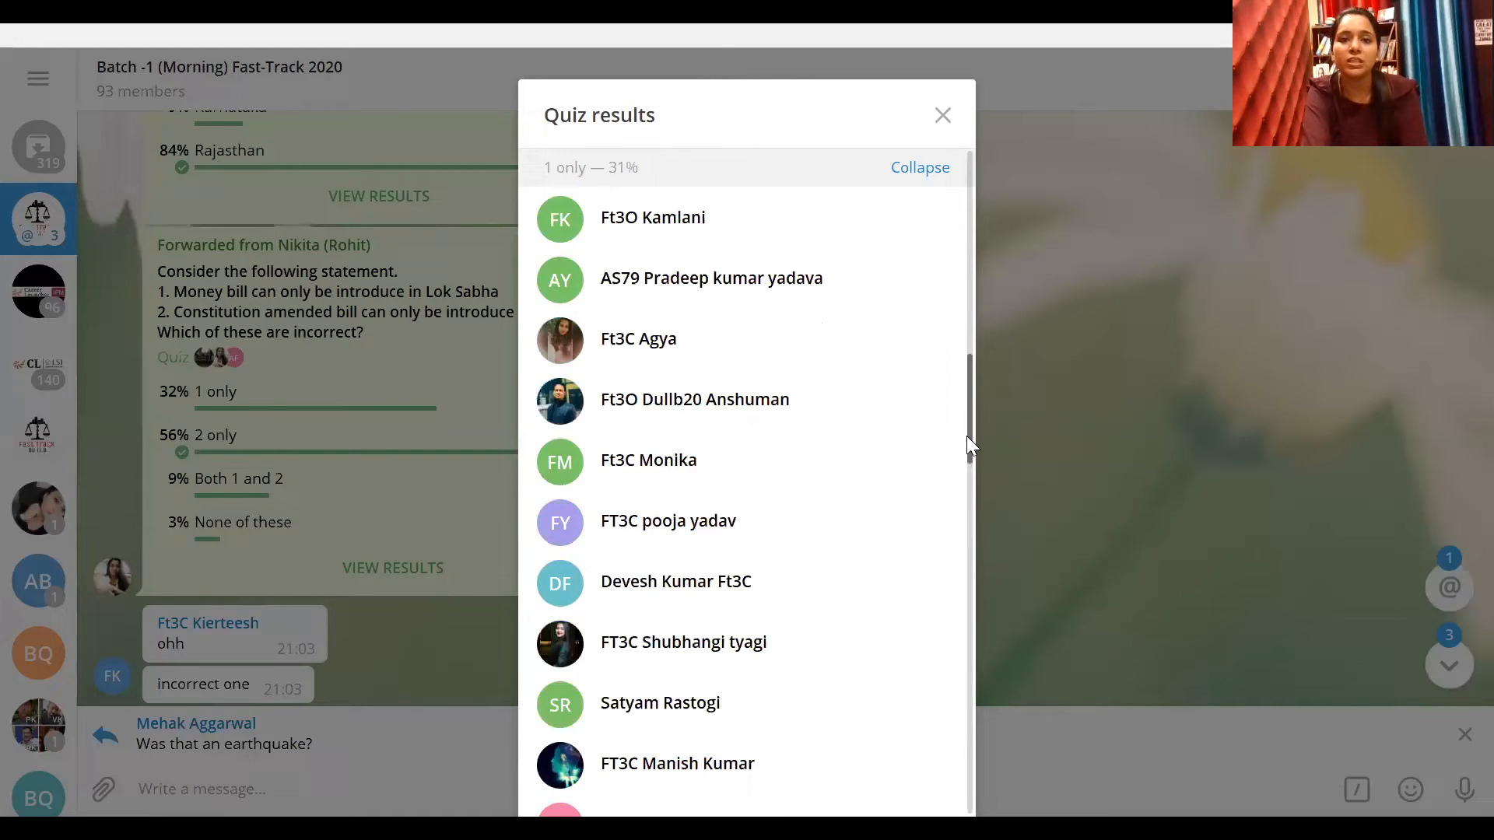
scroll(down, 3)
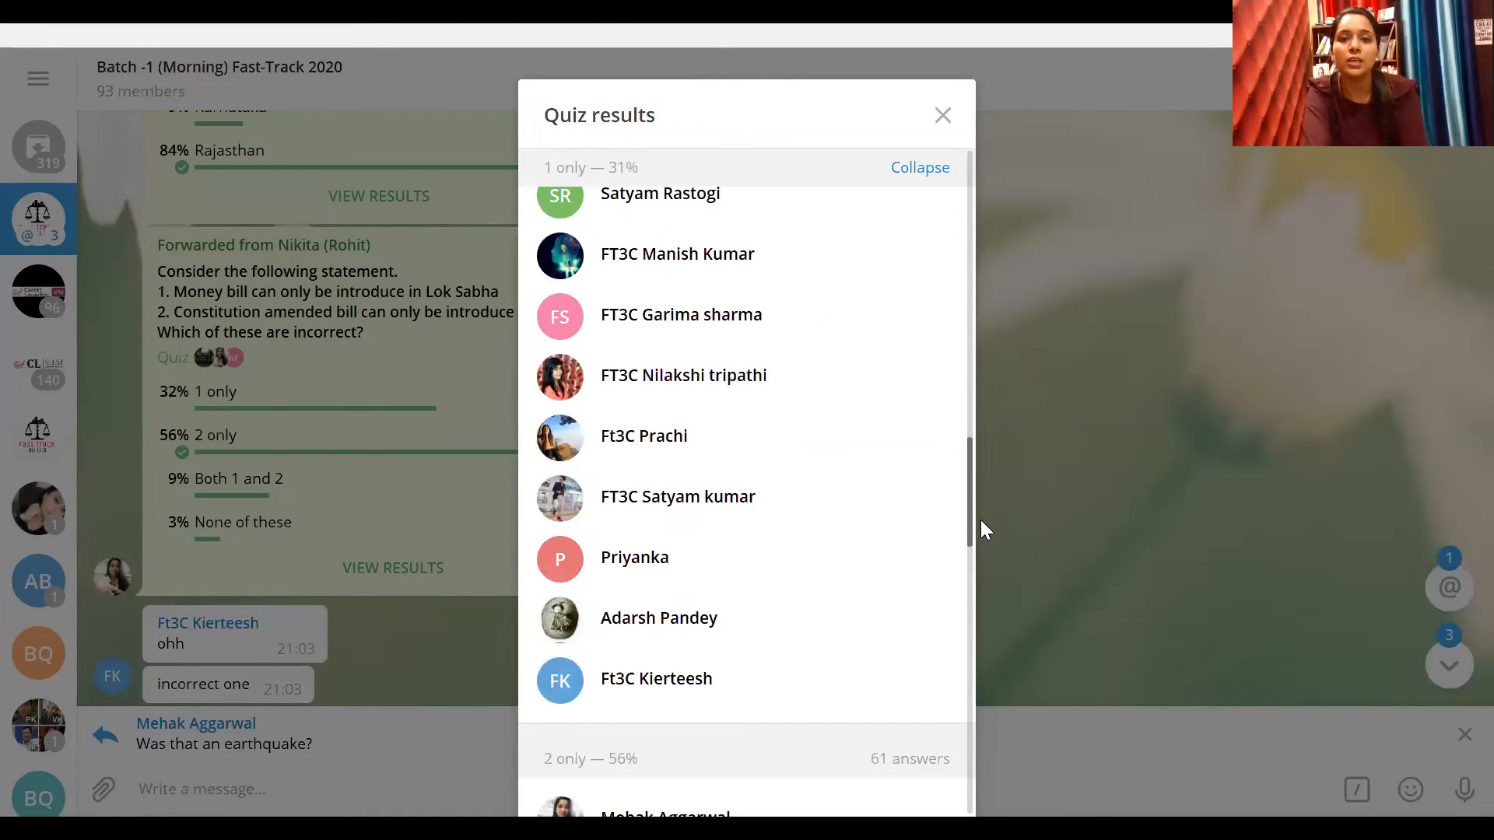
scroll(down, 3)
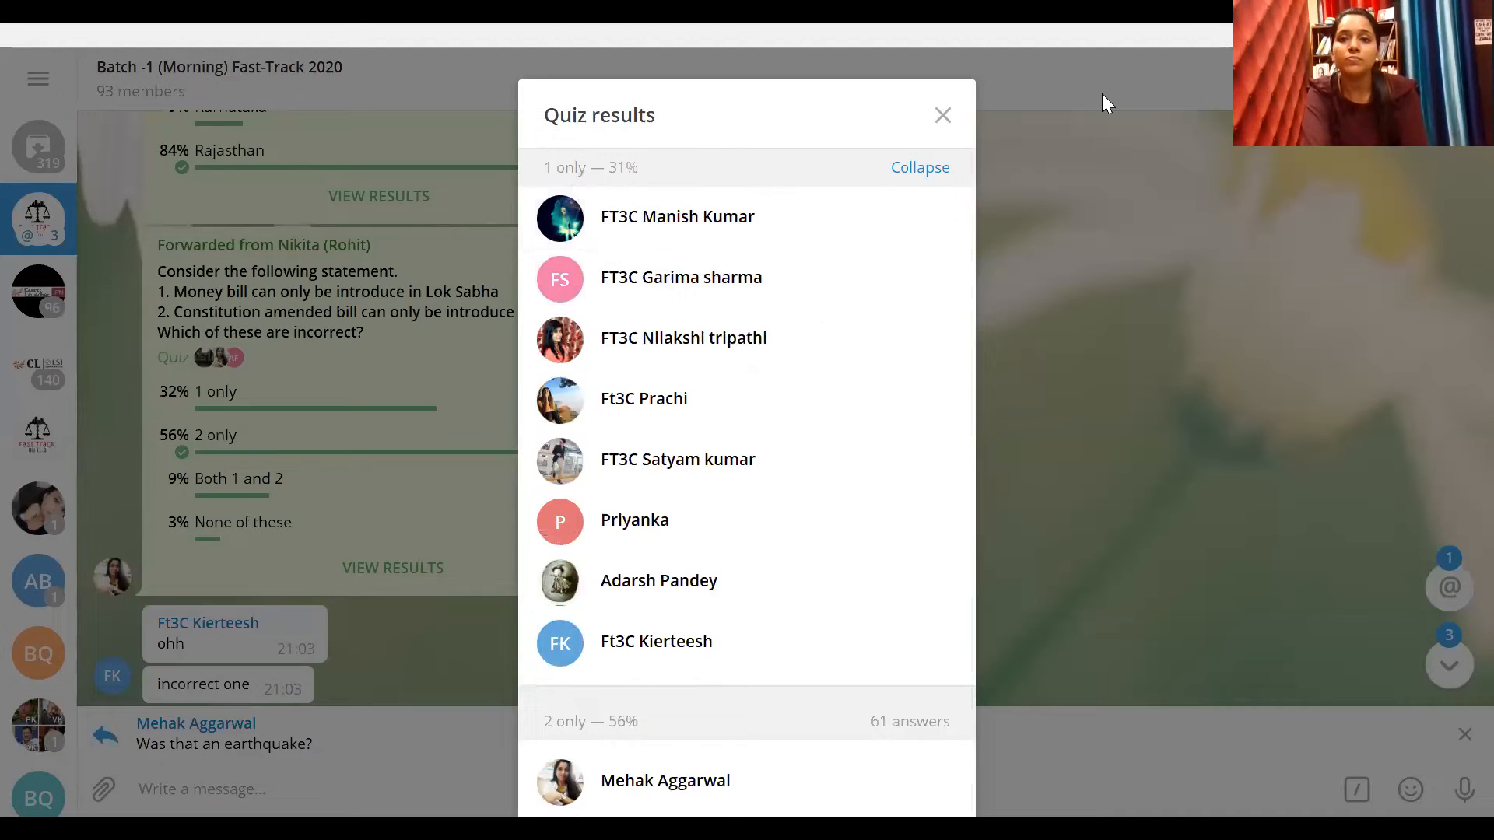
click(943, 114)
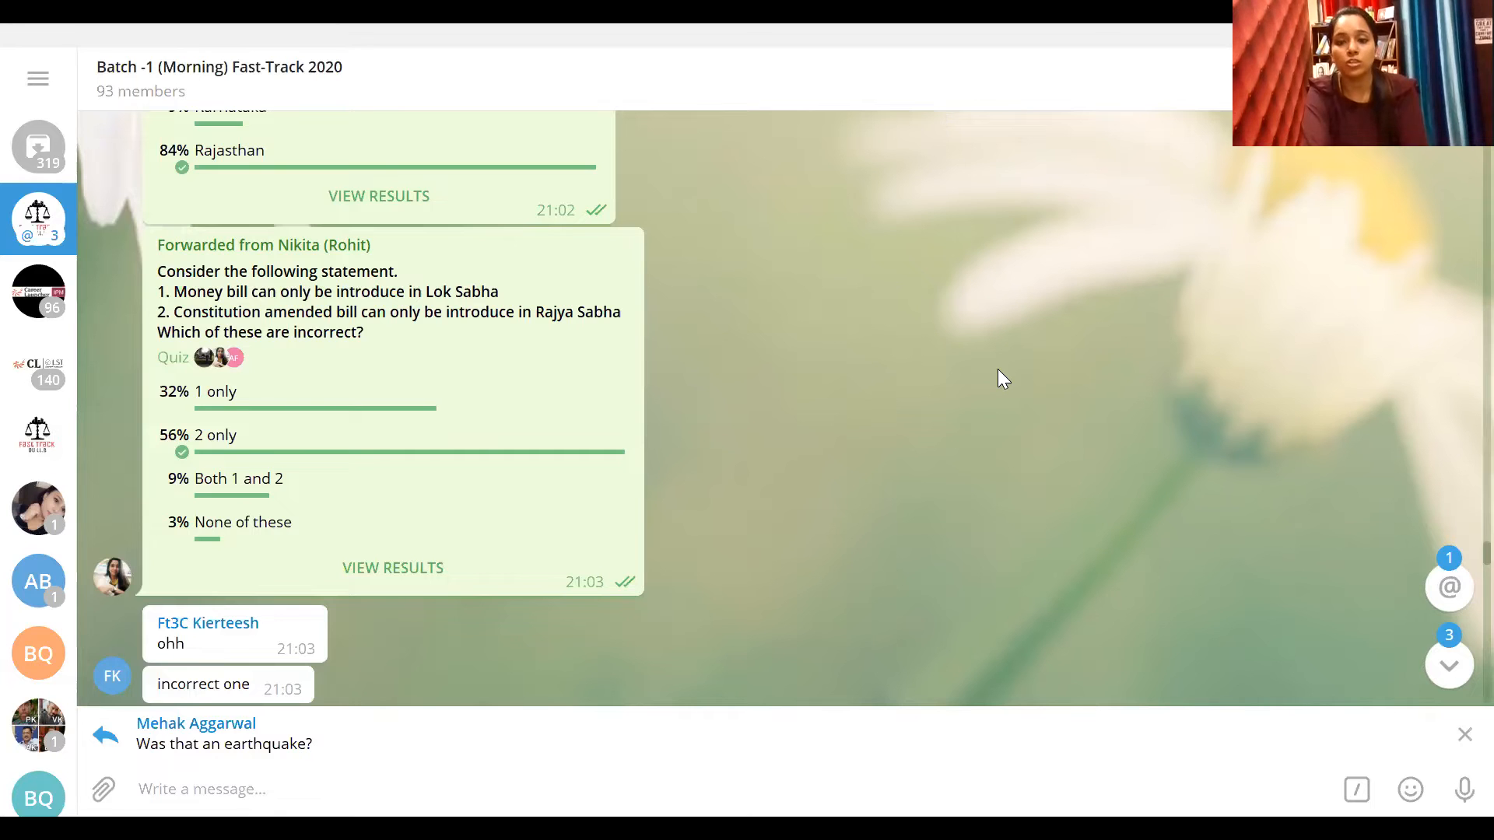
Scroll past the bicameral significance poll to the Zero Hour quiz and view its 77-answer results
scroll(down, 3)
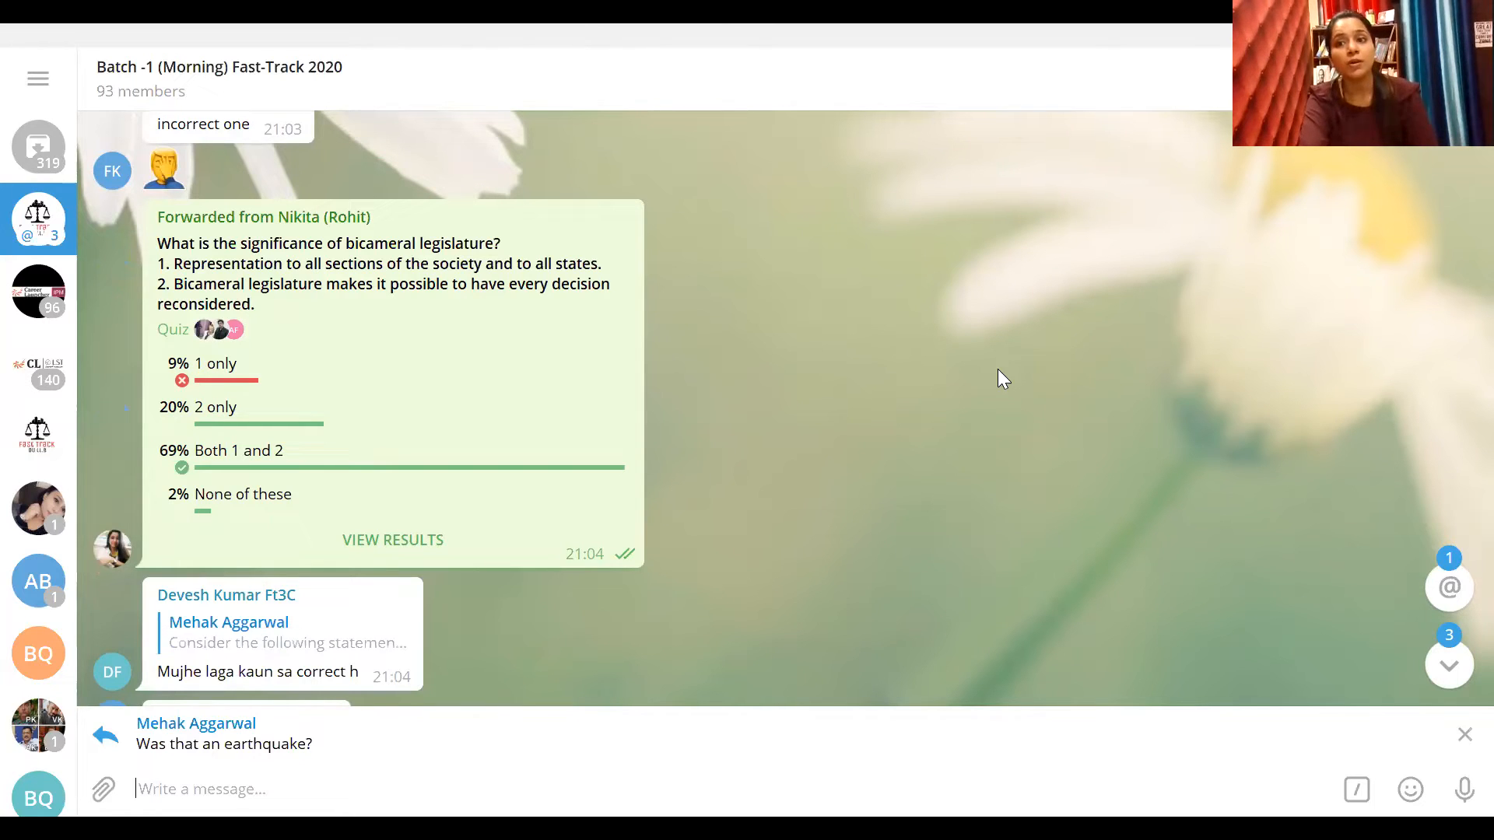
mouse_move(838, 207)
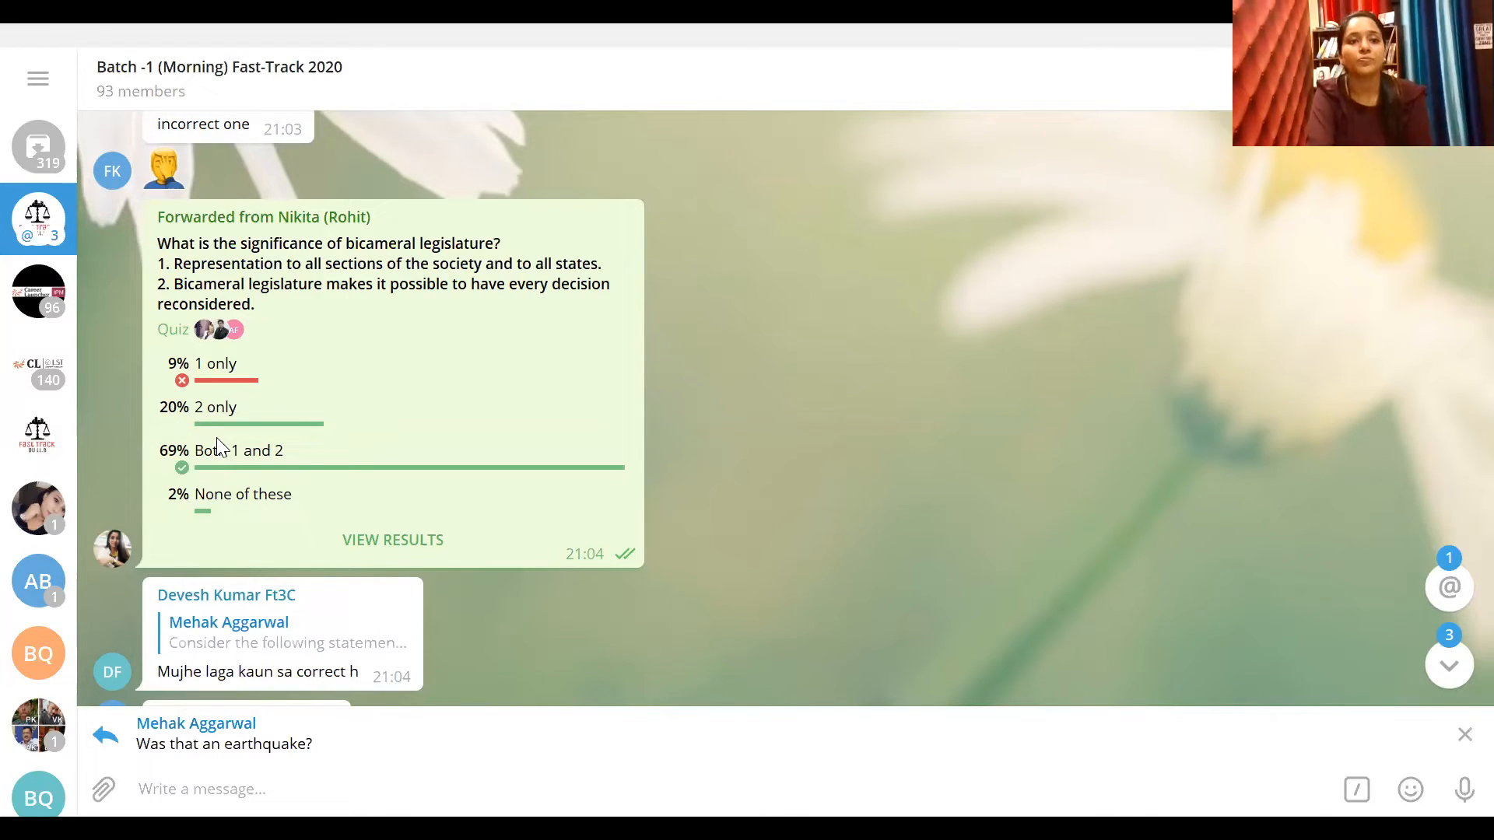
mouse_move(977, 381)
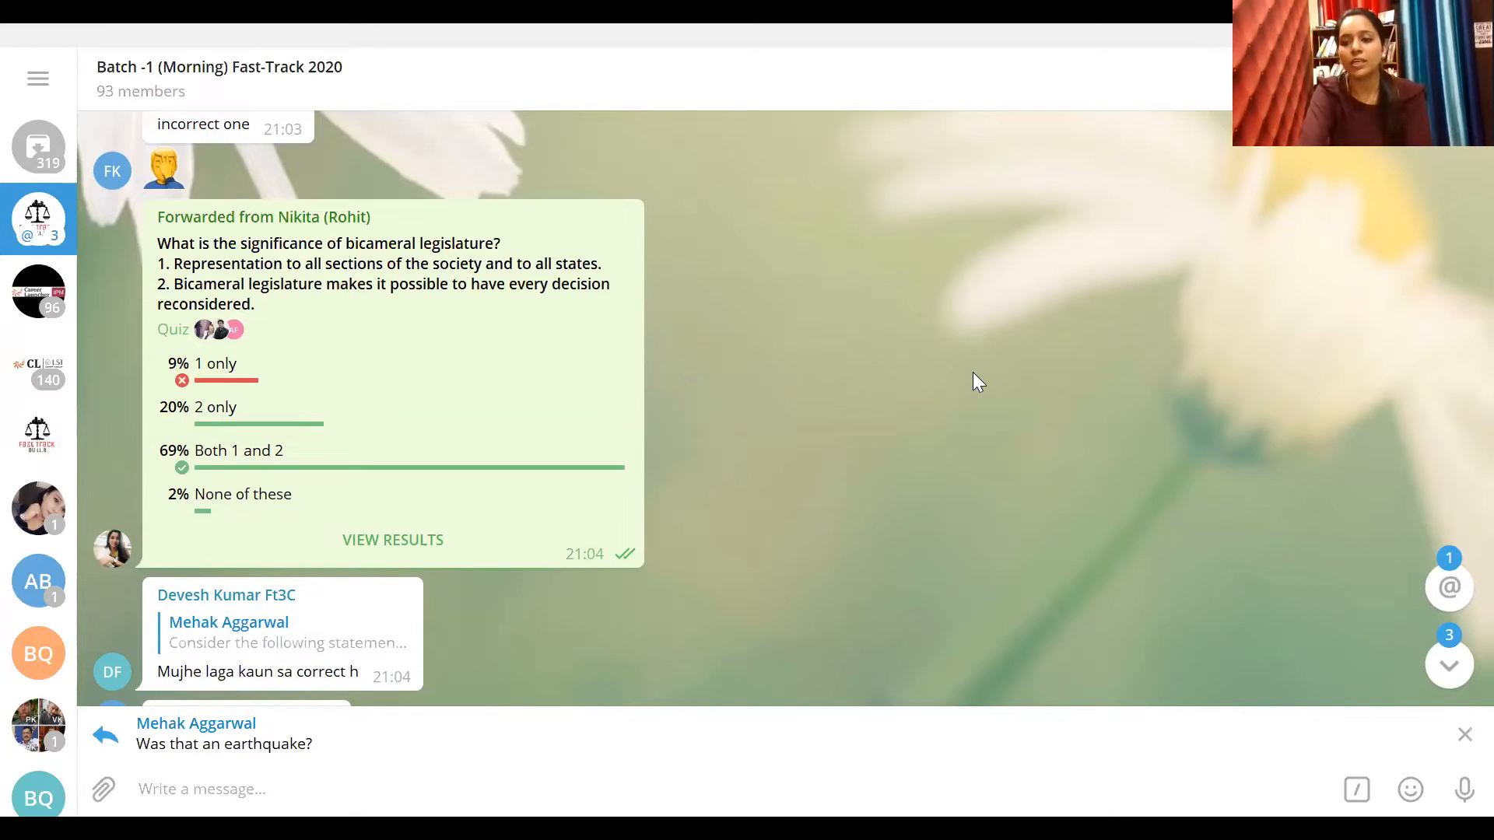
scroll(down, 3)
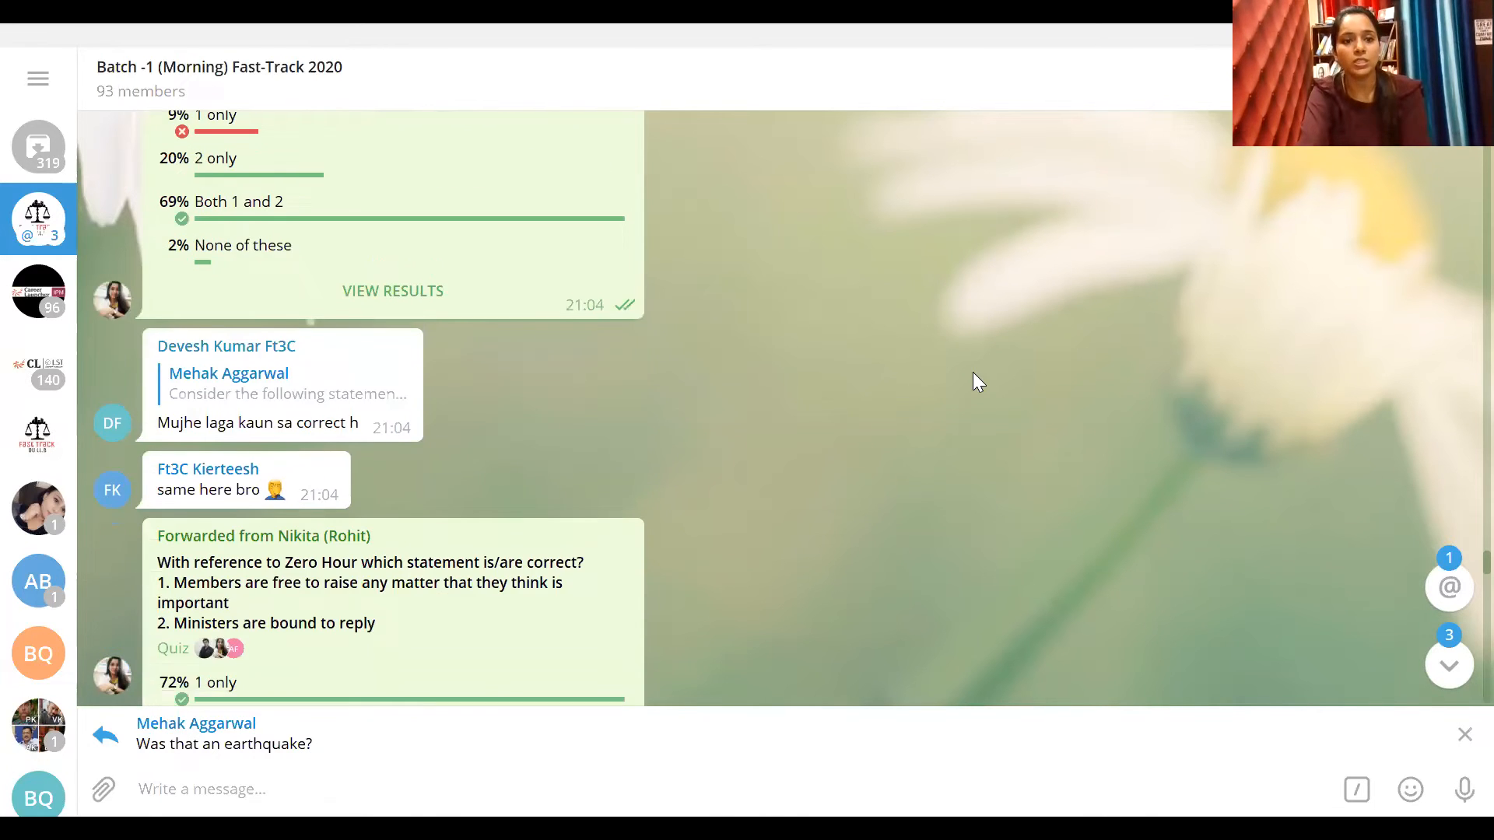
scroll(down, 3)
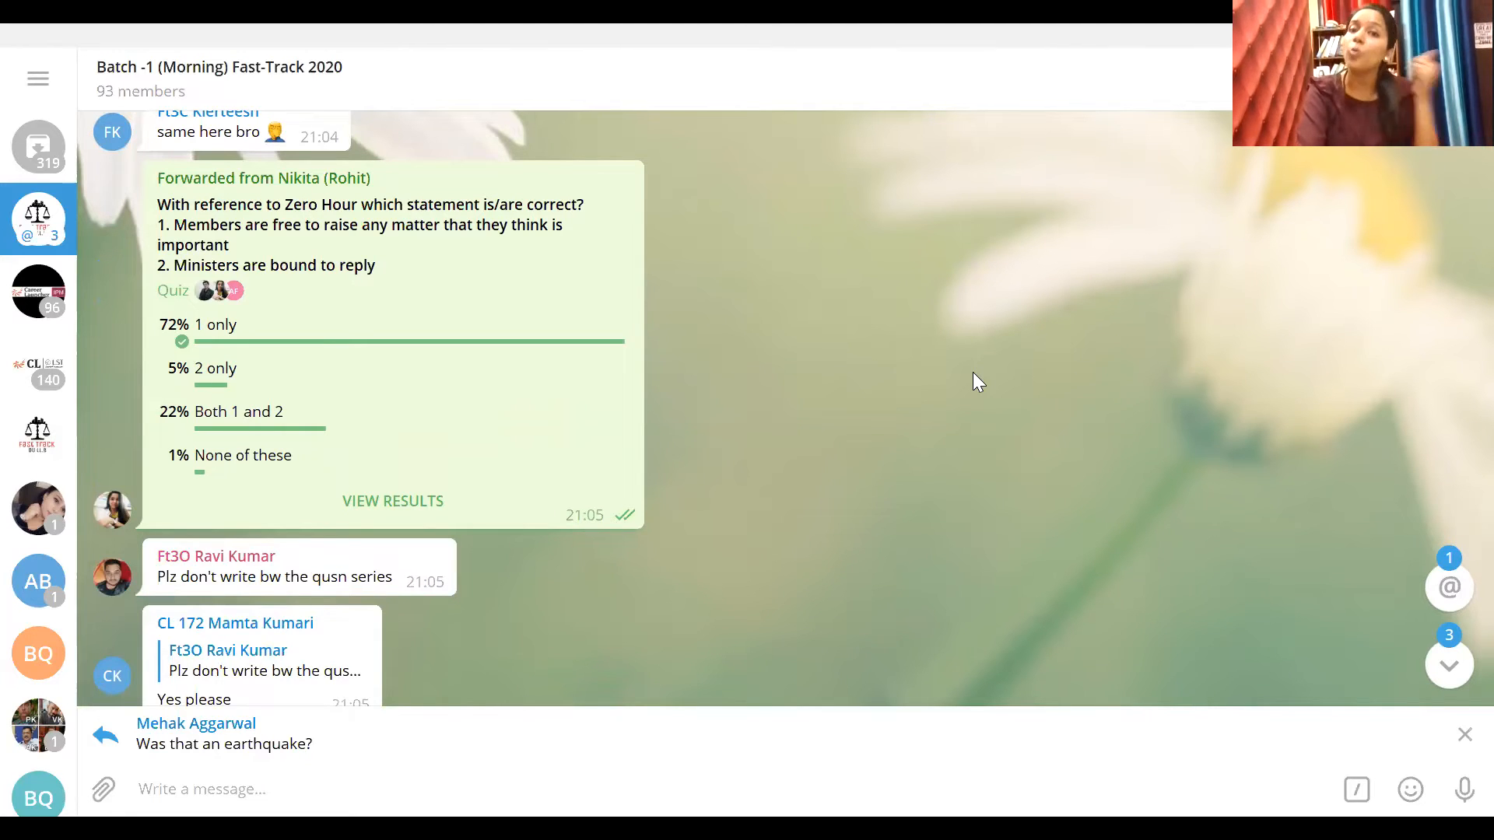
mouse_move(218, 445)
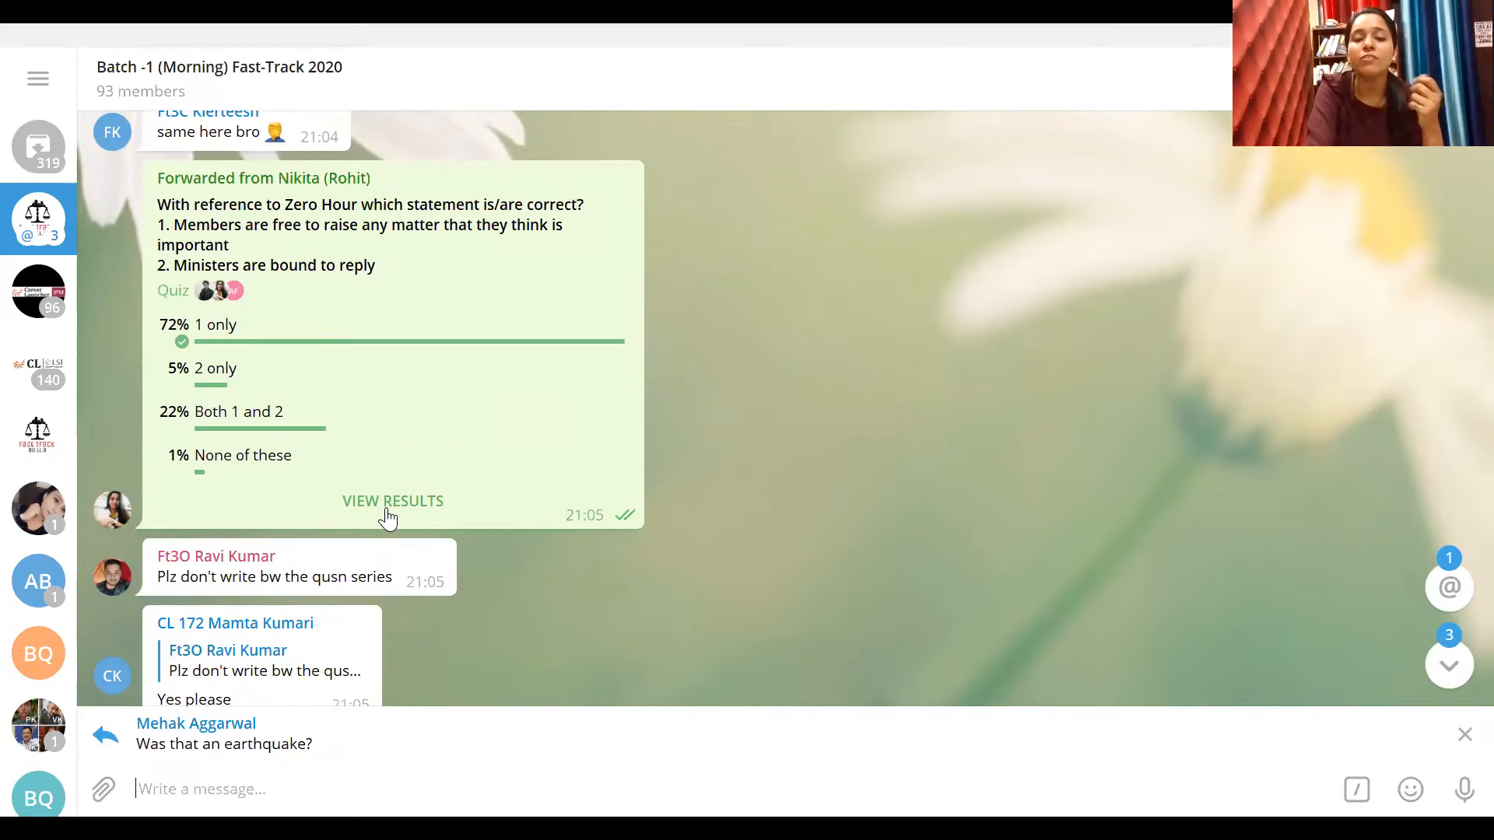
click(392, 500)
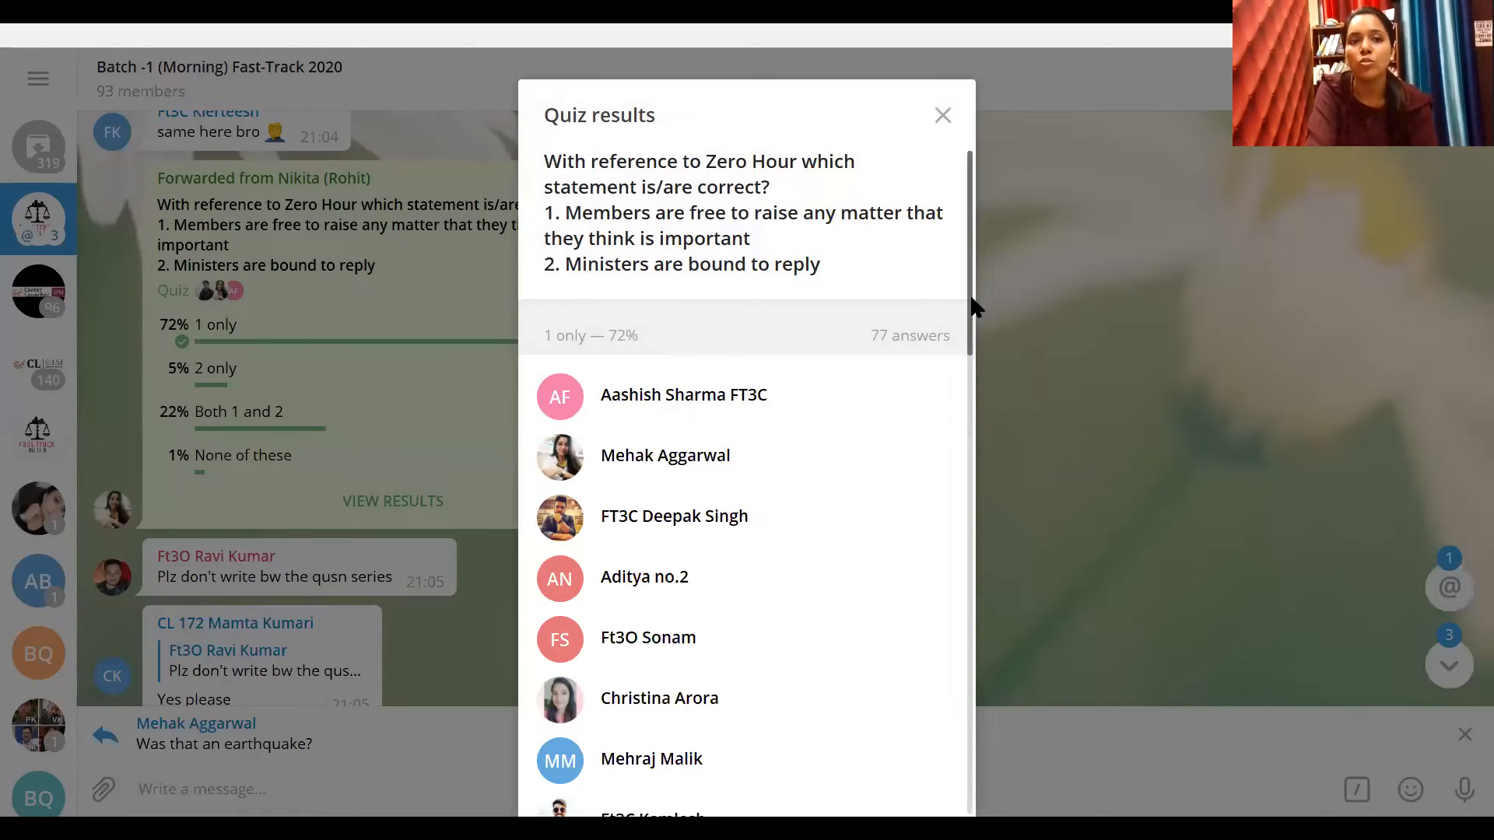
Scroll through the Zero Hour quiz voter groups, then close the results
scroll(down, 3)
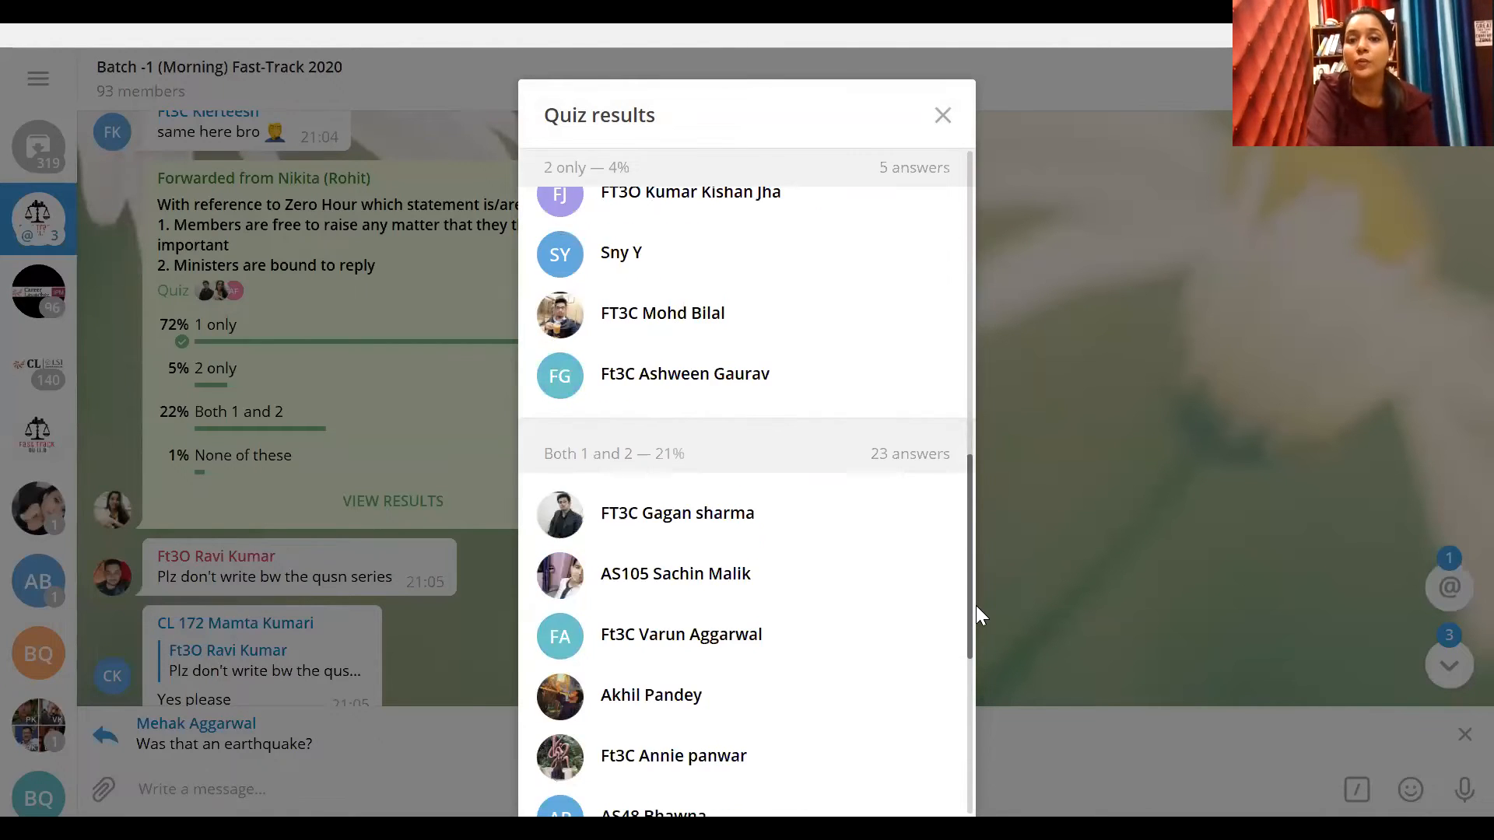
scroll(down, 3)
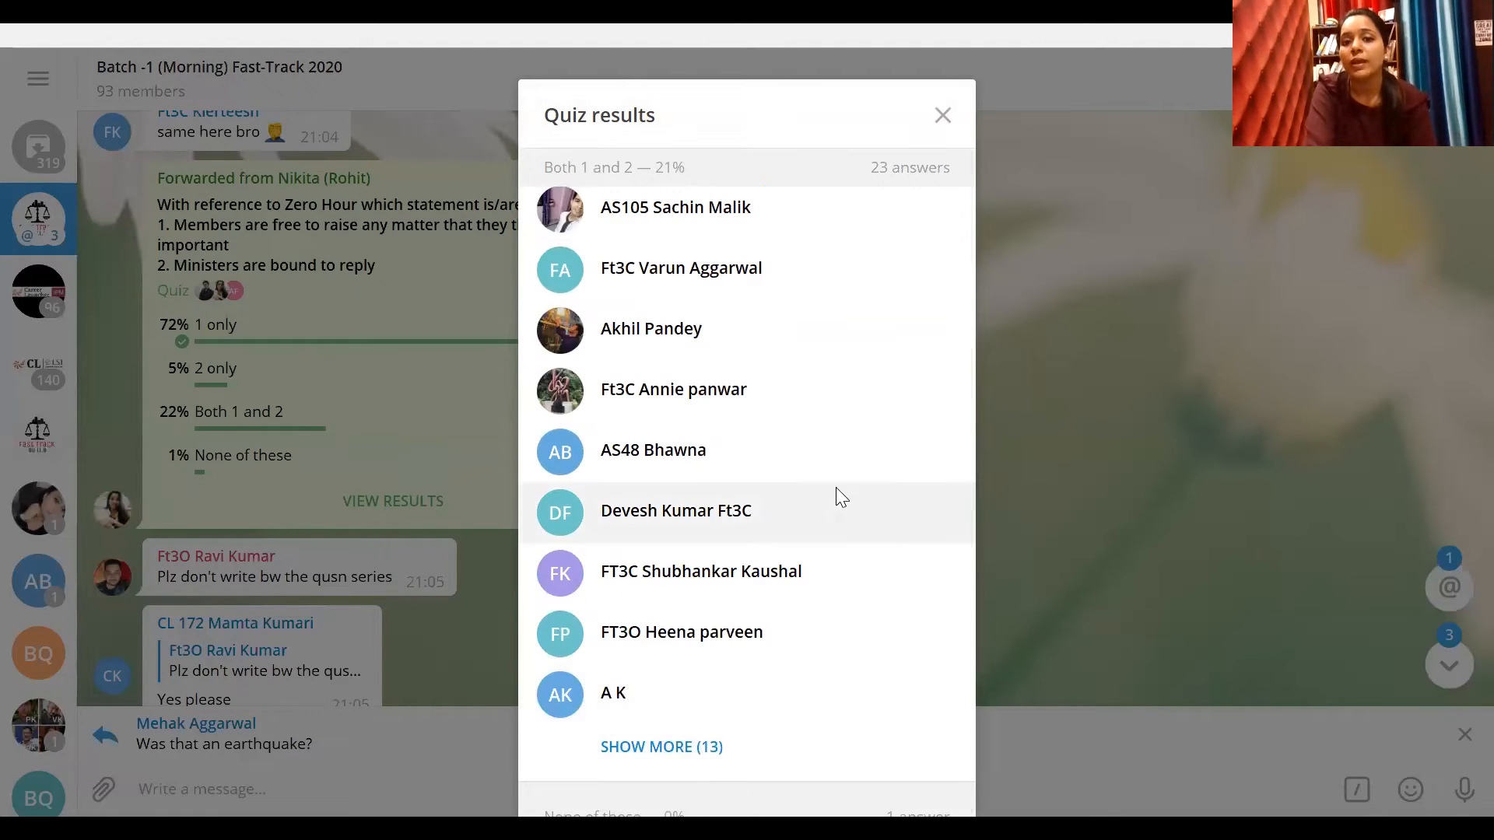
click(942, 114)
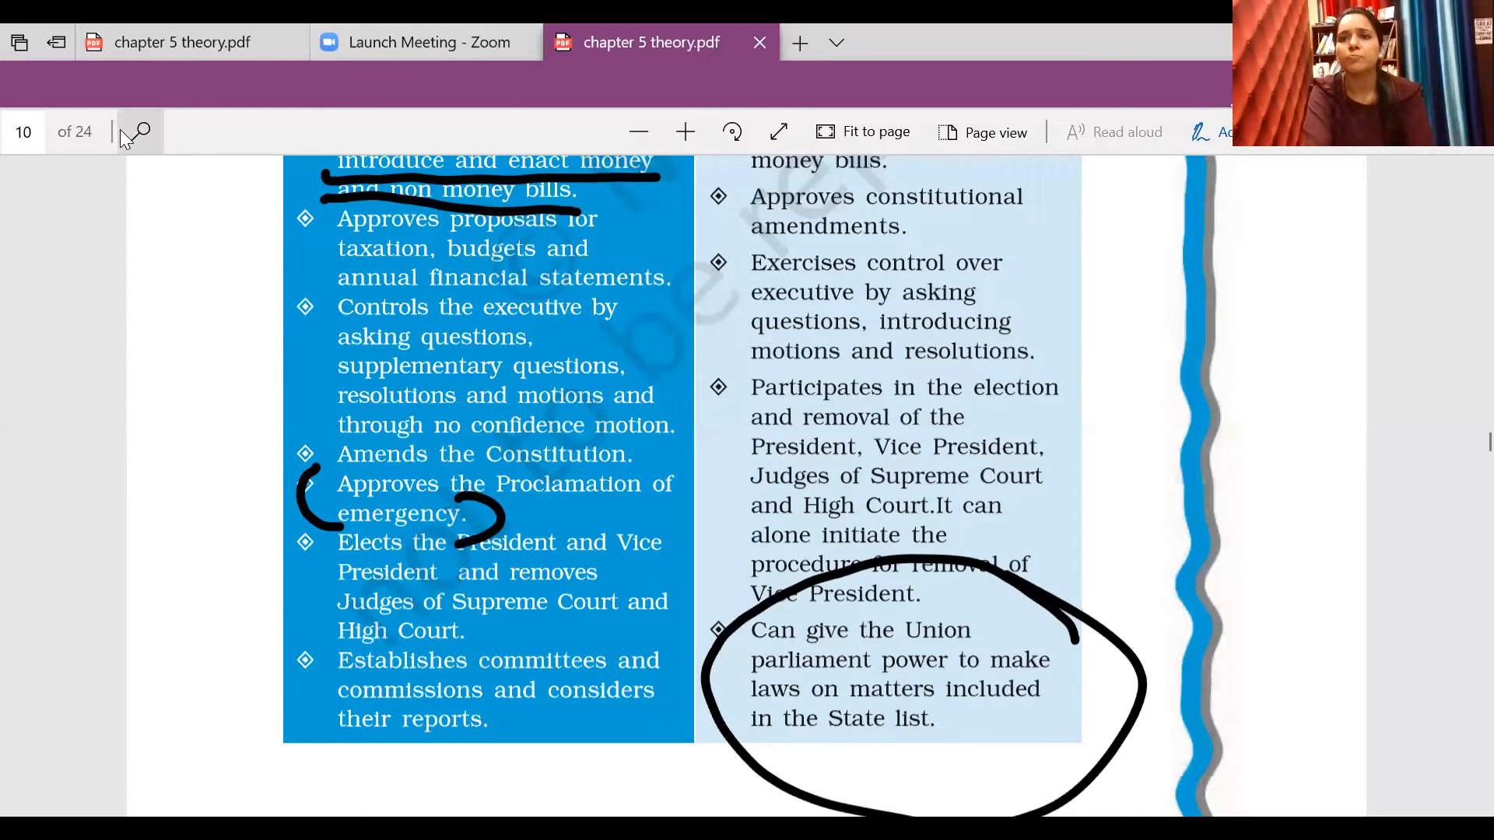
Search the chapter 5 PDF for 'powers of rajya' and then 'zero' to locate the Rajya Sabha powers and Zero Hour passages
text(powers of rajya)
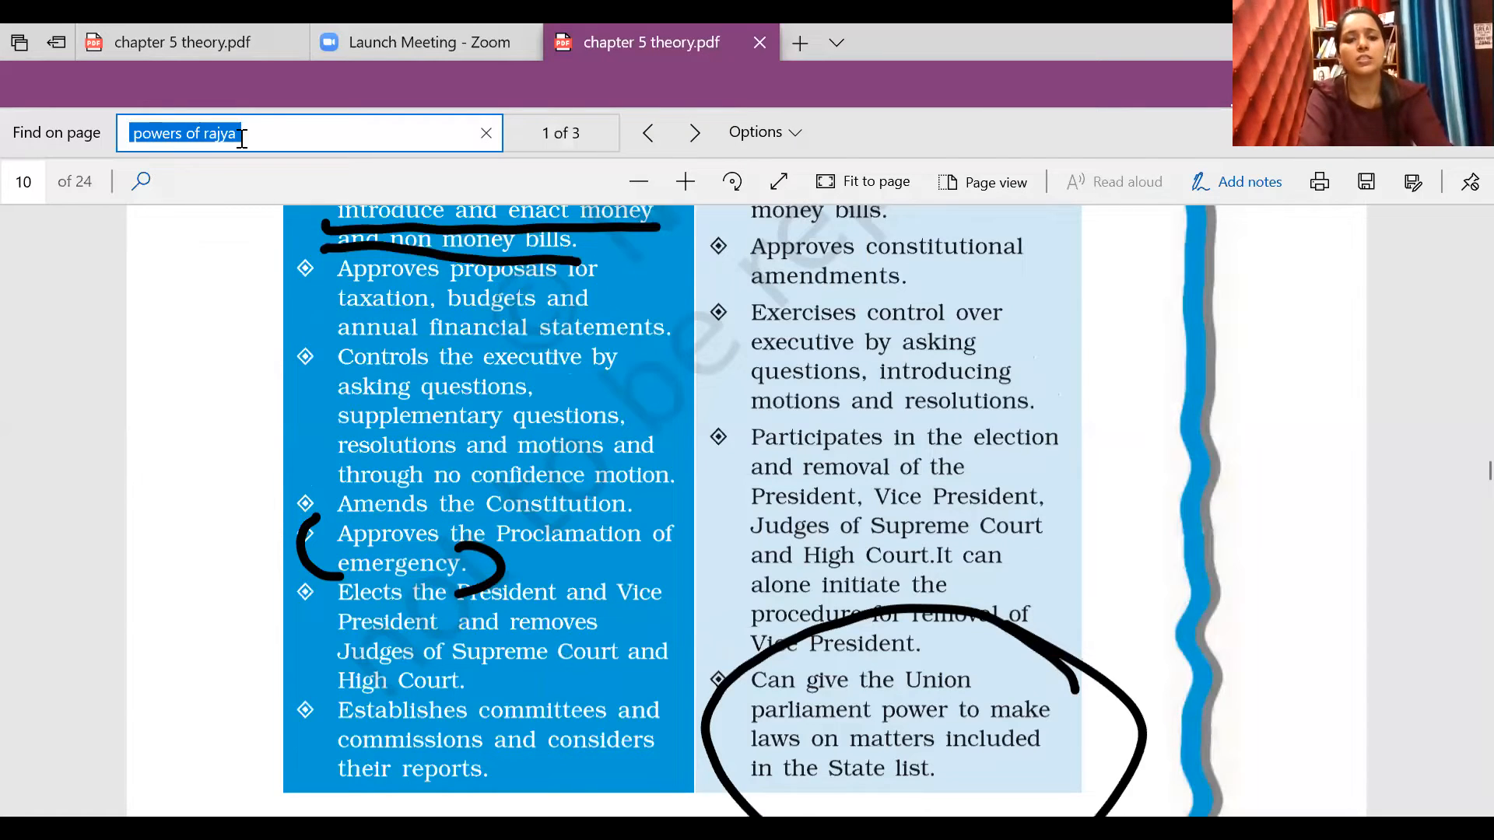
text(zero)
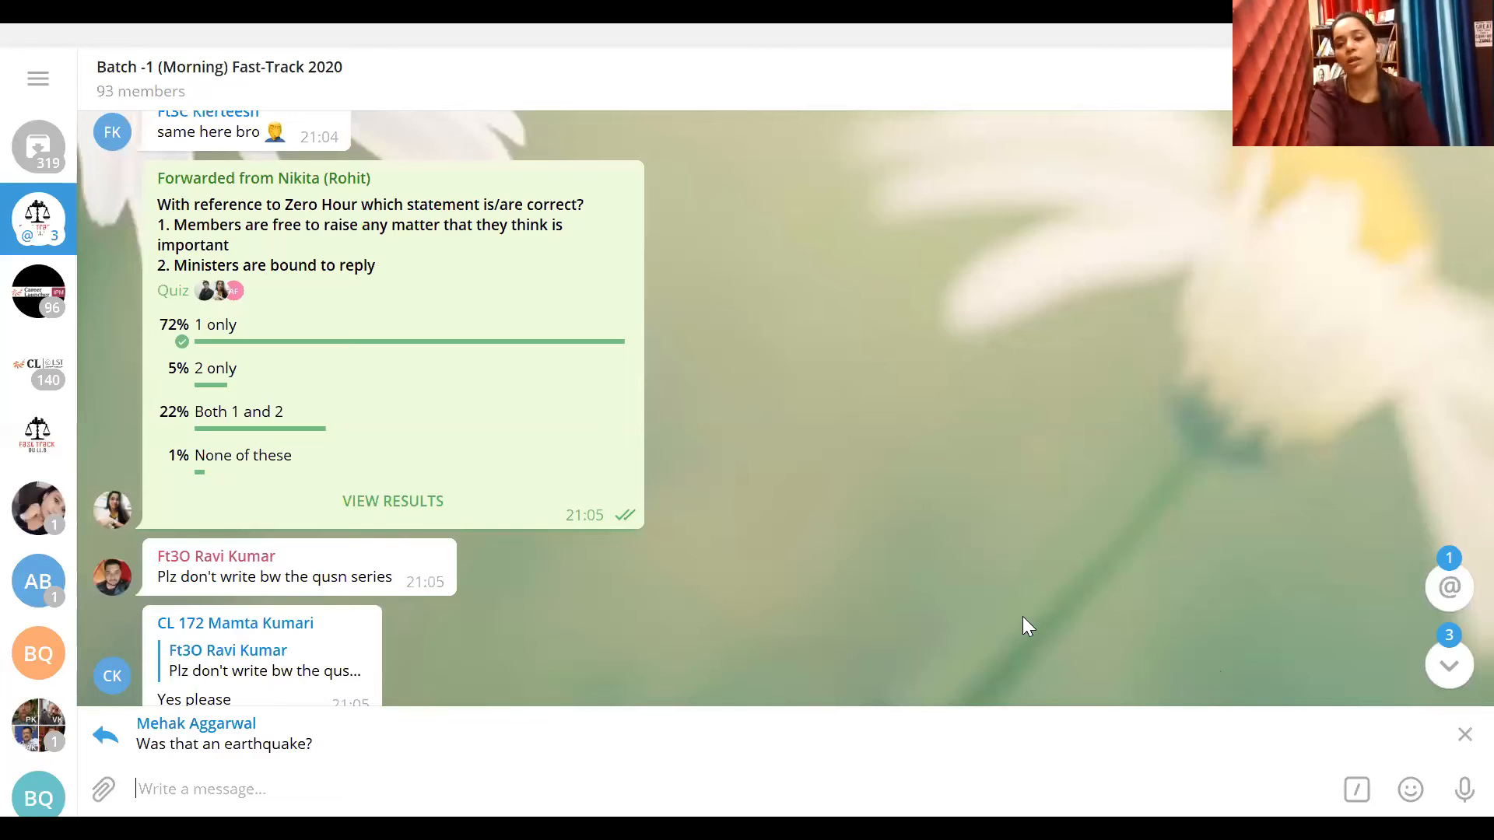
mouse_move(1039, 652)
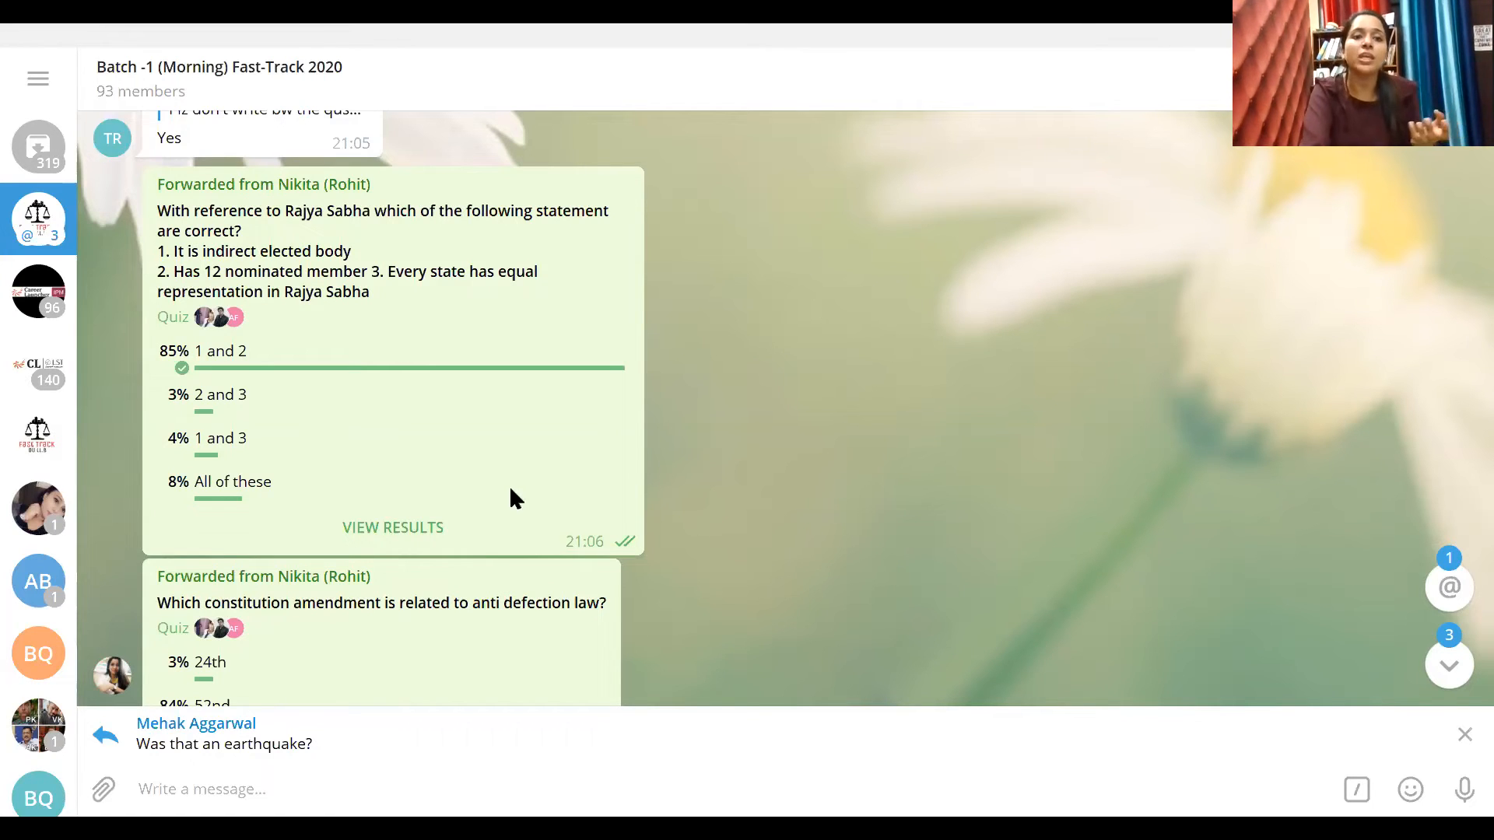
mouse_move(289, 448)
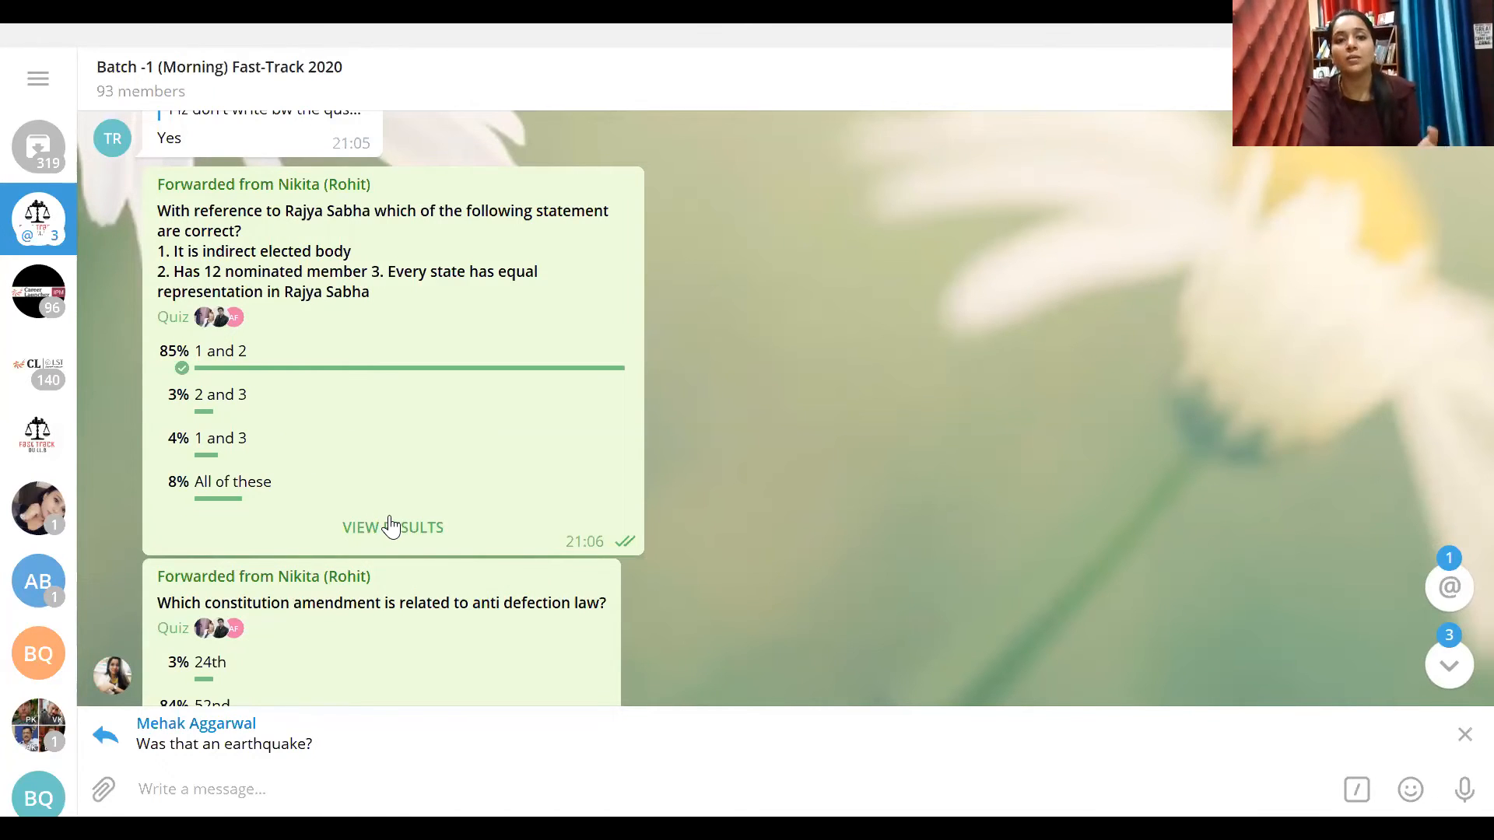
View the Rajya Sabha composition quiz voters, scrolling down to those who chose 'All of these'
click(392, 528)
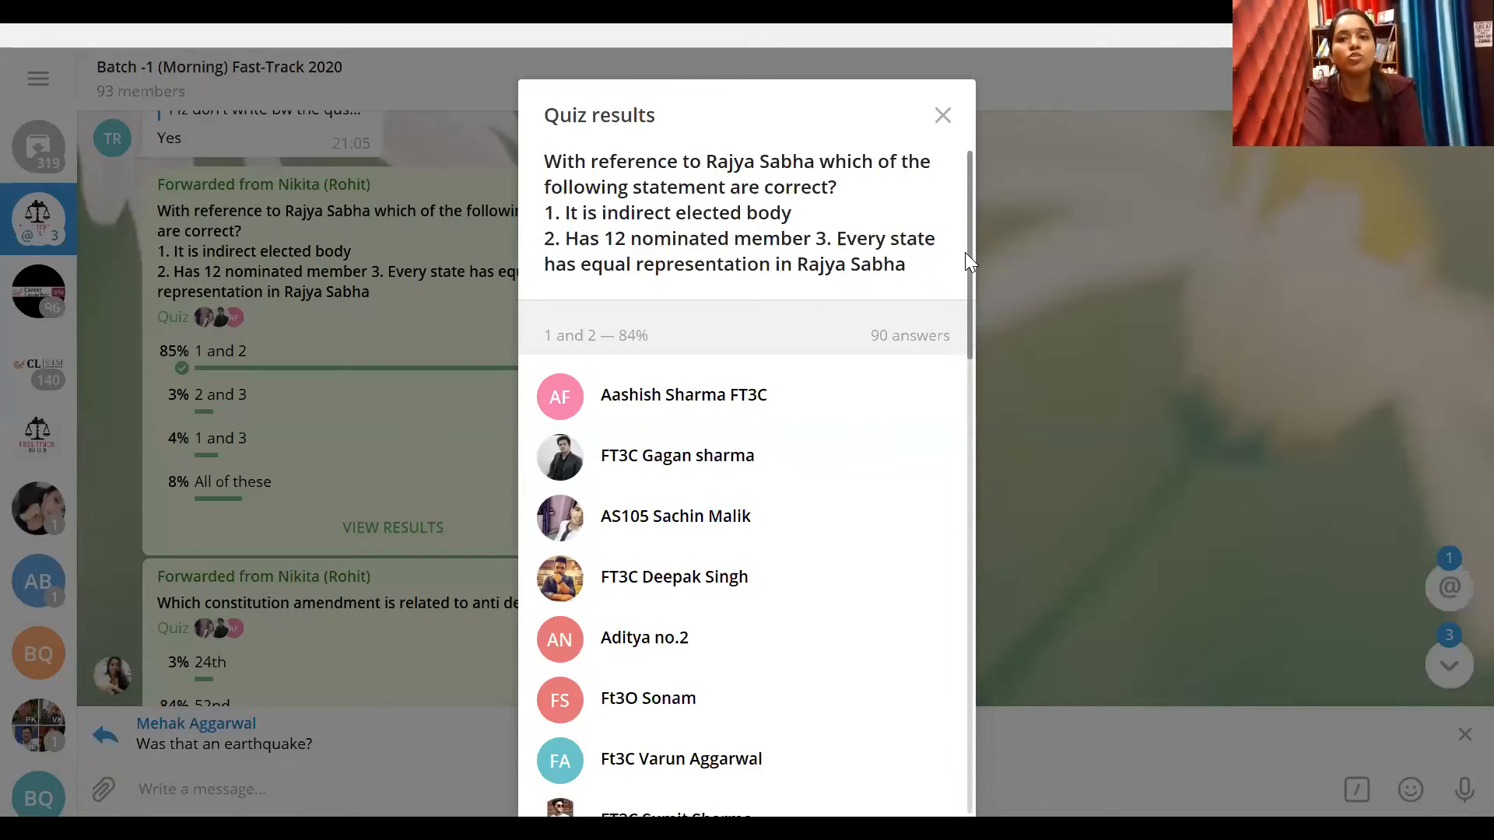
scroll(down, 3)
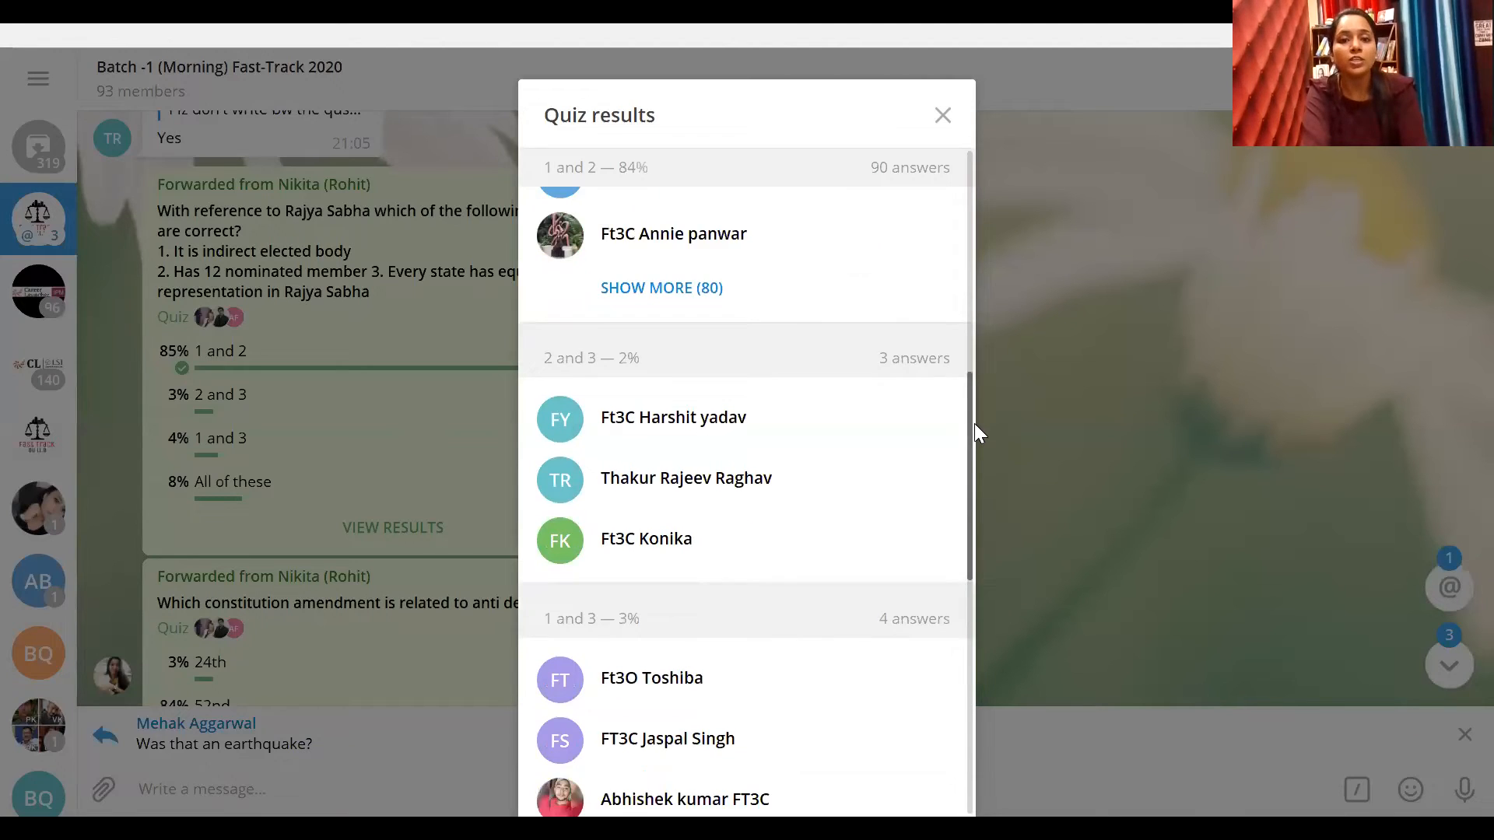
scroll(down, 3)
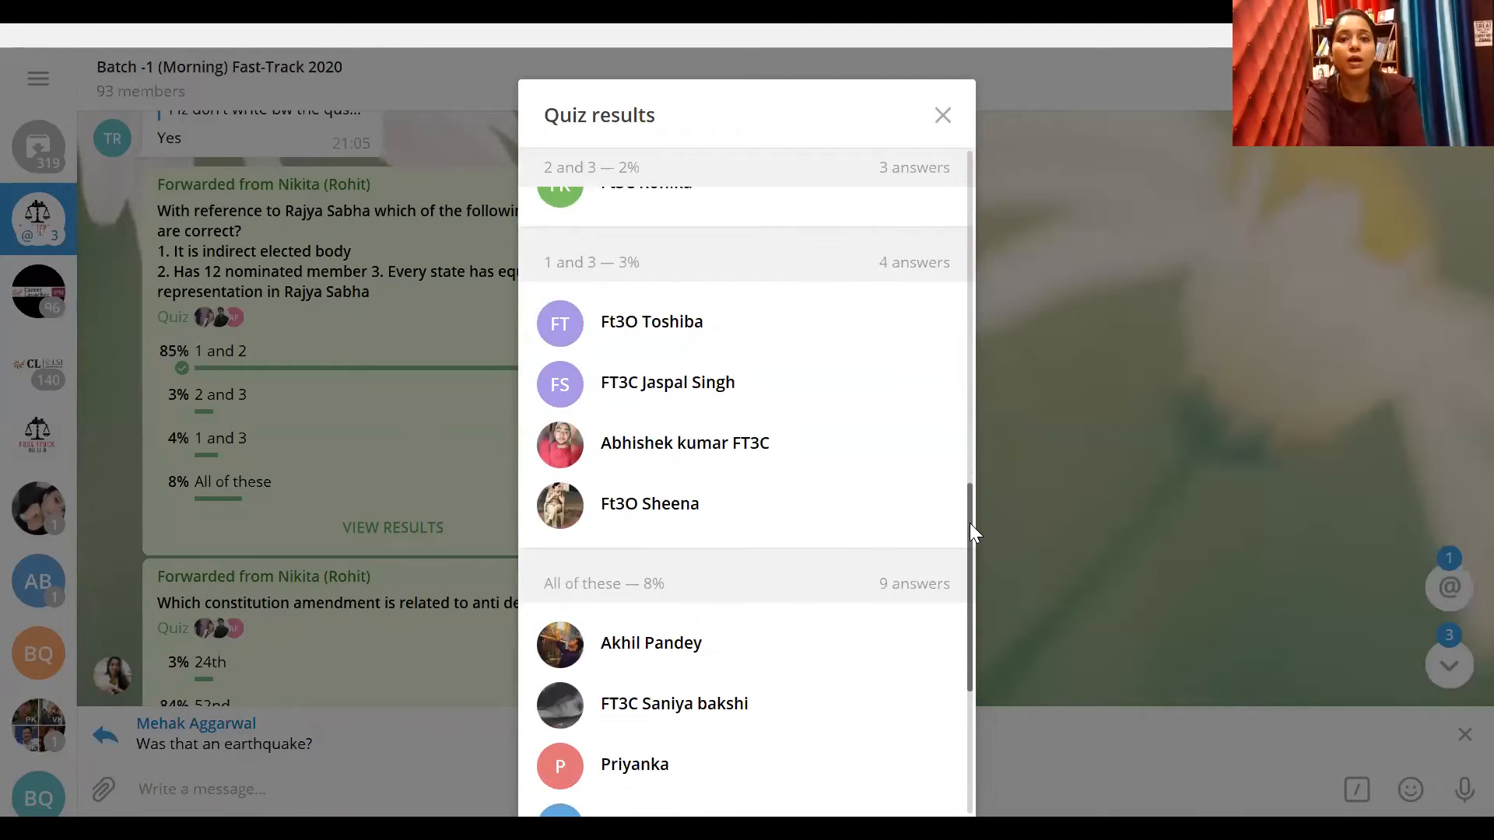
scroll(down, 3)
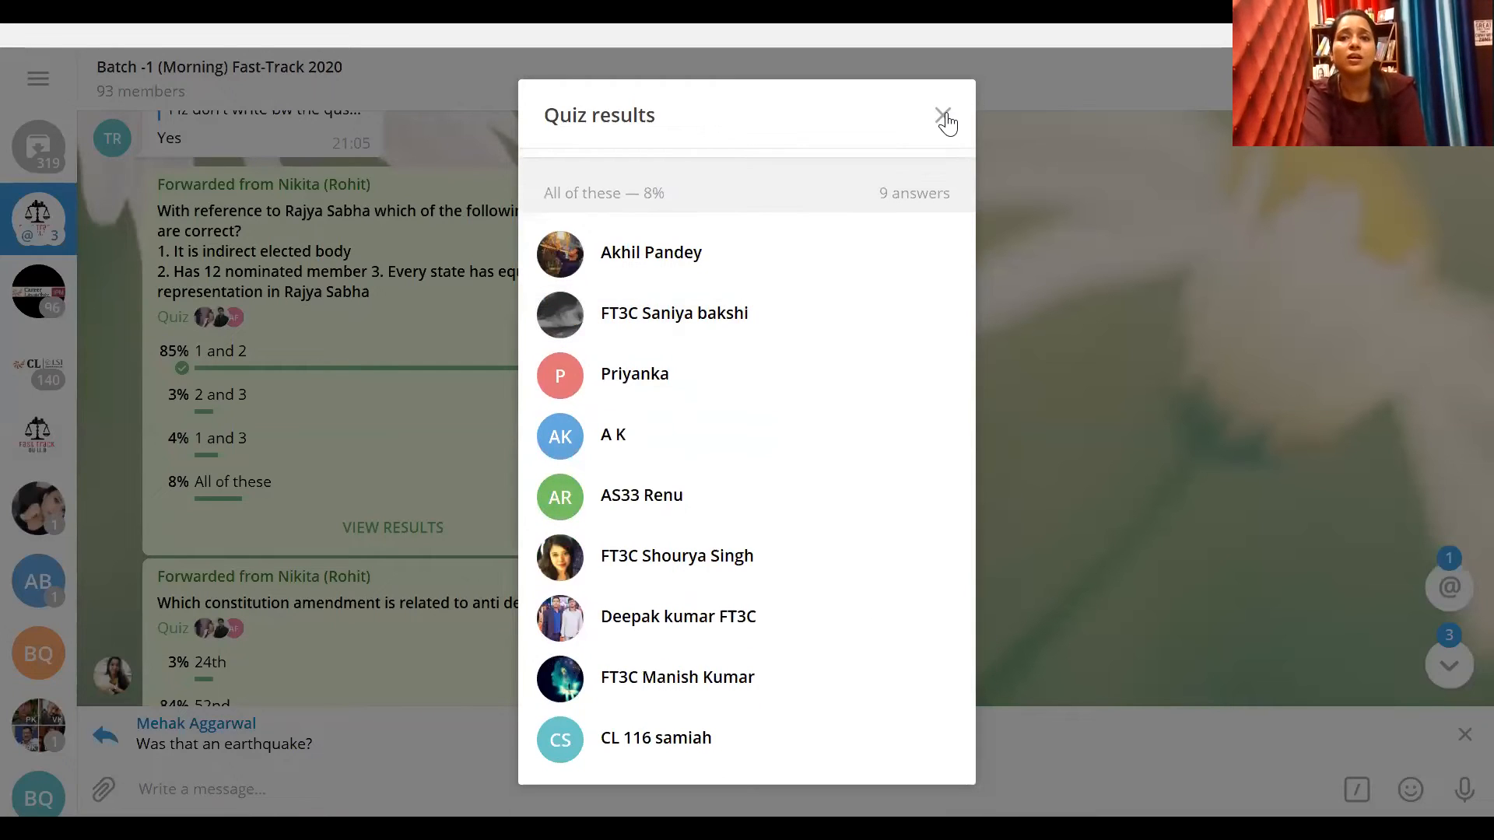
Close the Rajya Sabha quiz results and scroll the group chat down past that poll
click(944, 116)
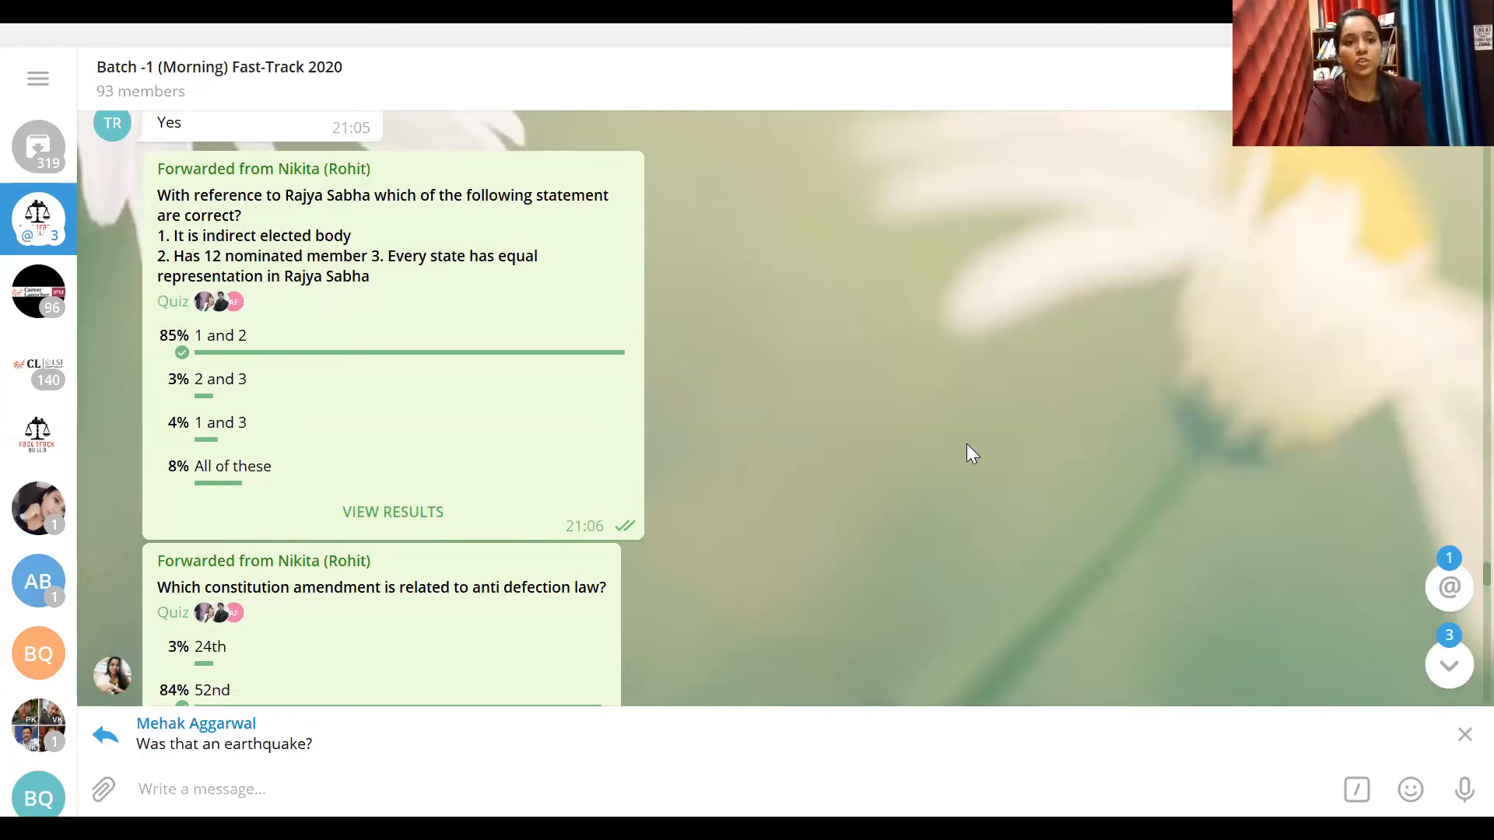
scroll(down, 3)
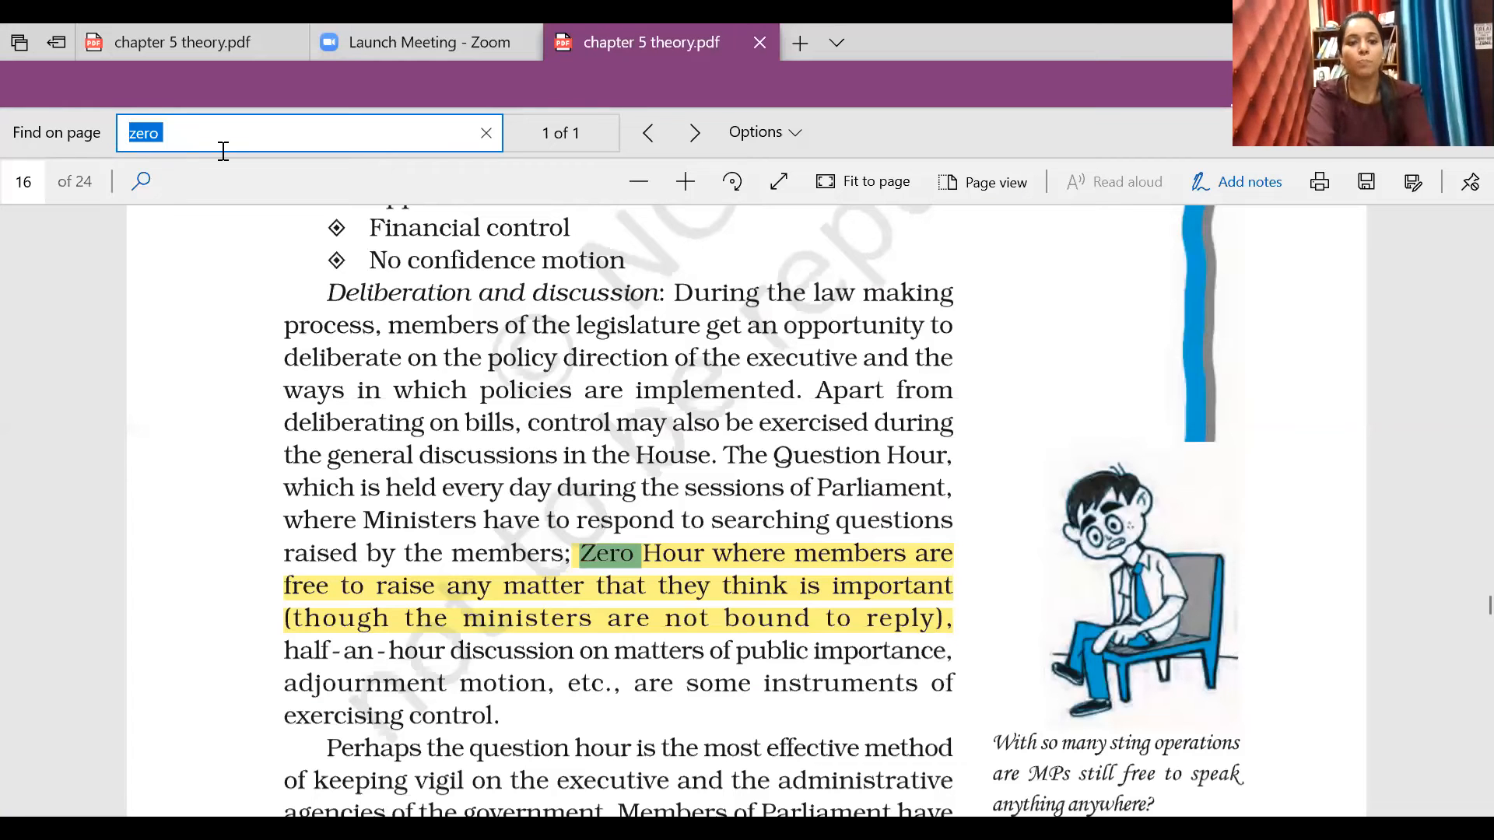
Search the chapter 5 PDF for 'anti-def' to land on the anti-defection law passage on page 21
text(anti-def)
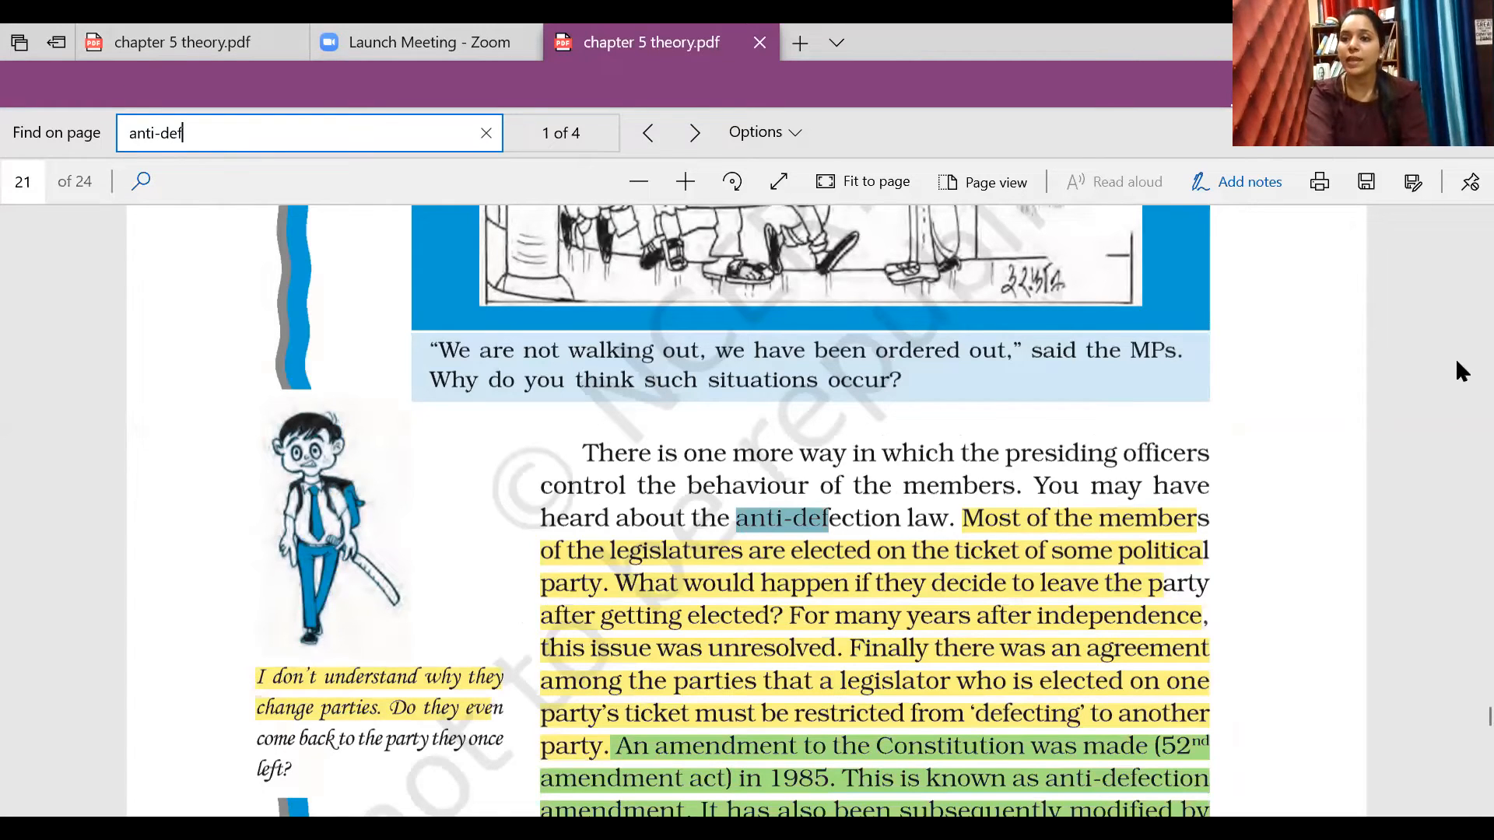
mouse_move(1429, 404)
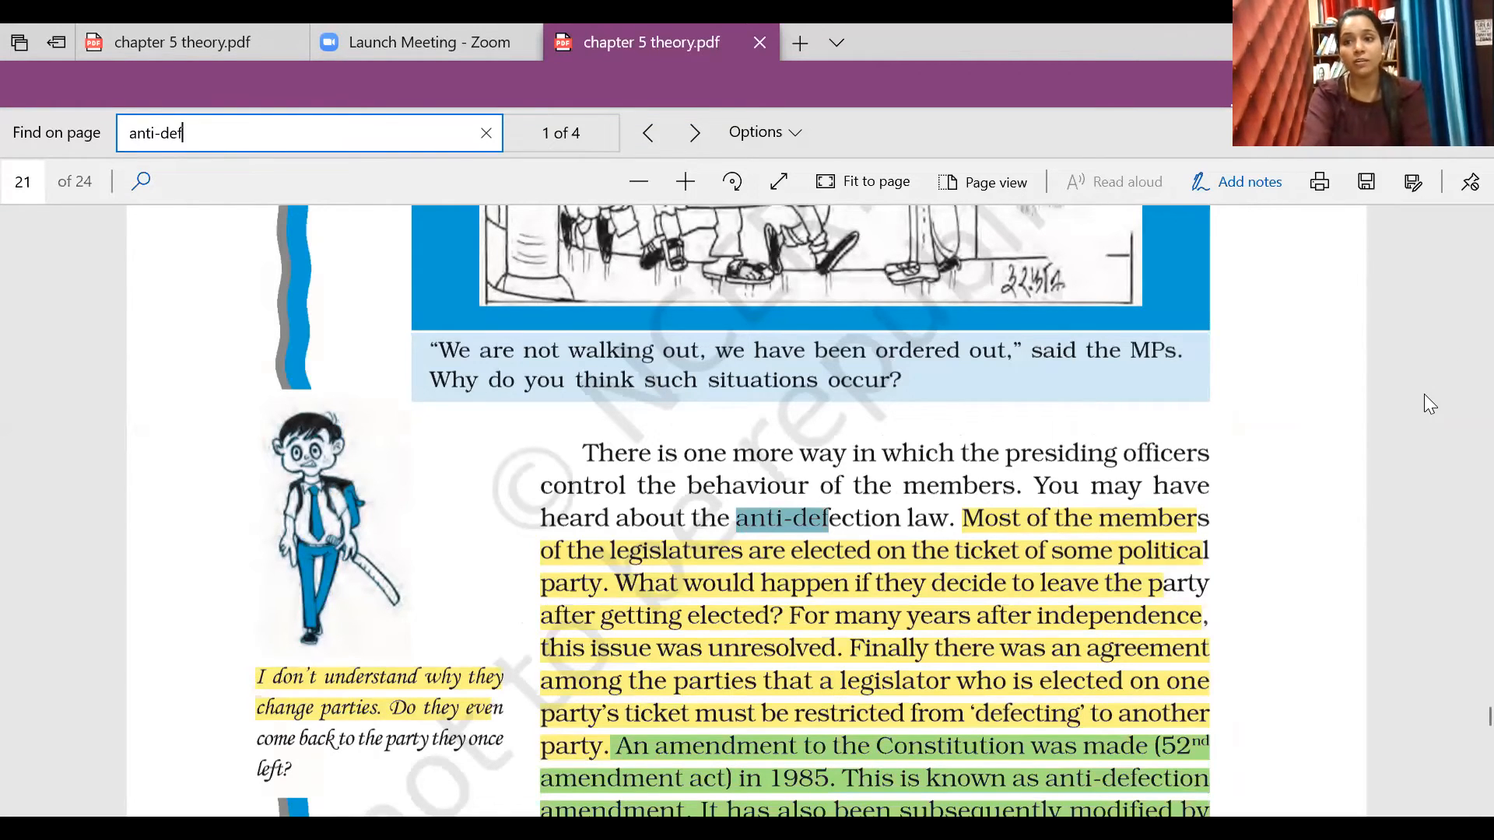
mouse_move(1014, 545)
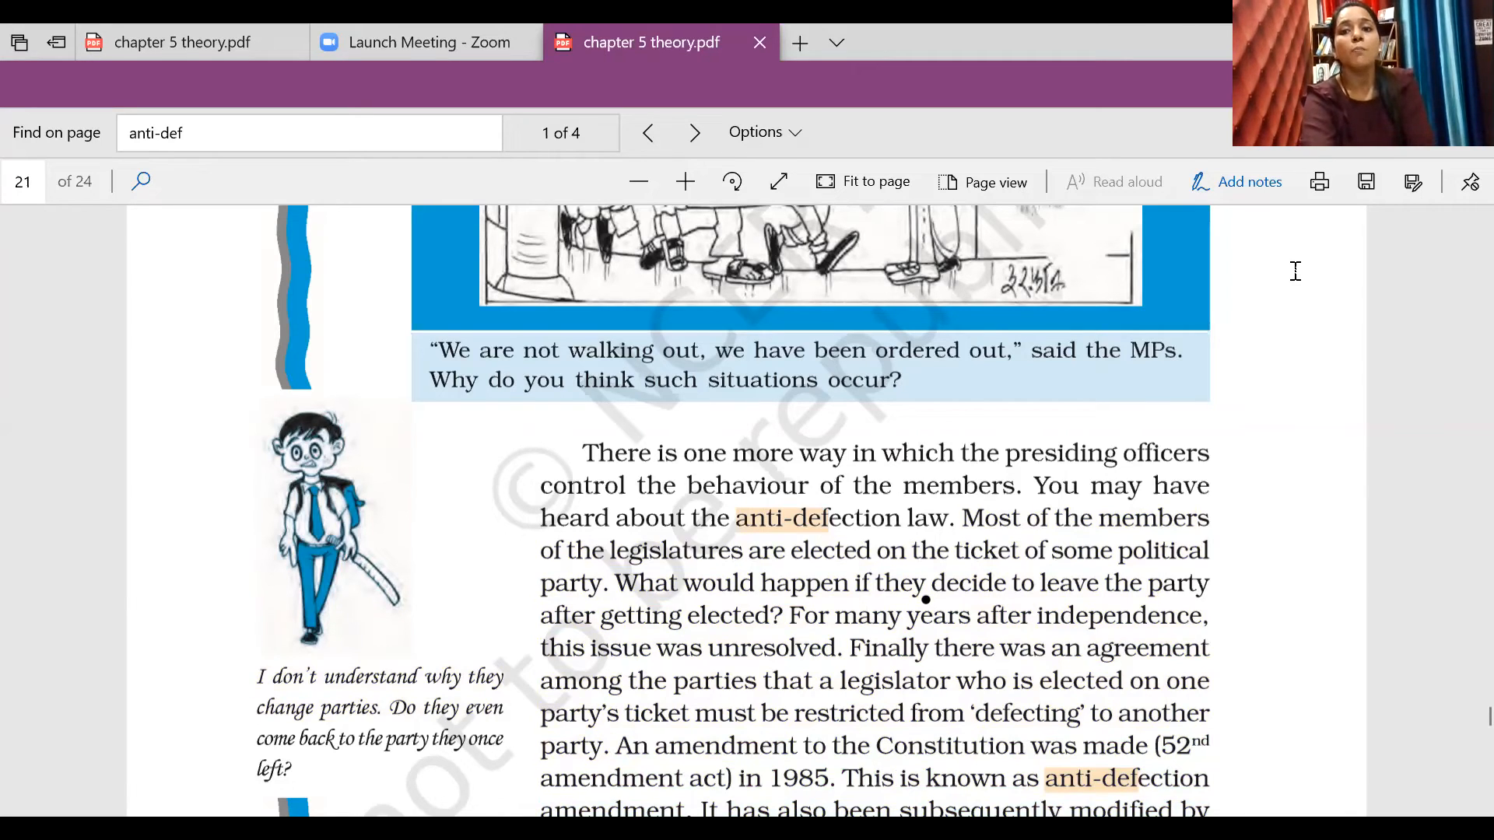
Draw an ink tick mark beside the anti-defection law paragraph, then scroll onward
drag(962, 517, 1208, 516)
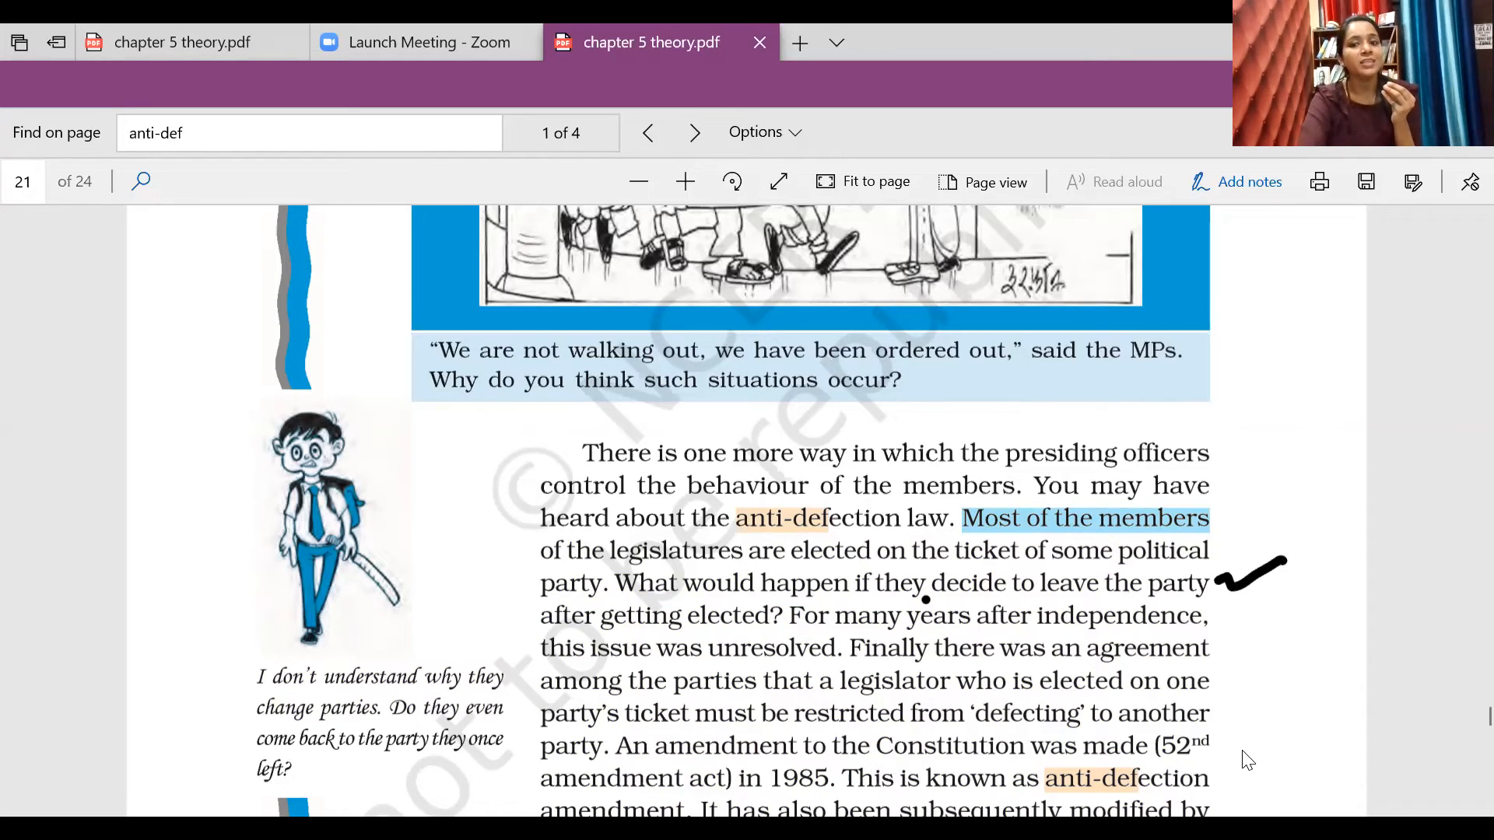
mouse_move(1259, 598)
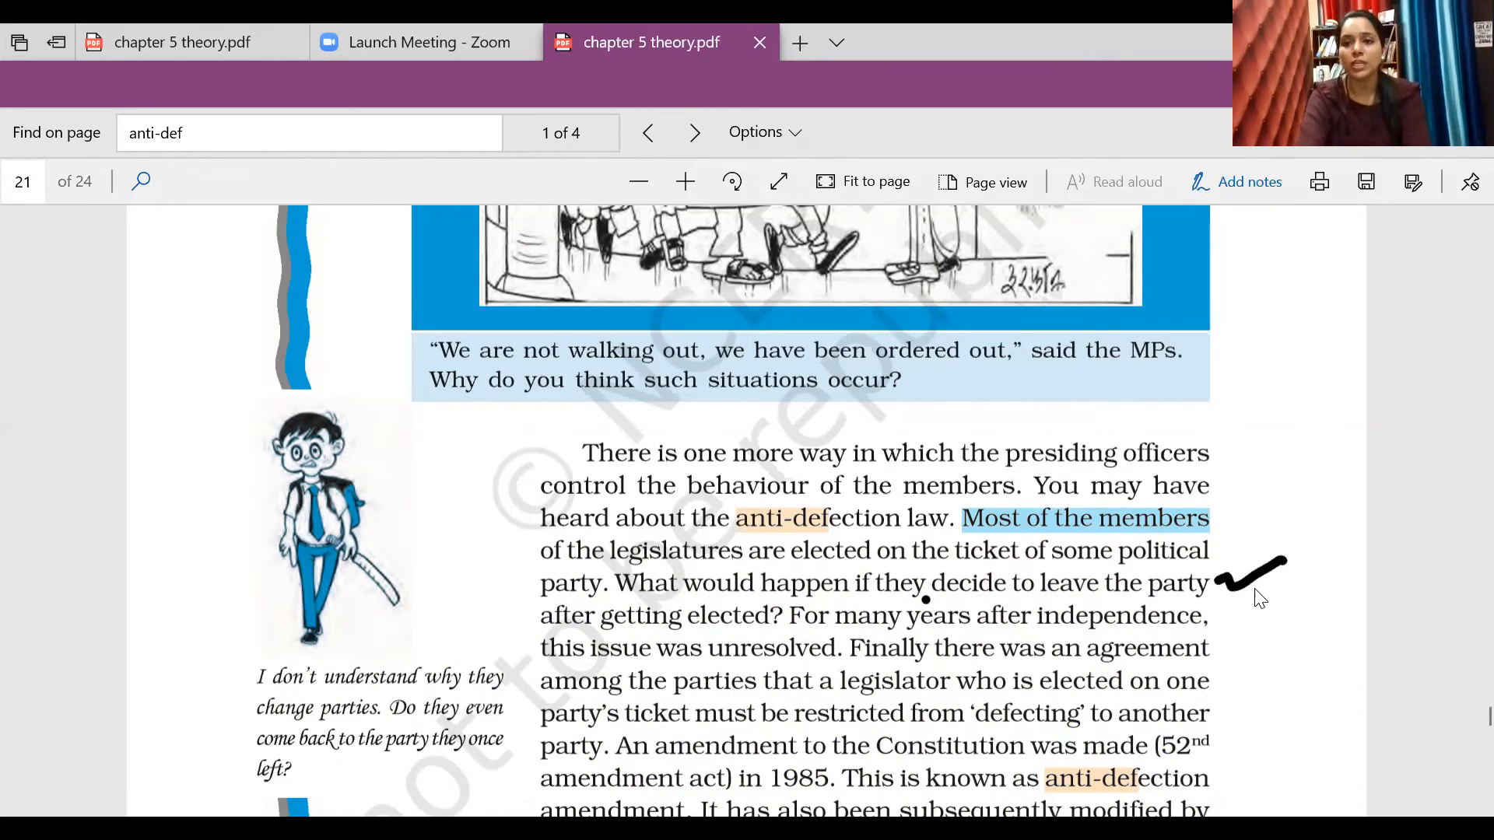
scroll(down, 3)
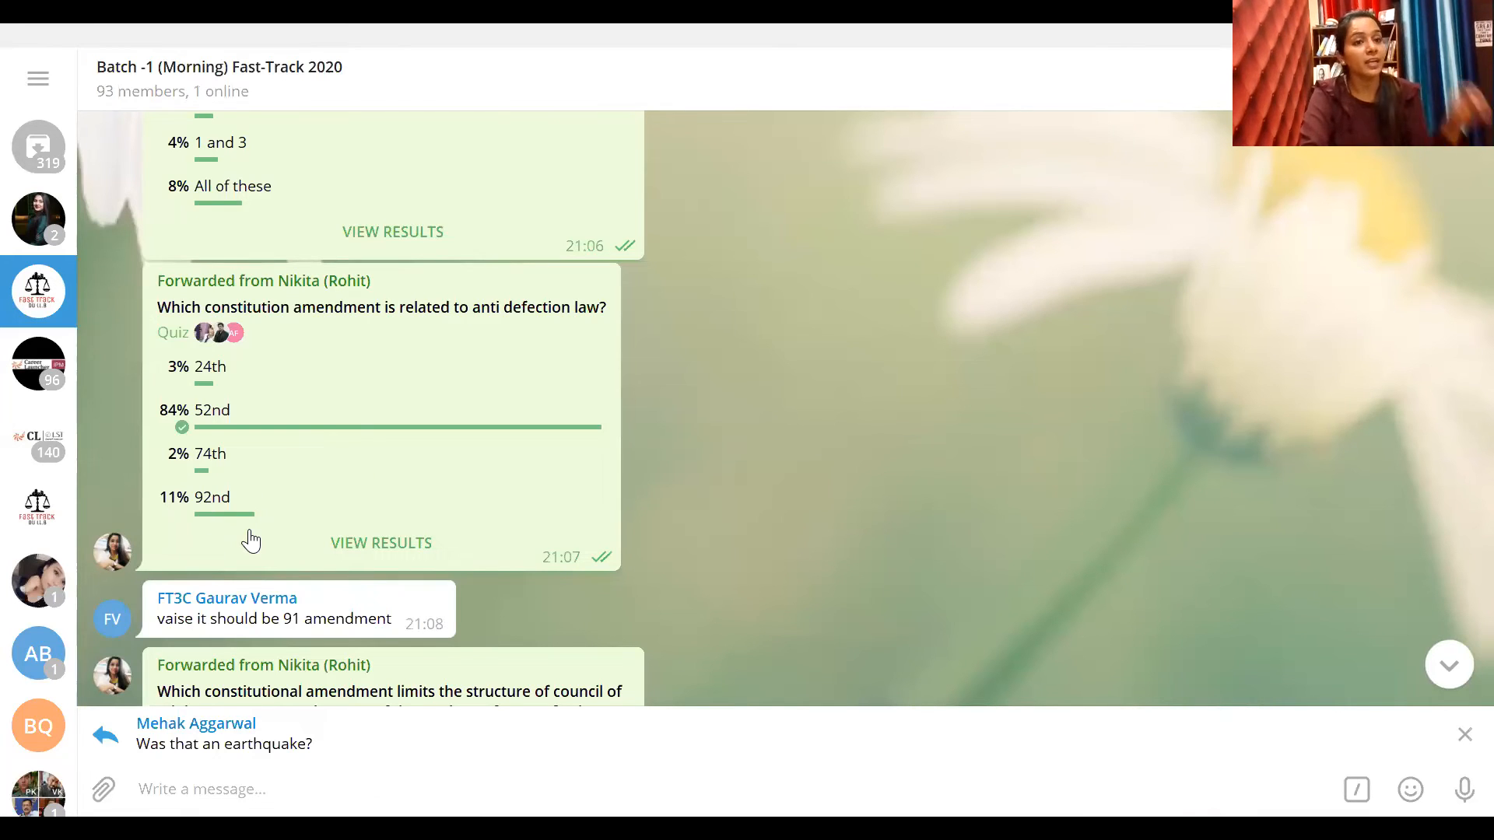
mouse_move(228, 504)
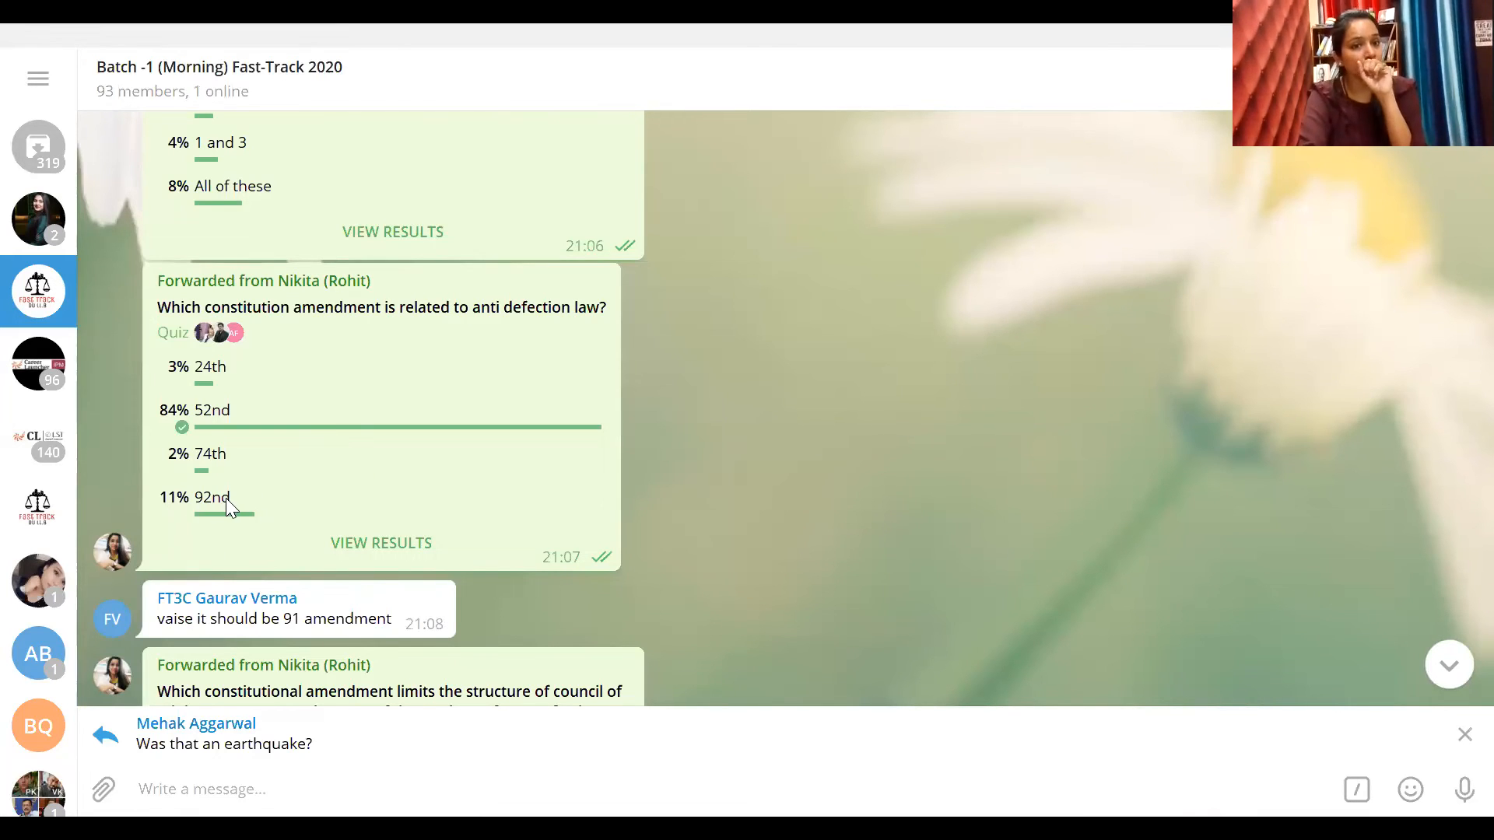
mouse_move(303, 386)
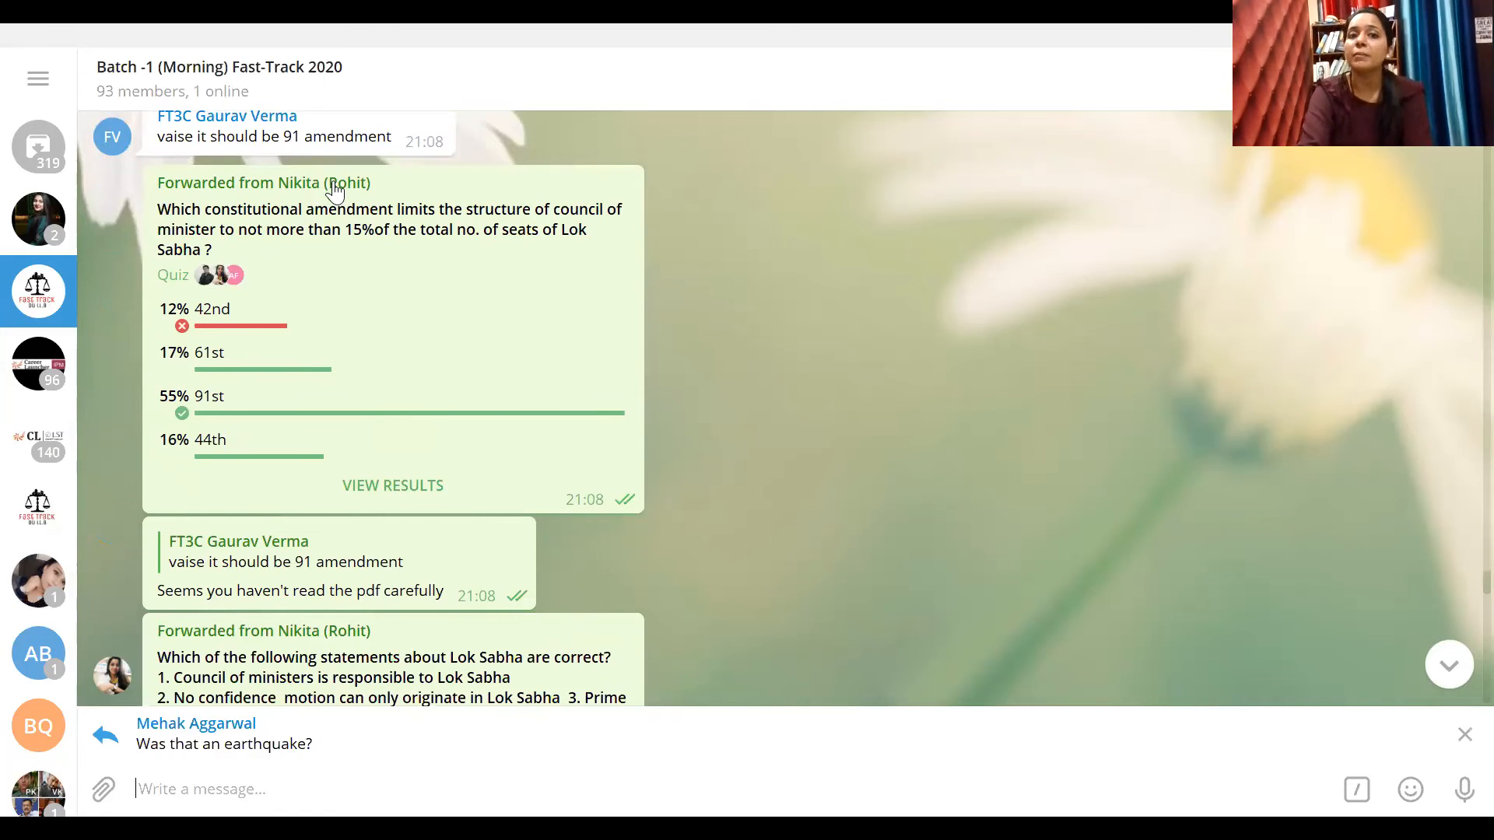
mouse_move(214, 262)
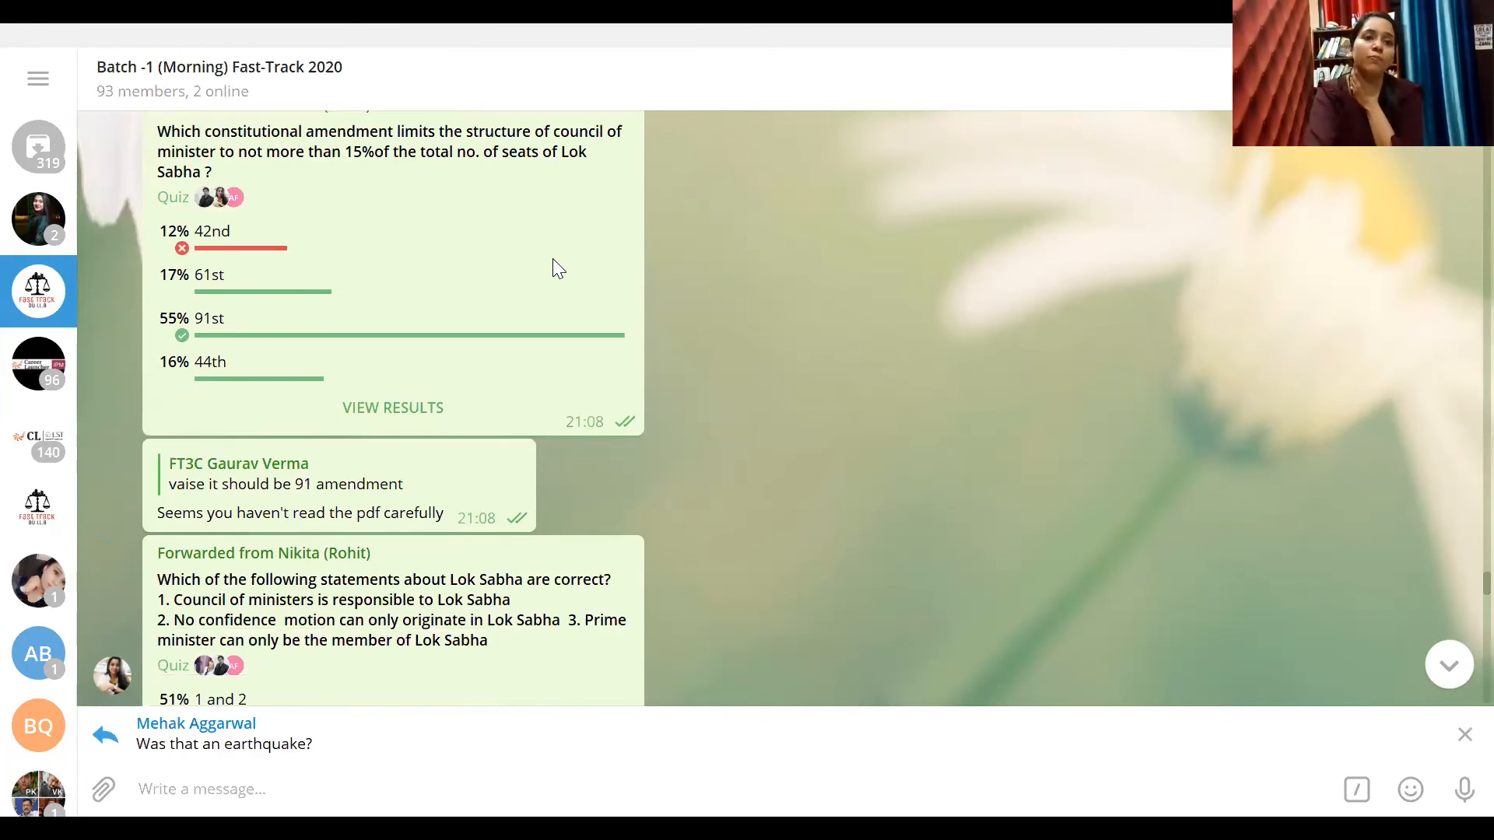
mouse_move(392, 406)
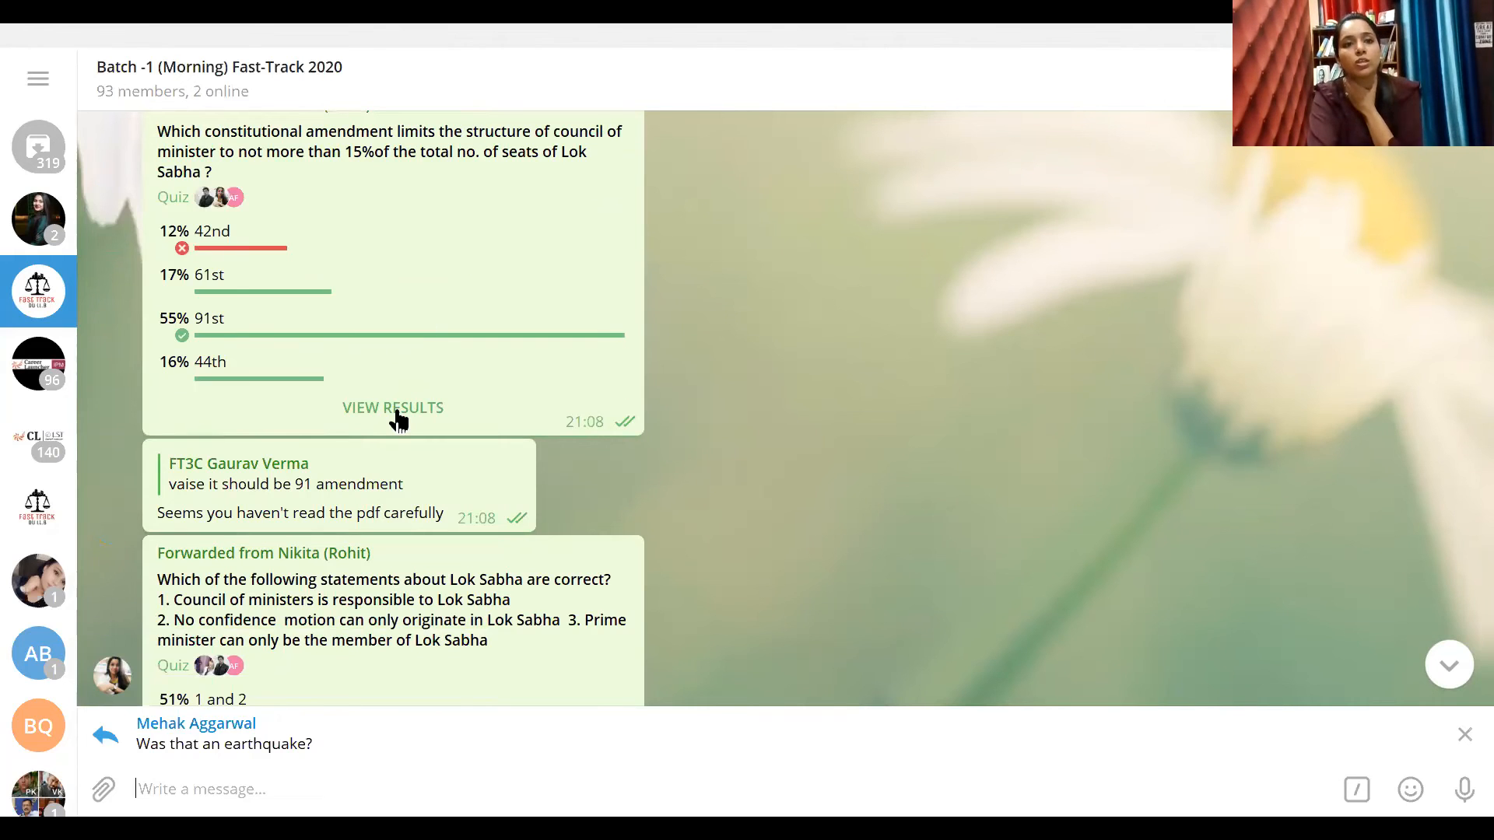
View the council of ministers amendment quiz voters through the 61st and 91st answers, then close the results
click(393, 406)
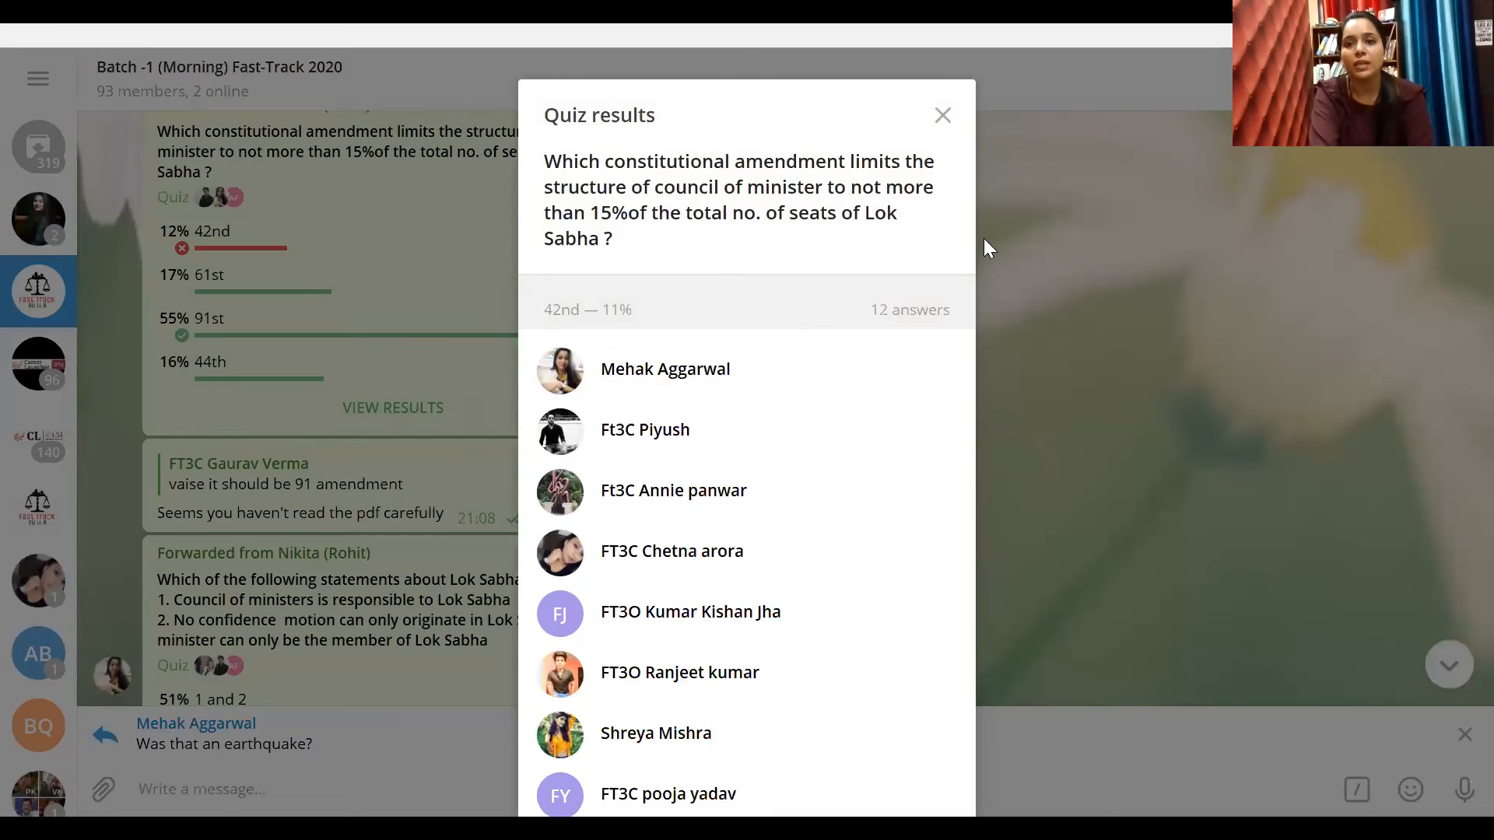
scroll(down, 3)
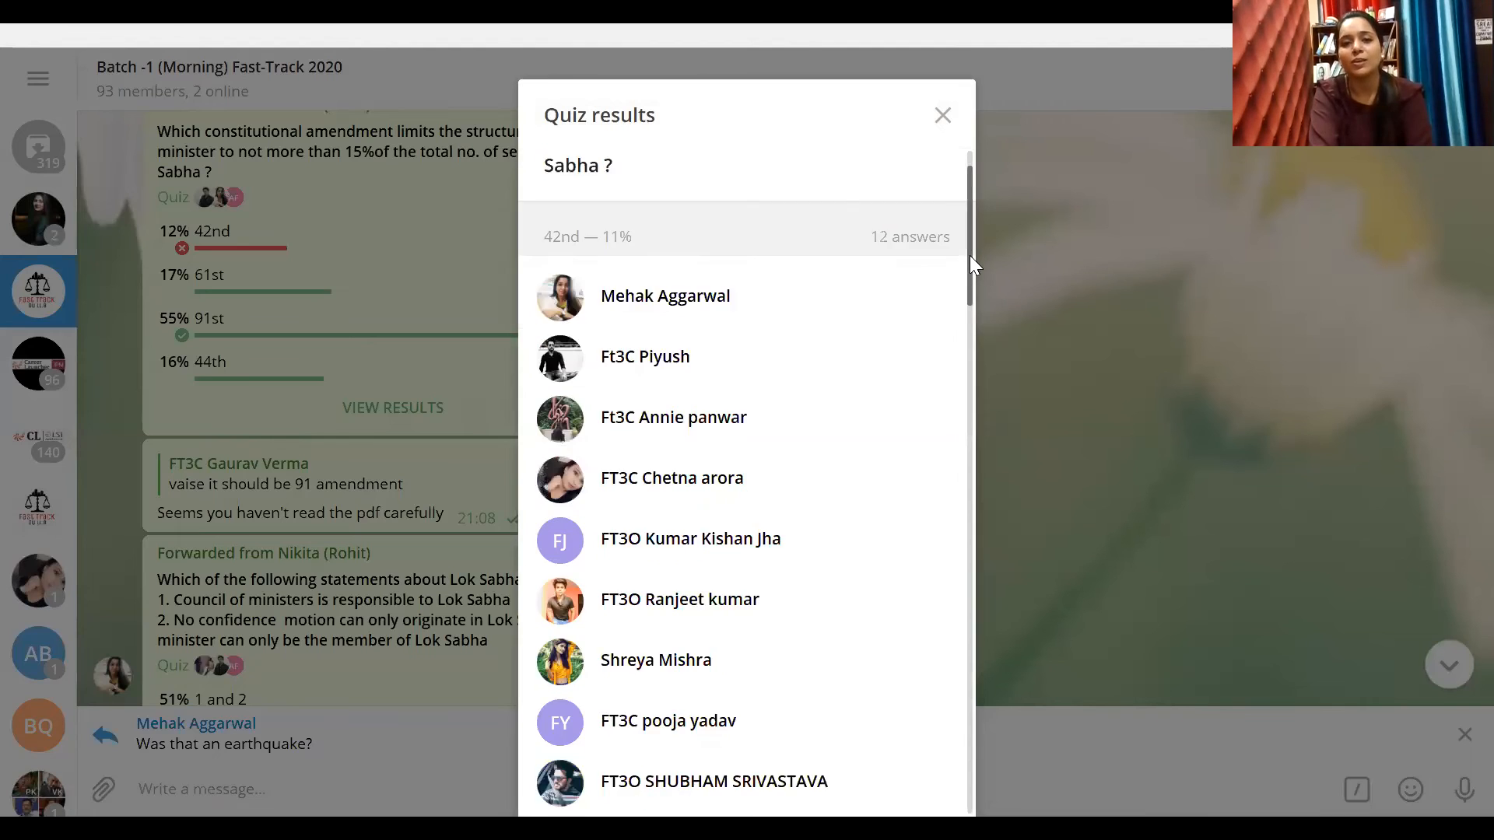
scroll(down, 3)
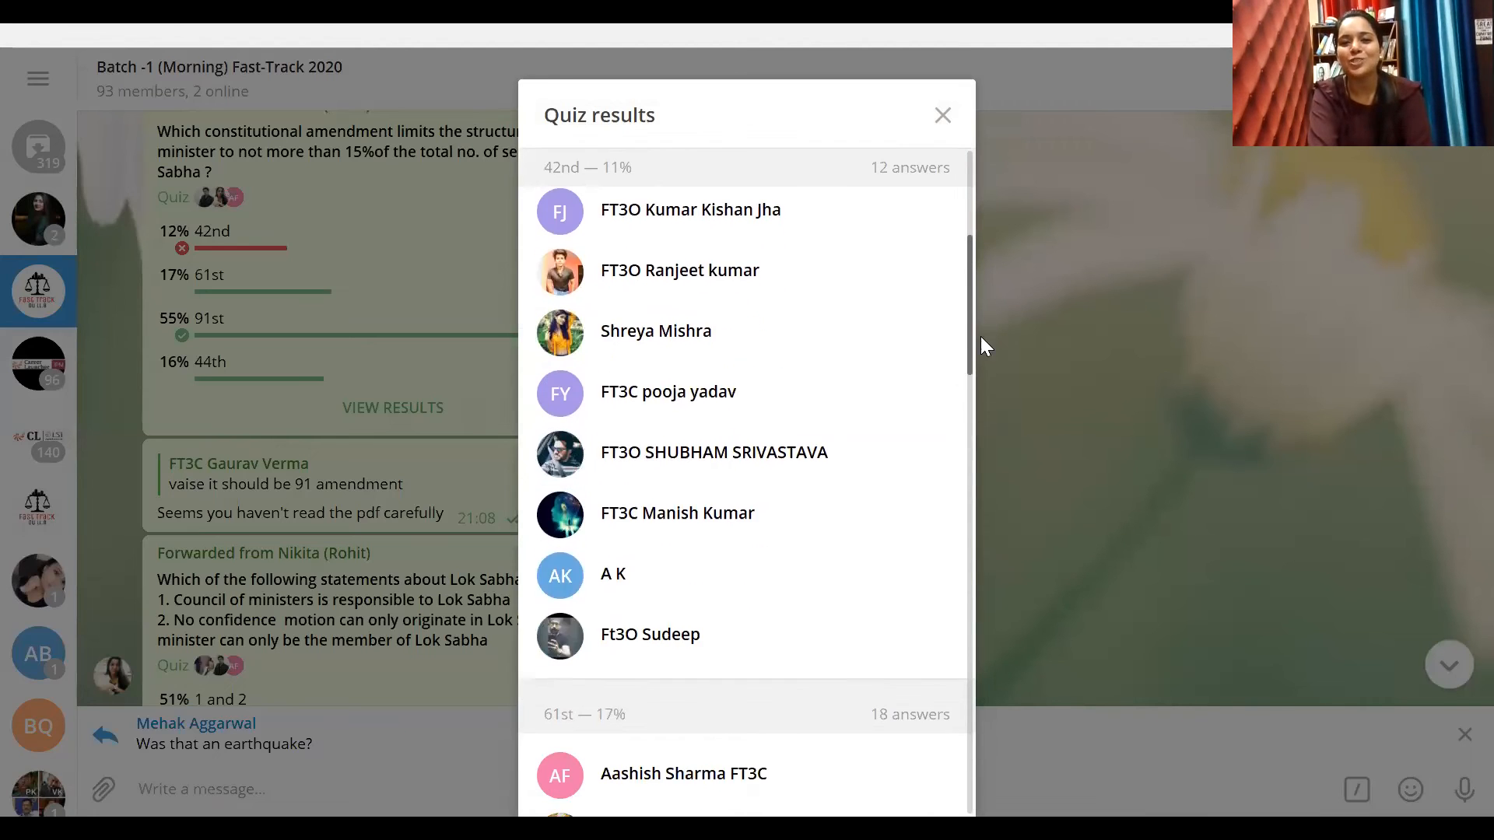
scroll(down, 3)
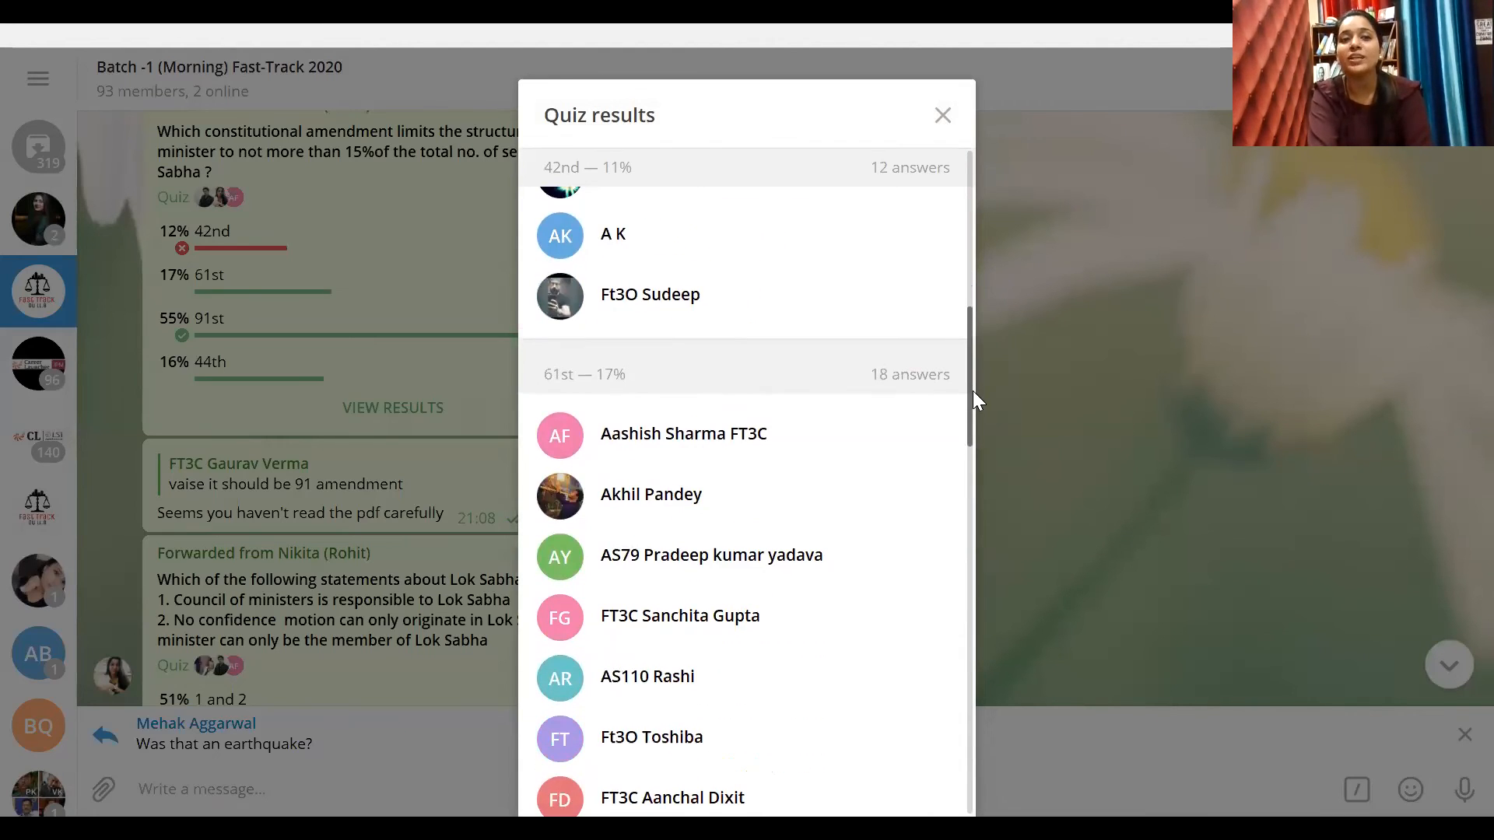
scroll(down, 3)
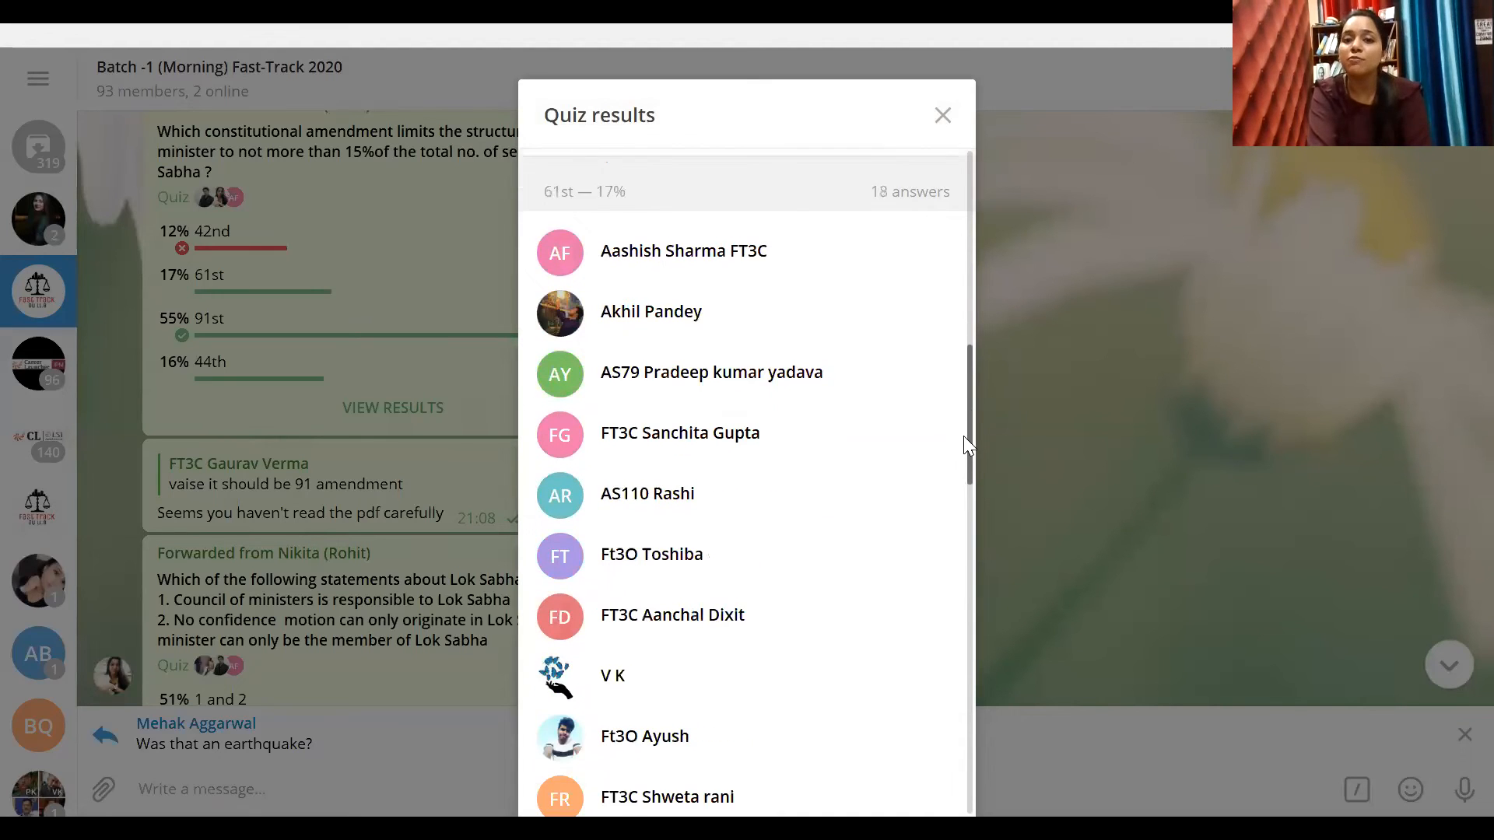
scroll(down, 3)
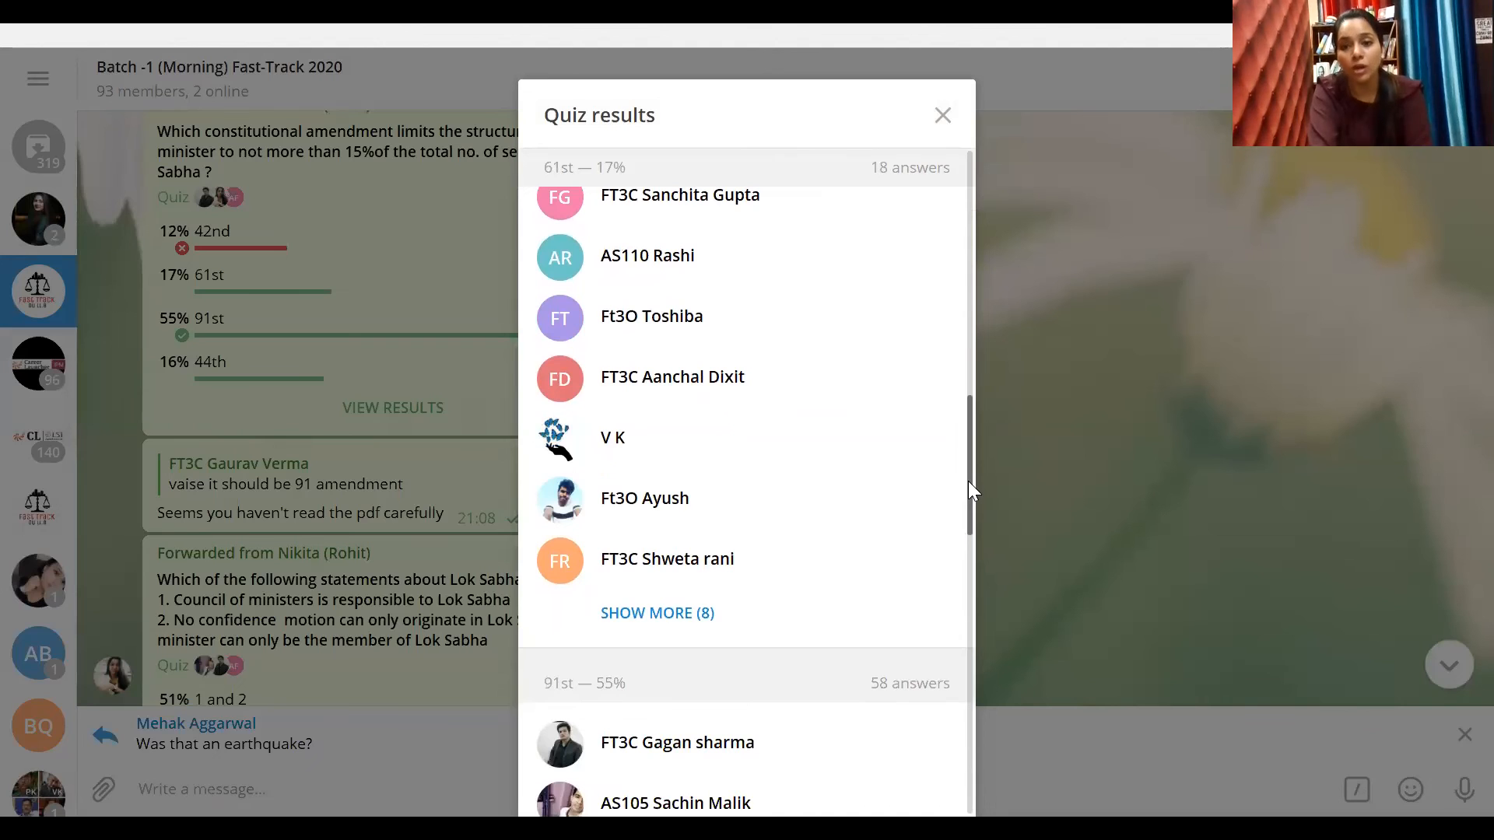
scroll(down, 3)
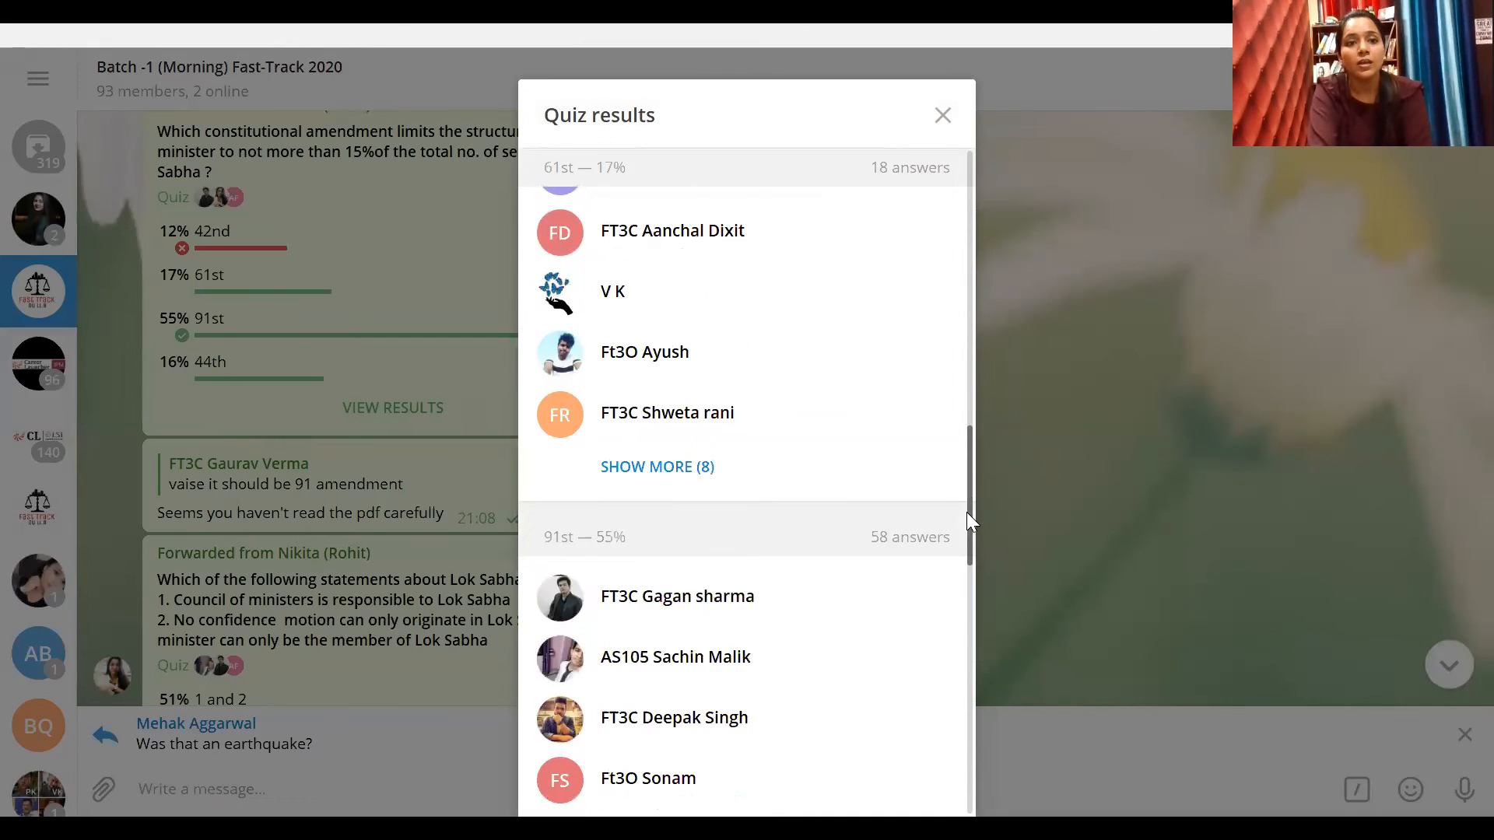
scroll(down, 3)
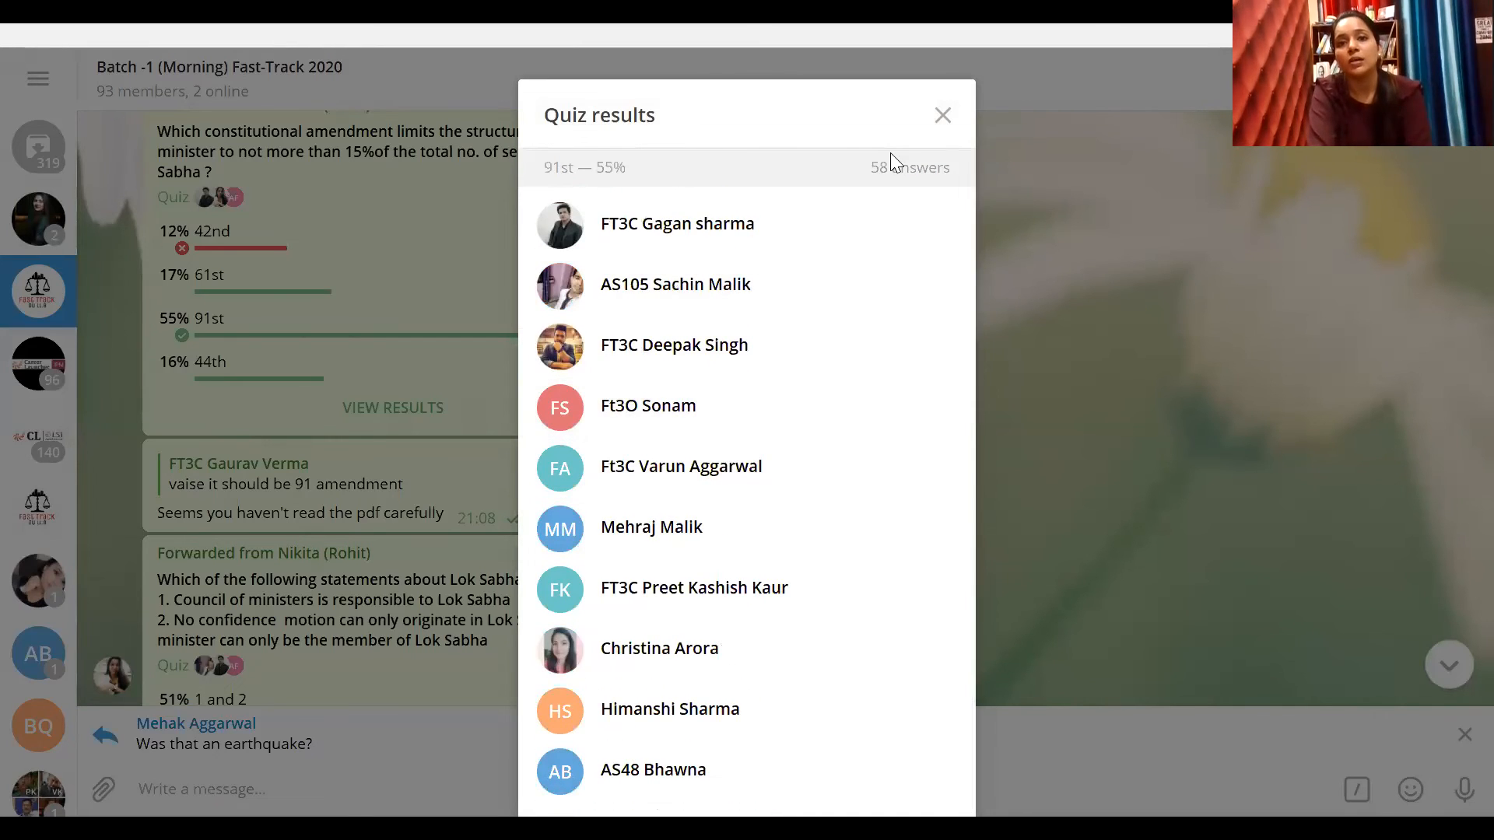
click(941, 113)
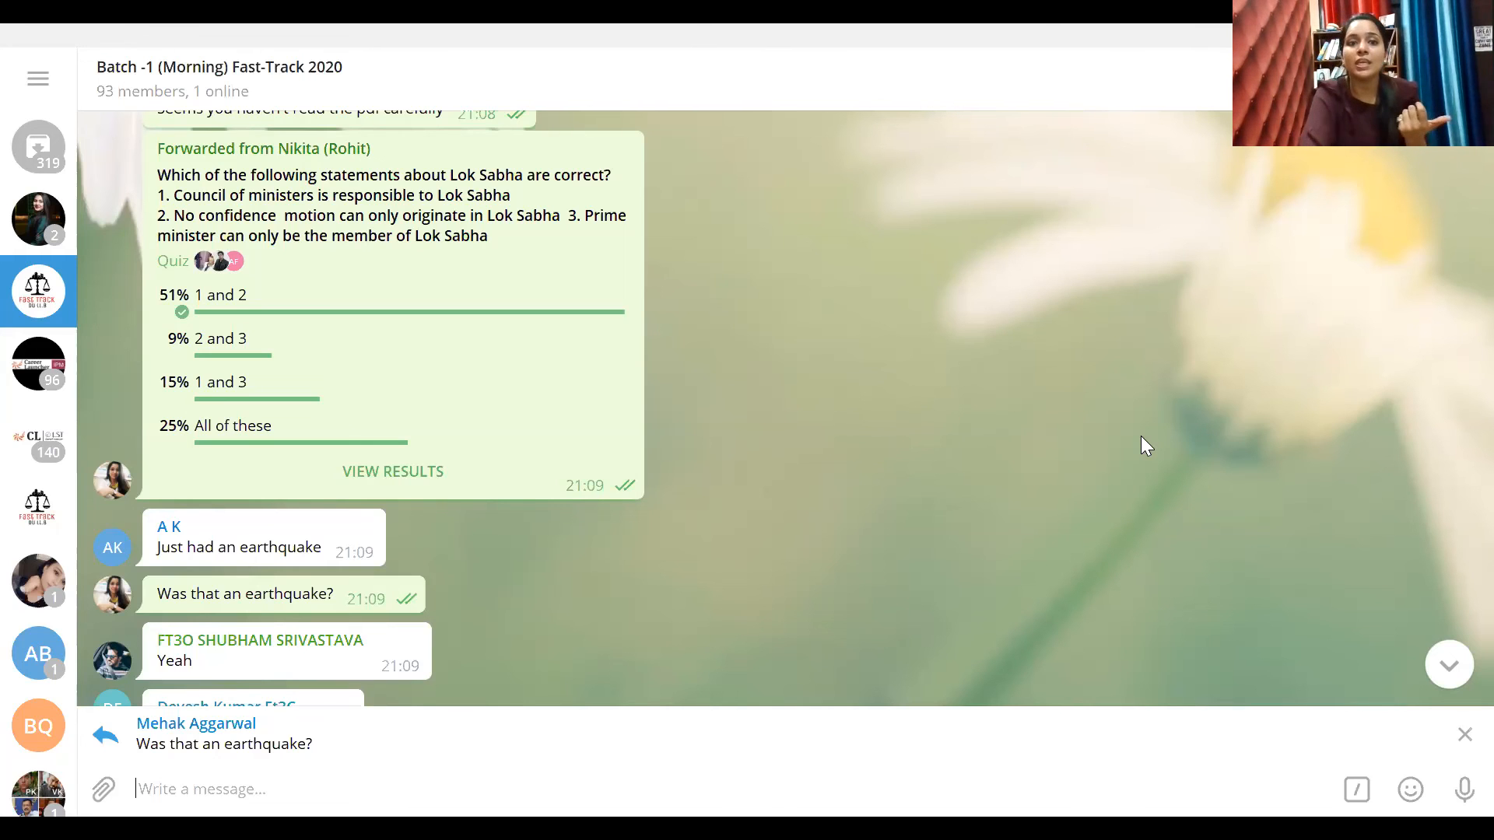
click(393, 472)
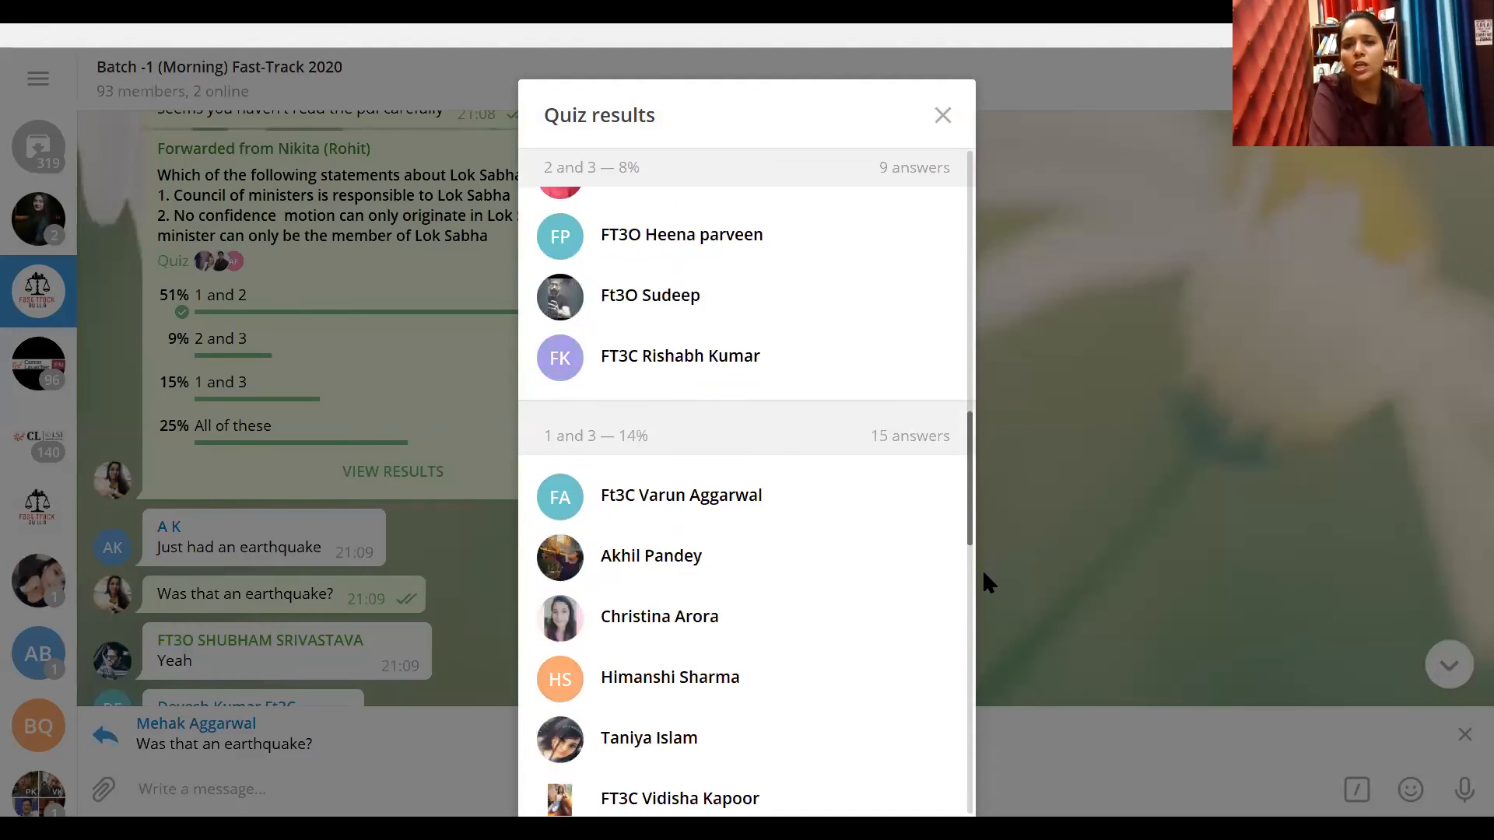
scroll(down, 3)
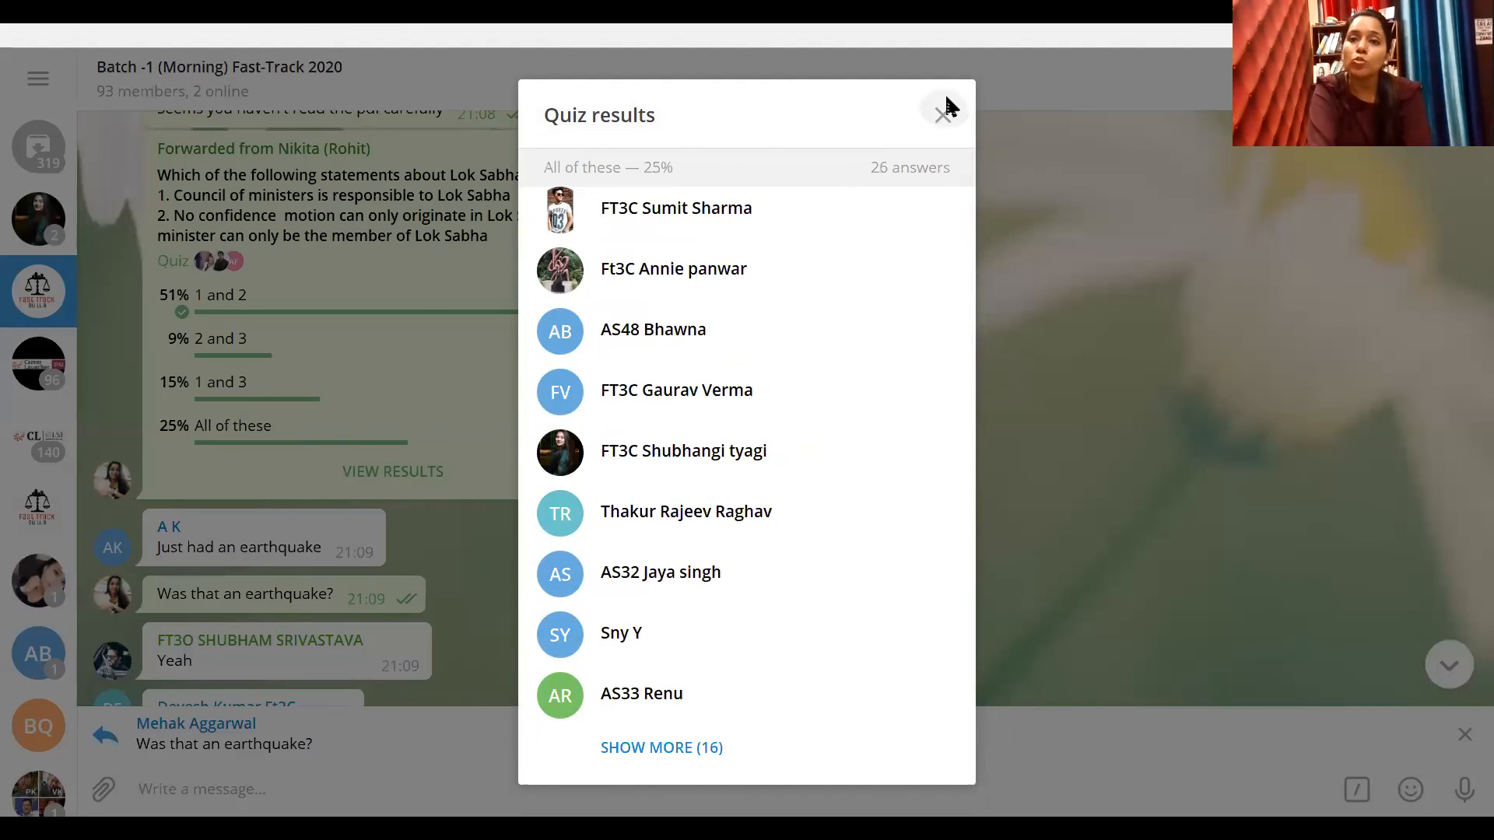
click(943, 109)
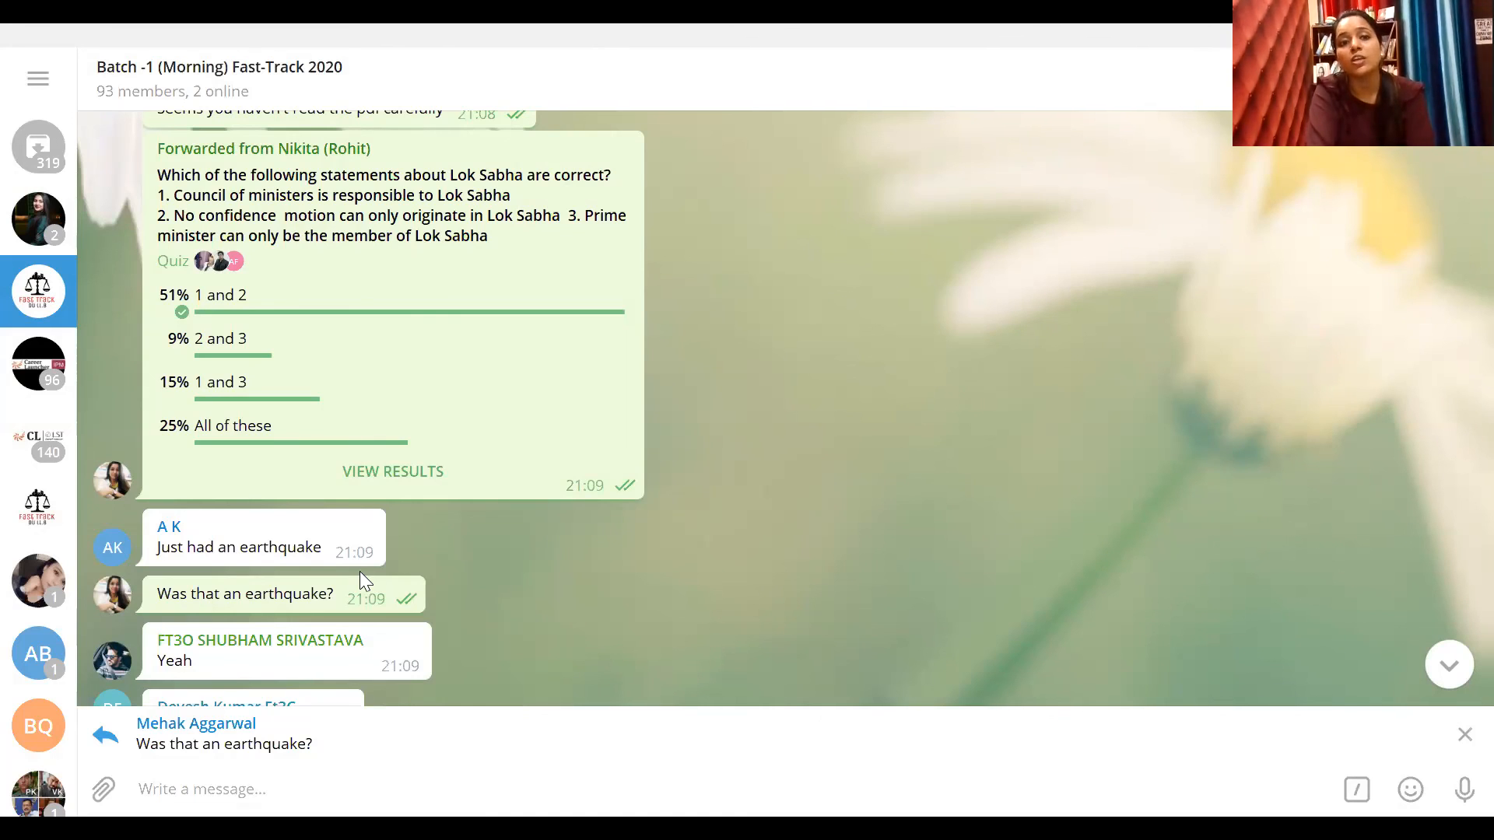
mouse_move(886, 459)
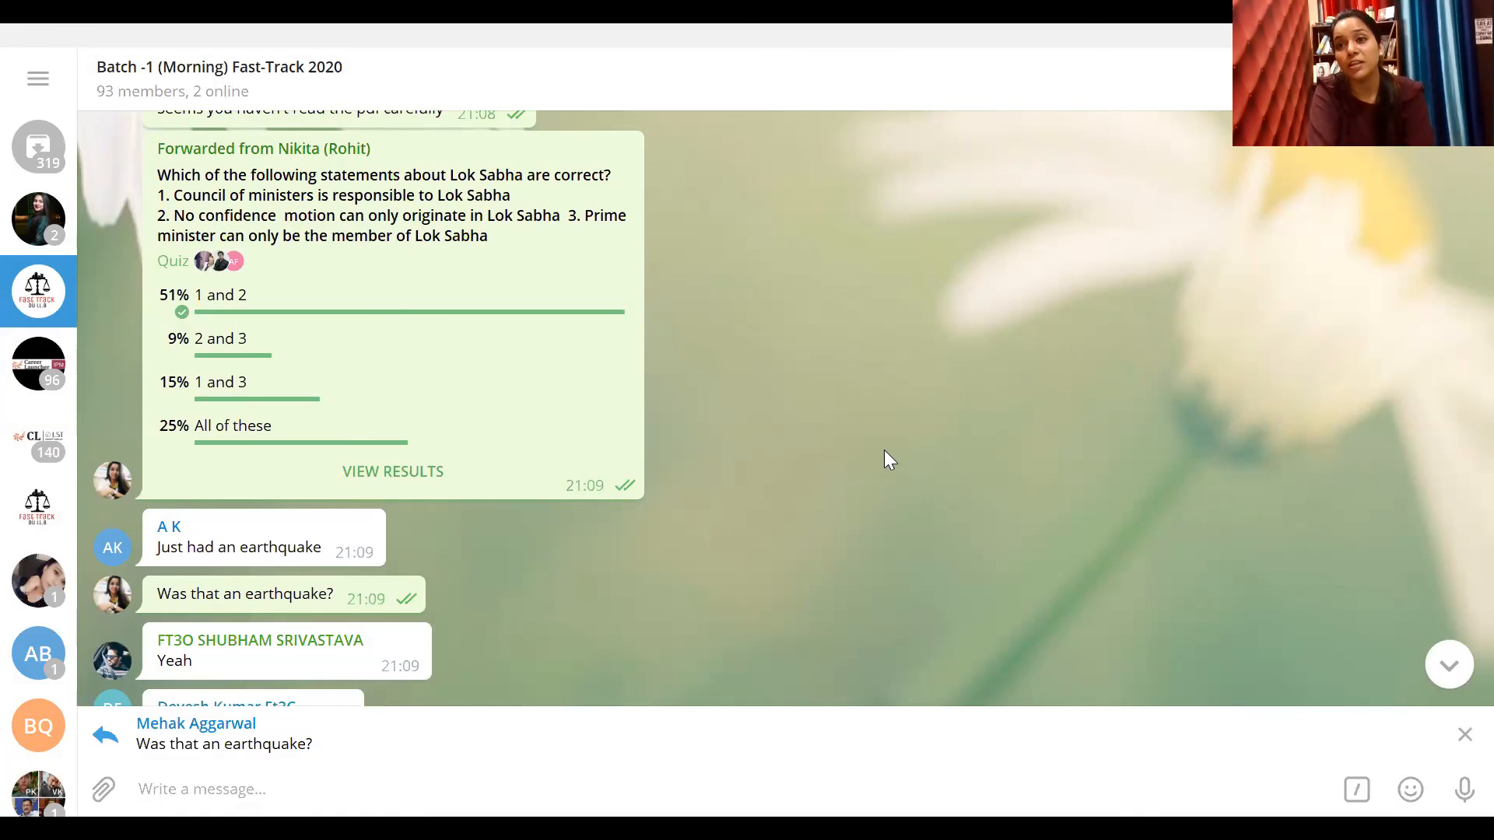